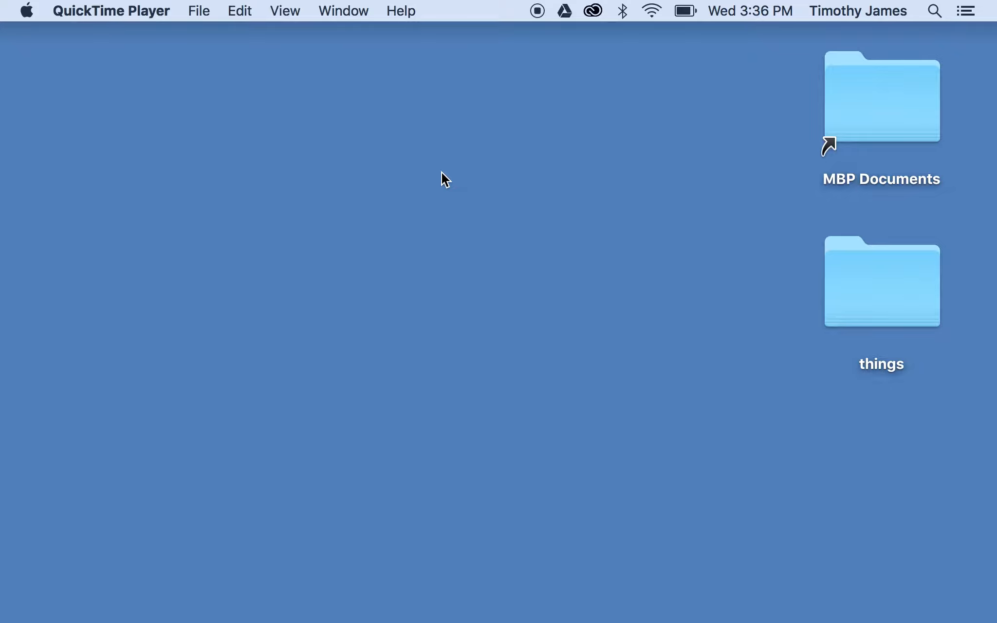
pyautogui.moveTo(469, 202)
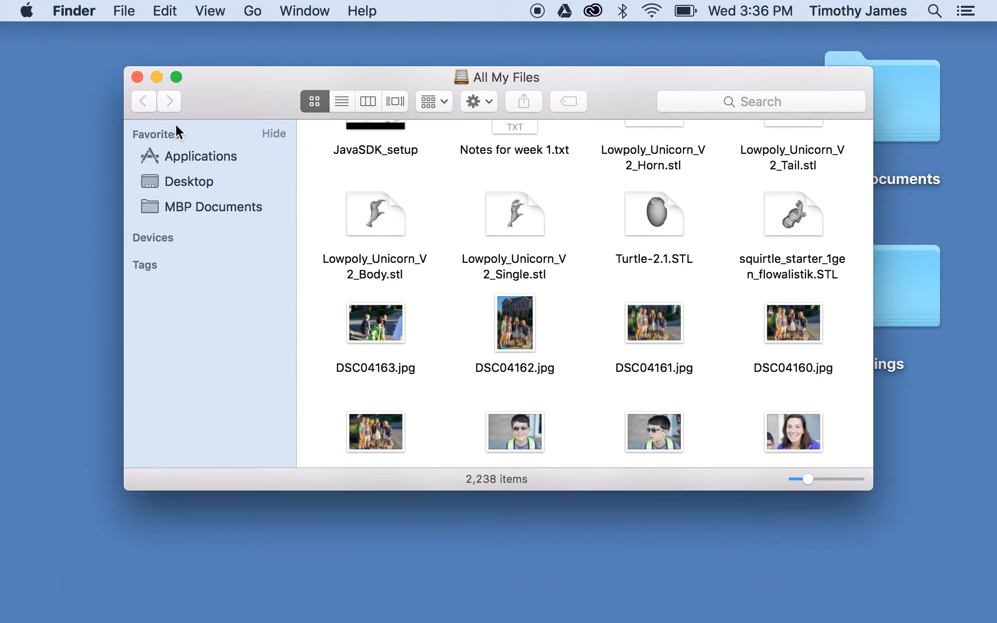
# Launch Terminal from the Applications > Utilities folder in Finder.
pyautogui.click(204, 156)
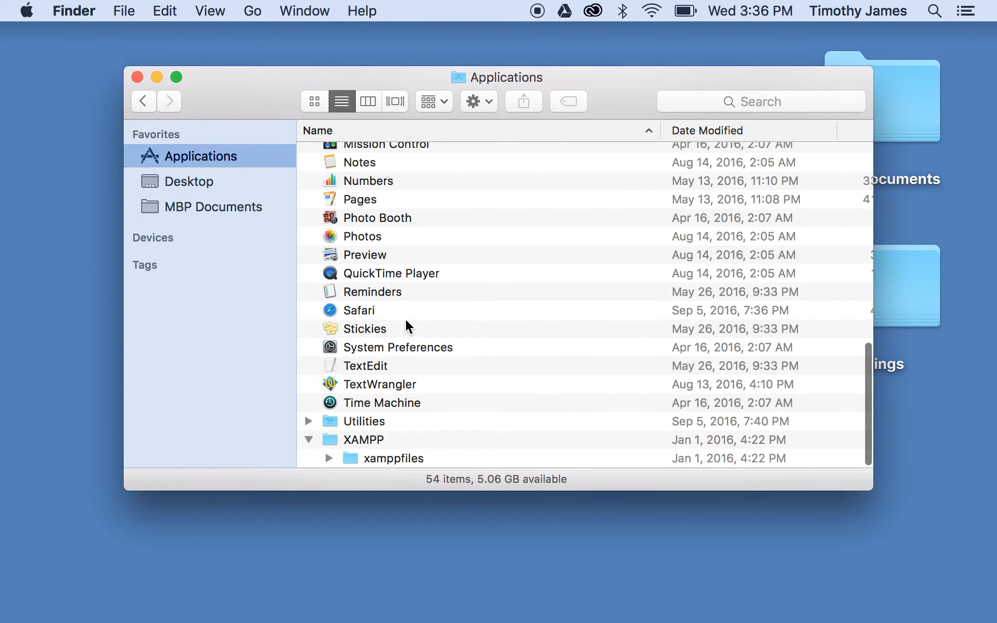
pyautogui.doubleClick(364, 421)
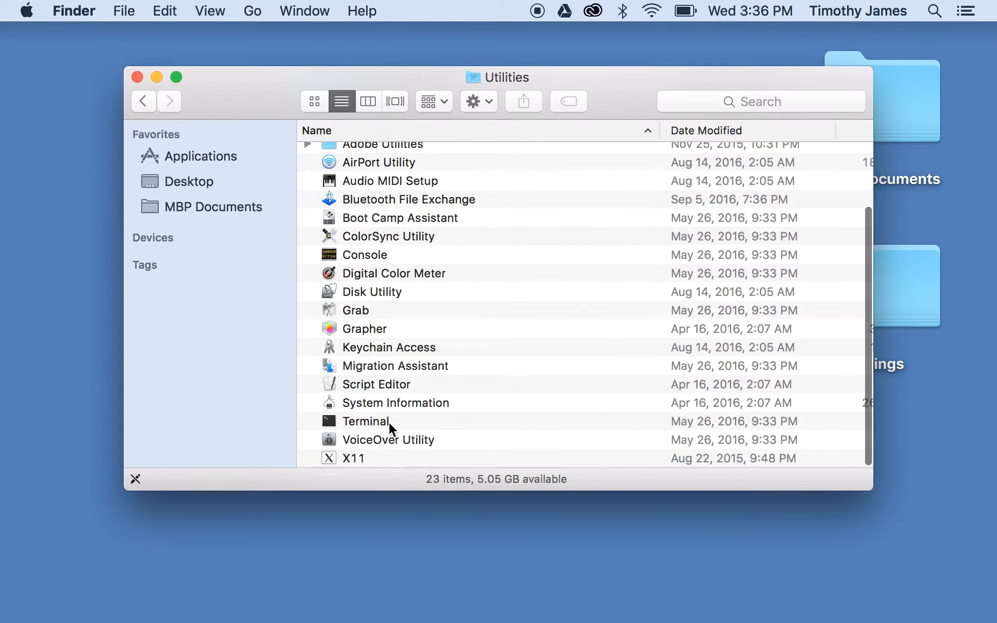
pyautogui.doubleClick(366, 421)
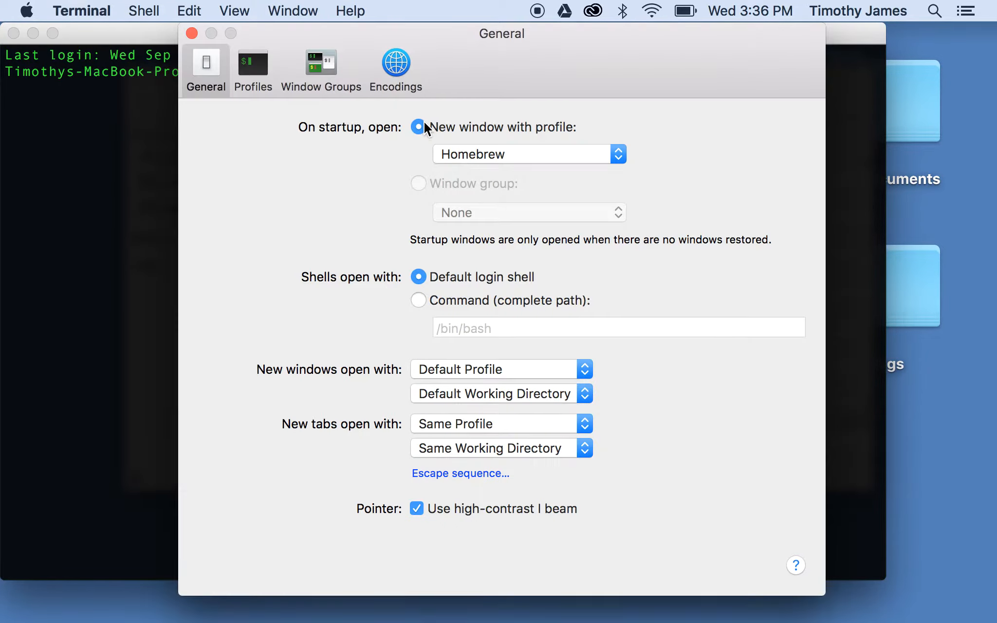
pyautogui.click(252, 64)
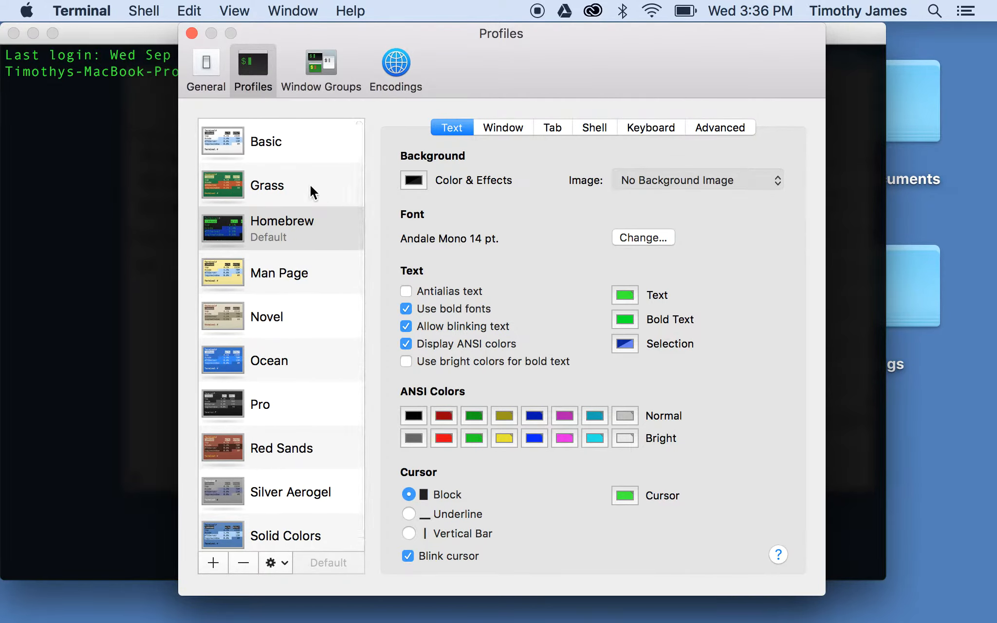
pyautogui.click(205, 71)
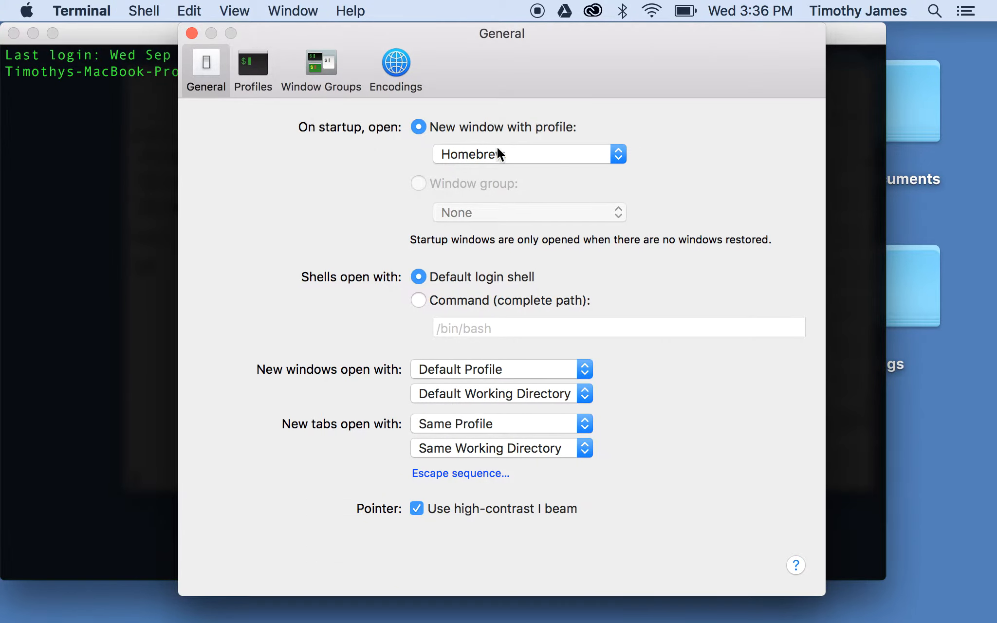
pyautogui.moveTo(508, 134)
pyautogui.write('pwd')
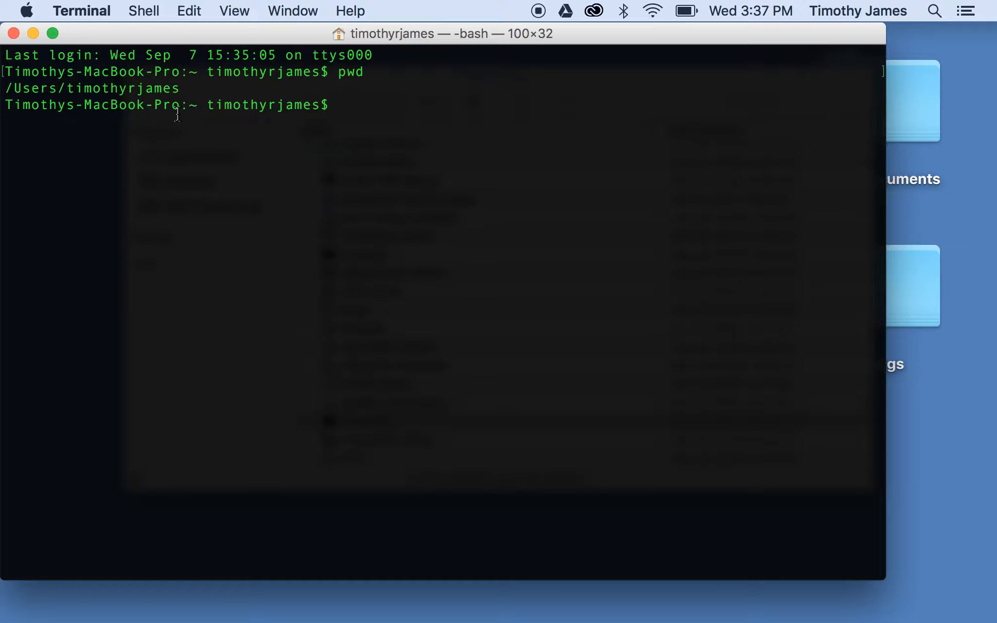
# Make a javaprojects folder, cd into it and confirm the location with pwd.
pyautogui.write('mkdir javaprojects')
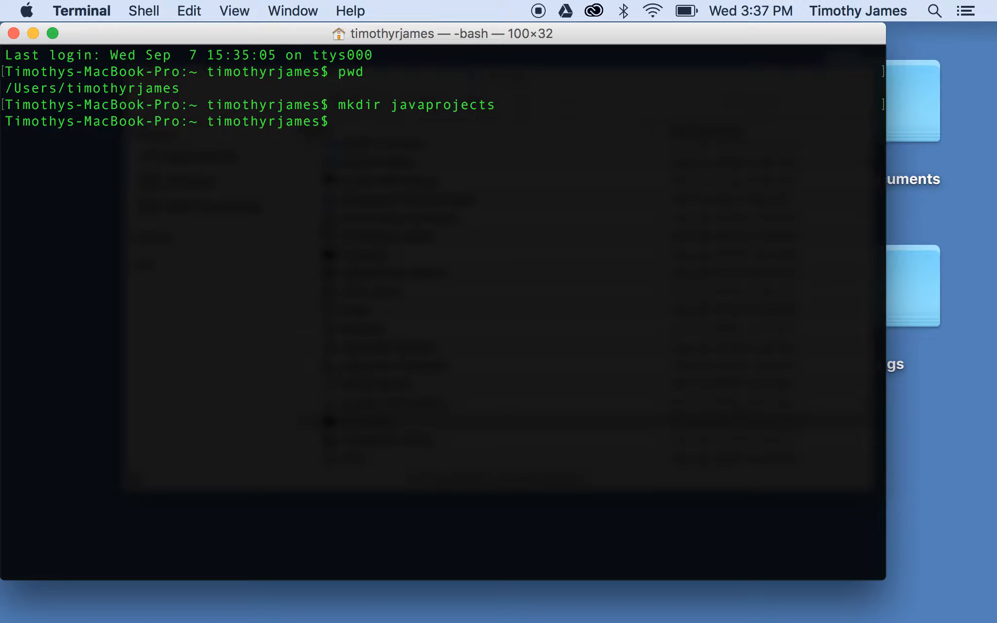
pyautogui.write('c')
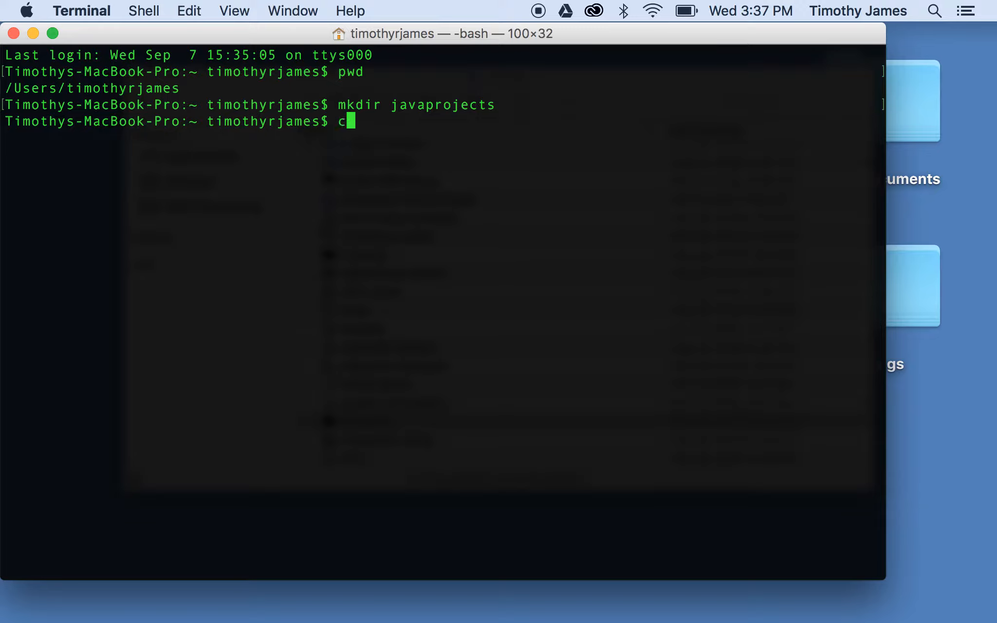
pyautogui.write('d javaproject')
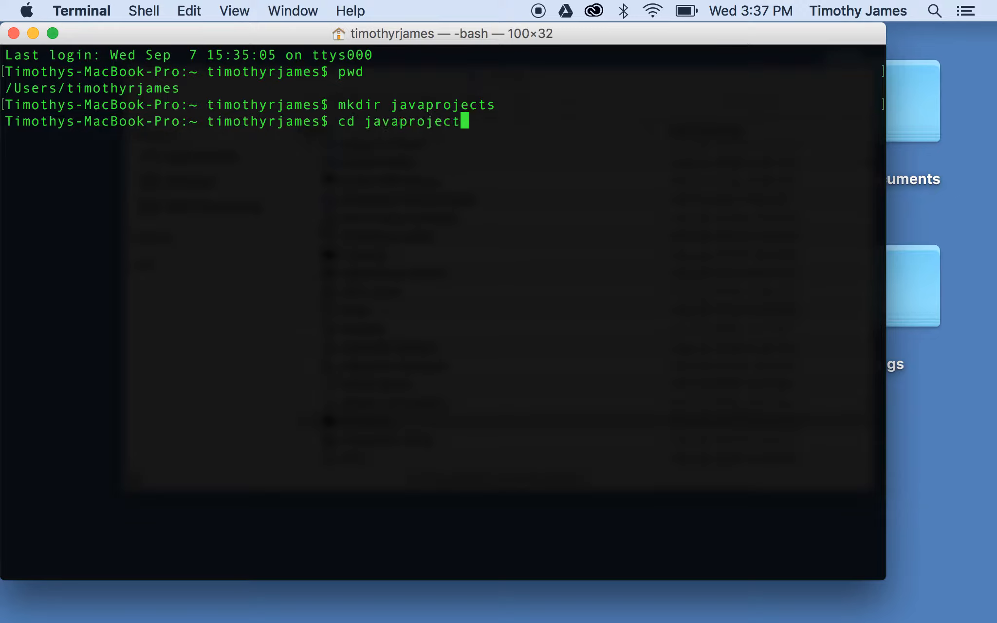
pyautogui.write('s')
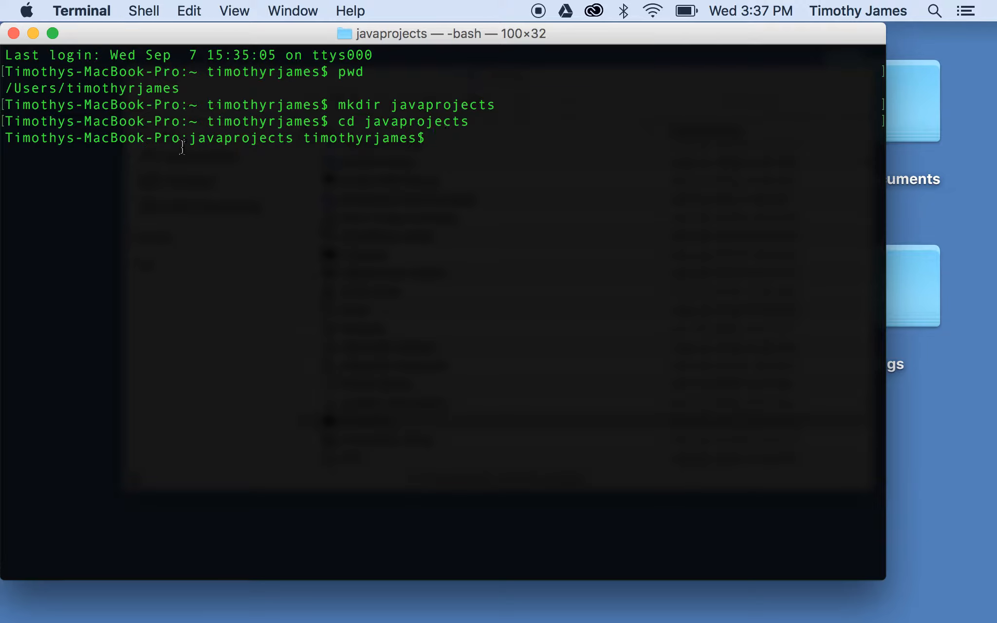
pyautogui.write('pwd')
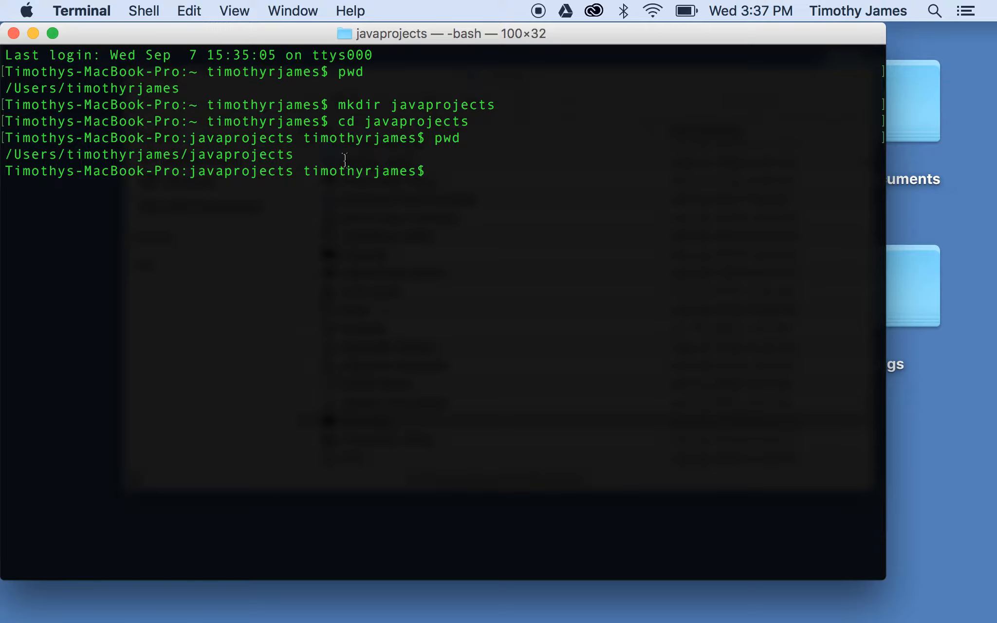
pyautogui.moveTo(409, 111)
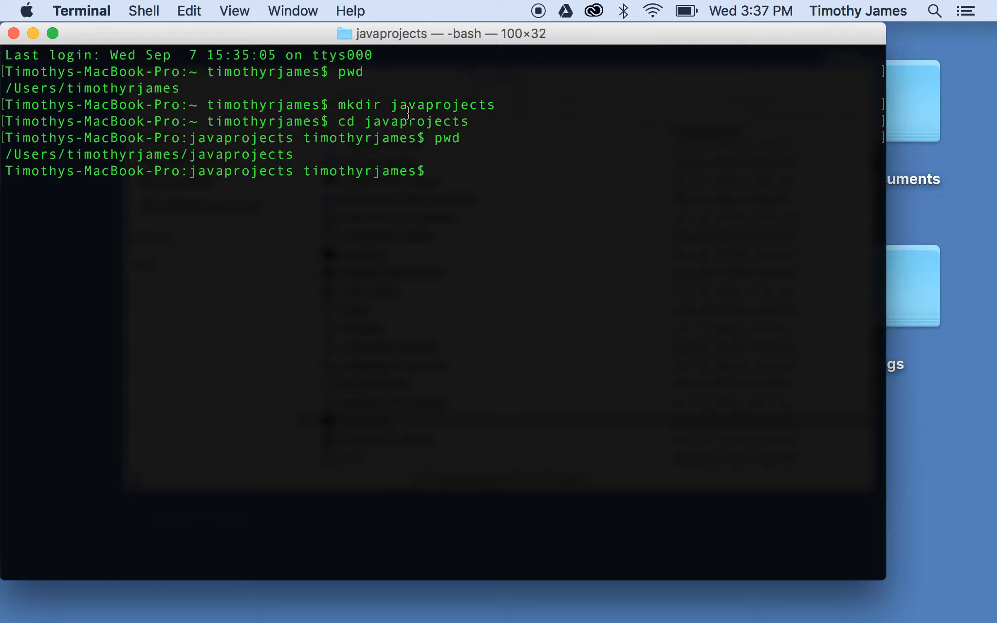
# Open MyFirstClass.java in nano and exit back to the shell without saving.
pyautogui.write('nano MyFirs')
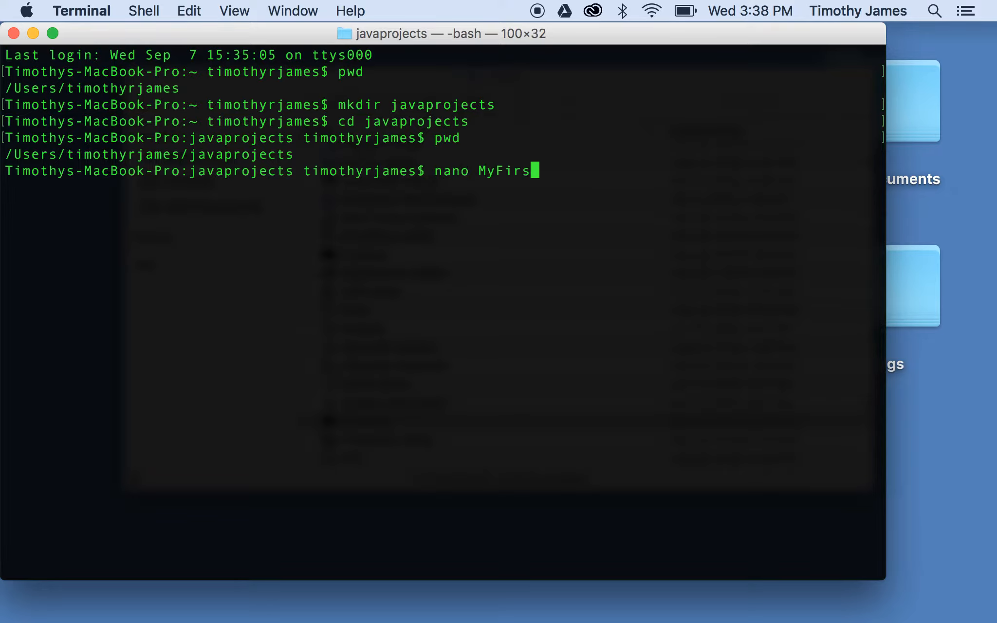
pyautogui.write('tClass.java')
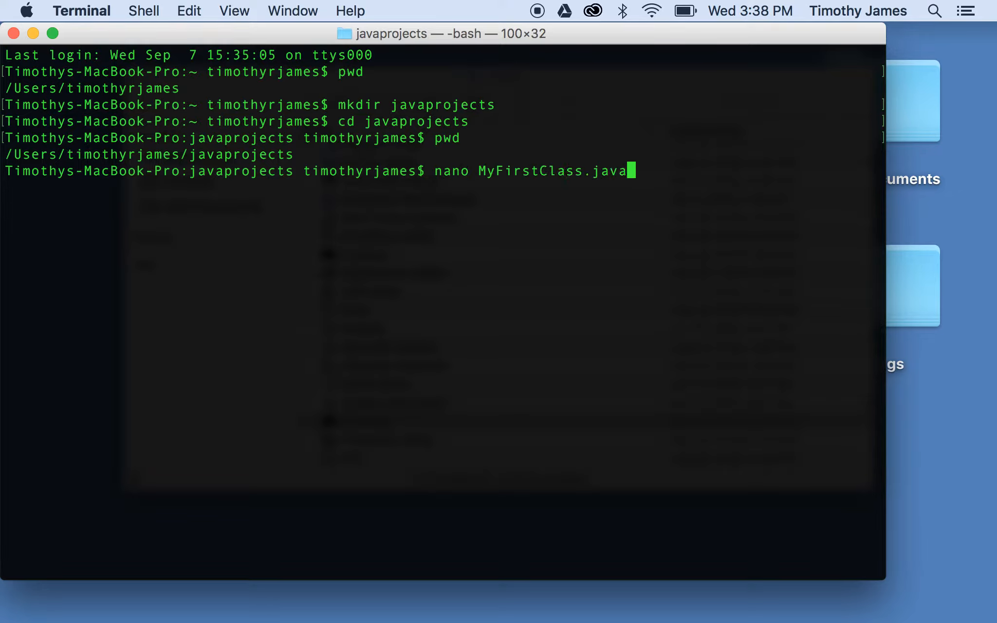
pyautogui.press('Return')
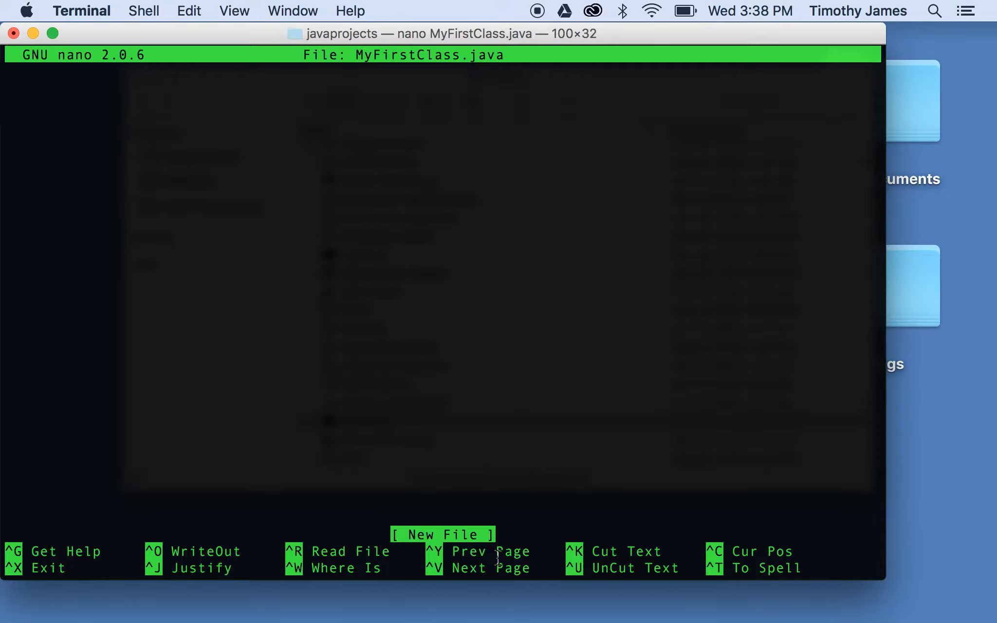
pyautogui.moveTo(518, 491)
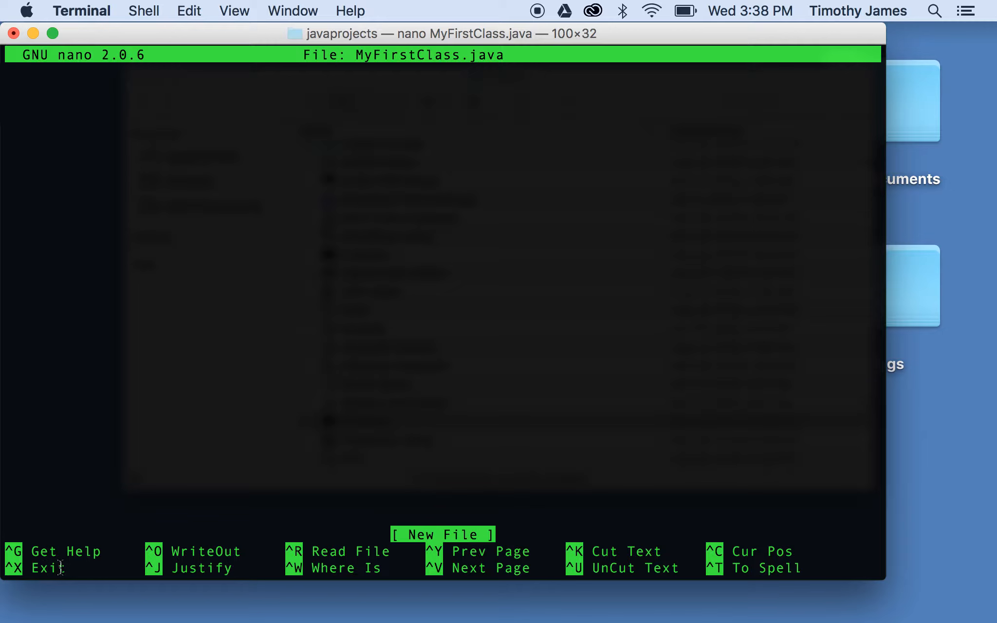
pyautogui.press('ctrl+x')
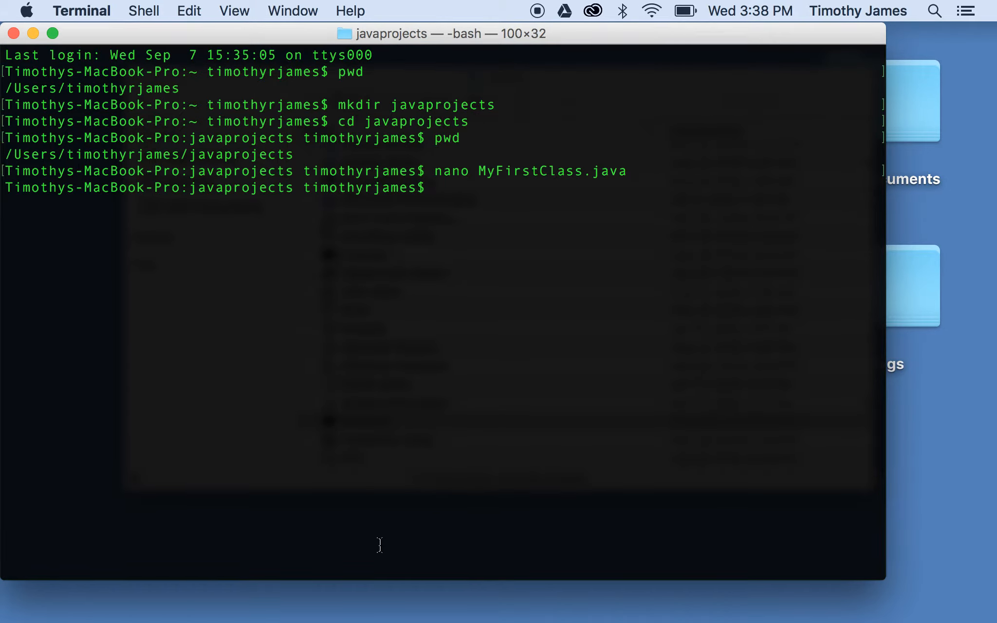
# Reopen MyFirstClass.java in nano and write it out as an empty file.
pyautogui.write('nano MyF')
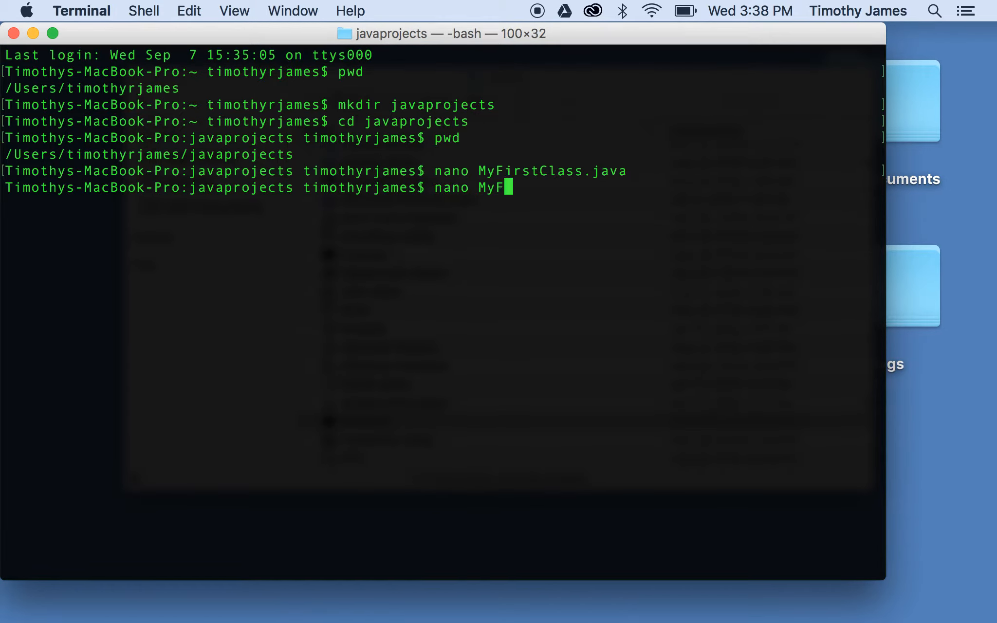
pyautogui.write('irstClass.java')
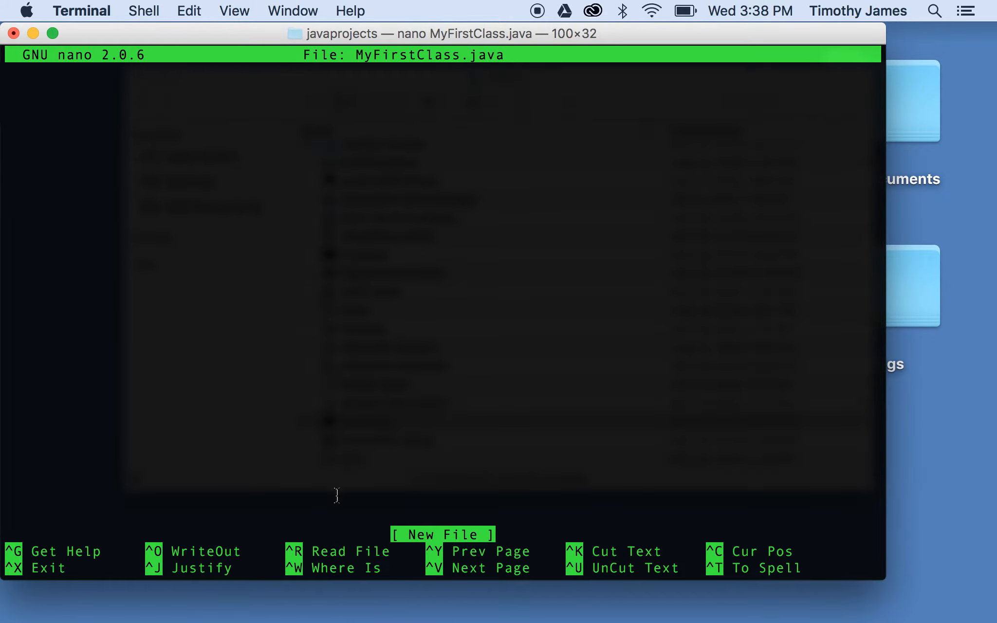
pyautogui.press('ctrl+o')
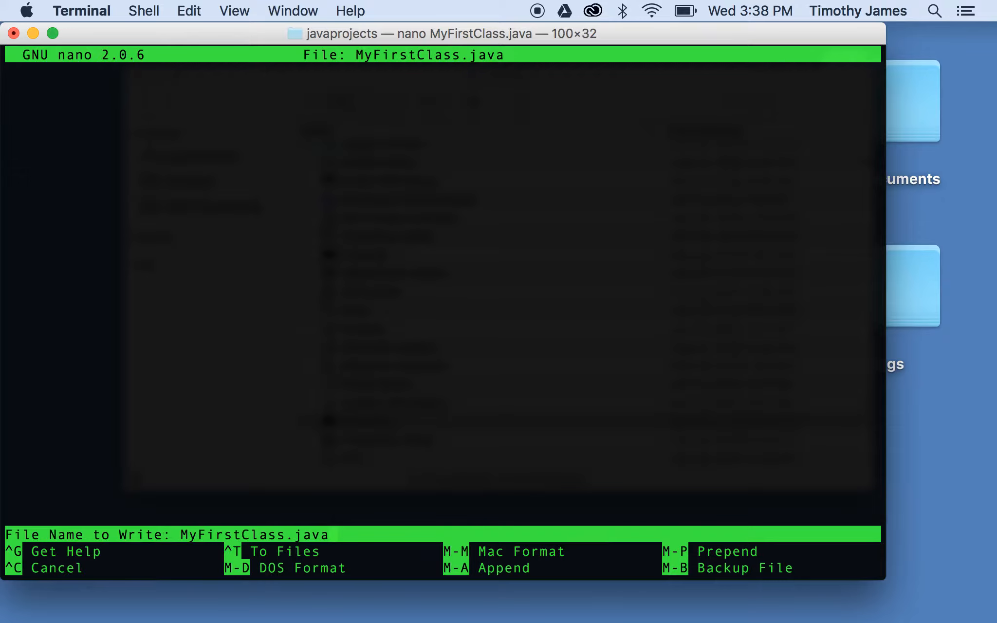
pyautogui.press('enter')
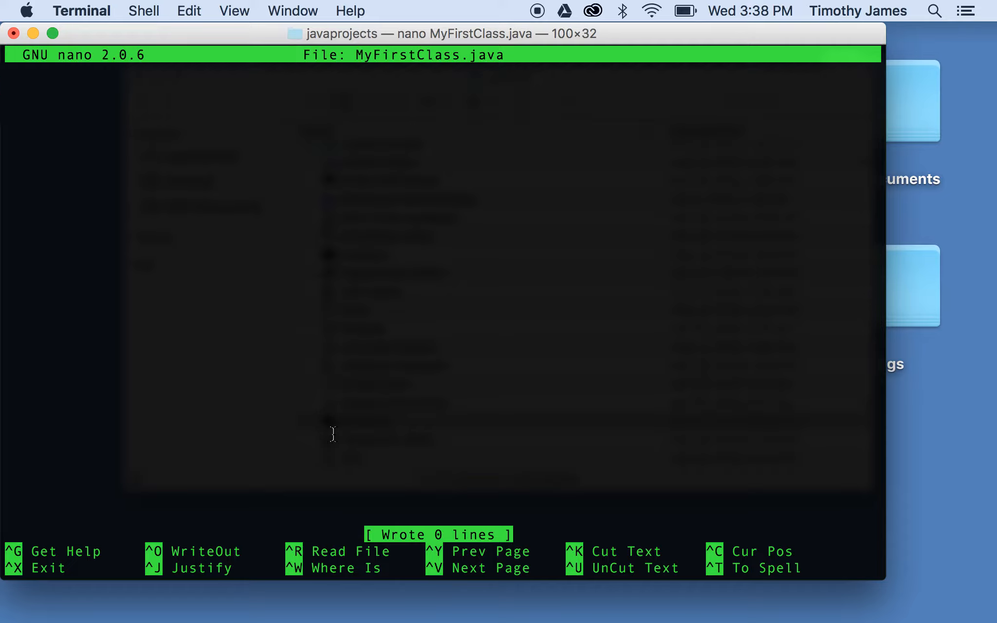
# Write an empty class MyFirstClass { } body and save the file.
pyautogui.write('class M')
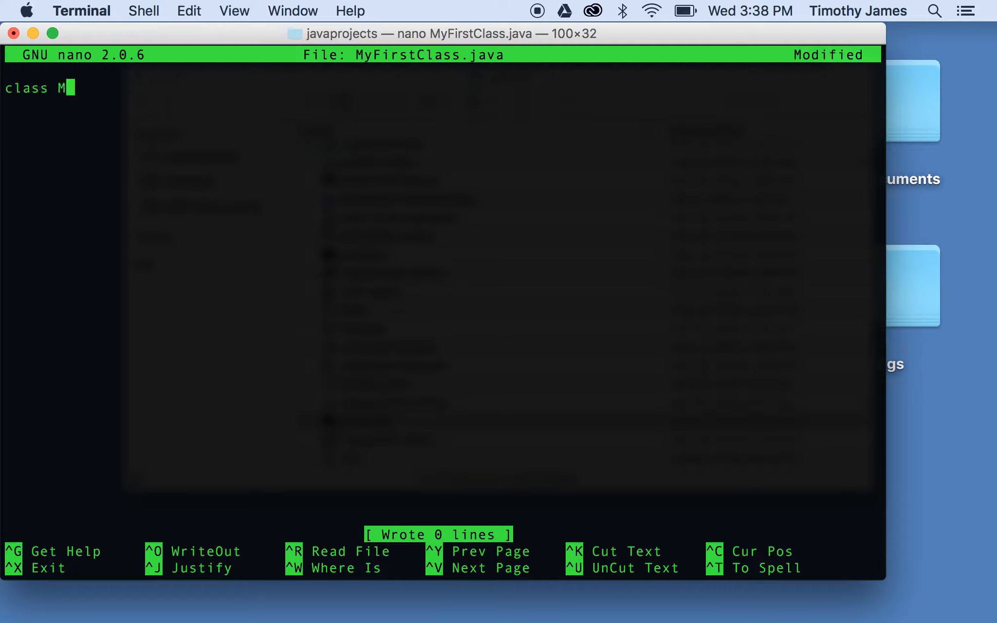
pyautogui.write('yFirstClass {')
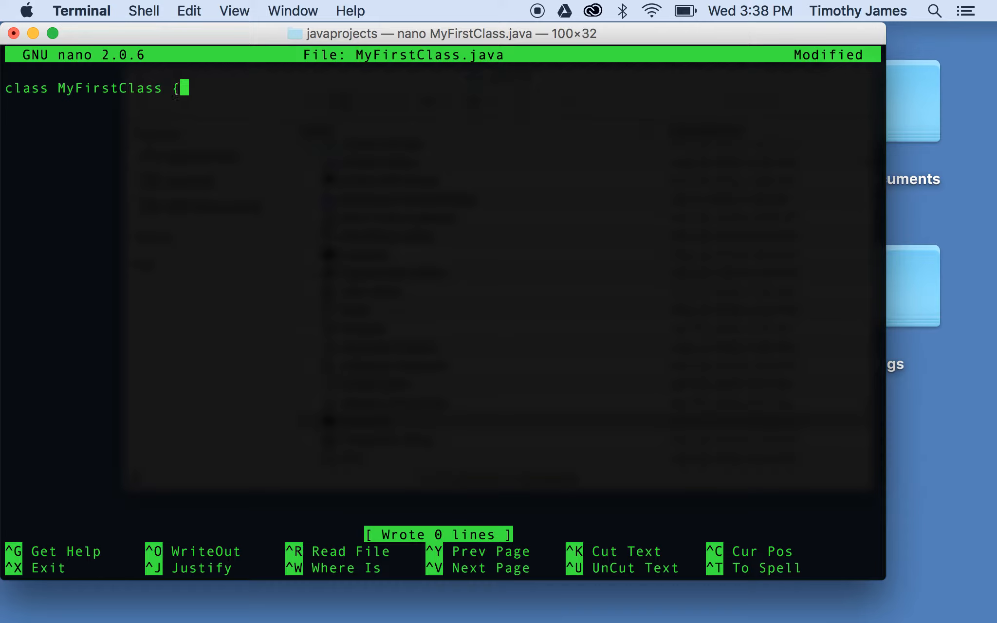
pyautogui.press('ctrl+o')
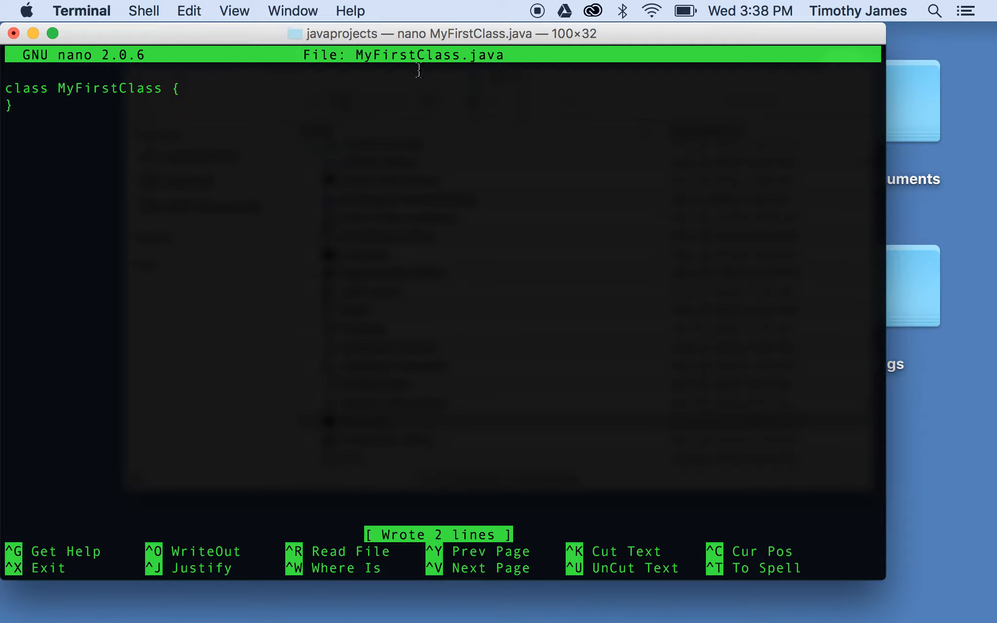
pyautogui.press('ctrl+x')
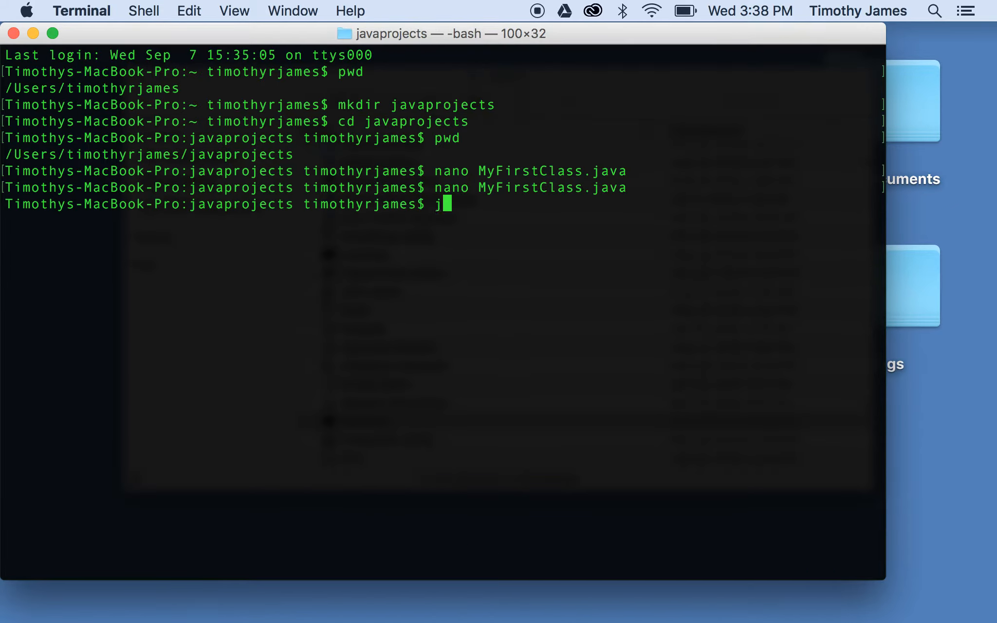
pyautogui.write('avac MyFirstClass.java')
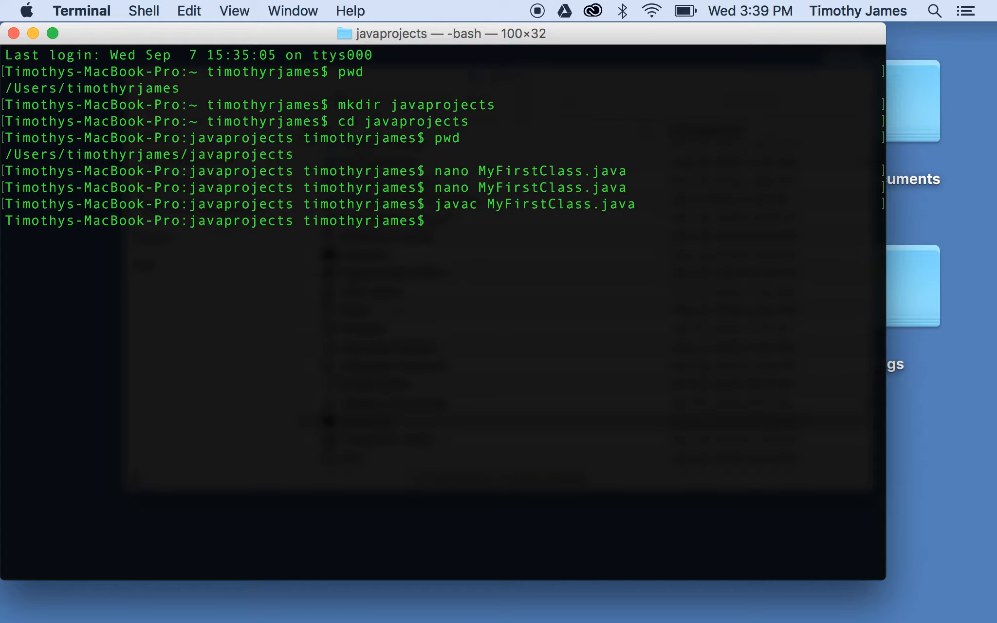
pyautogui.write('ls')
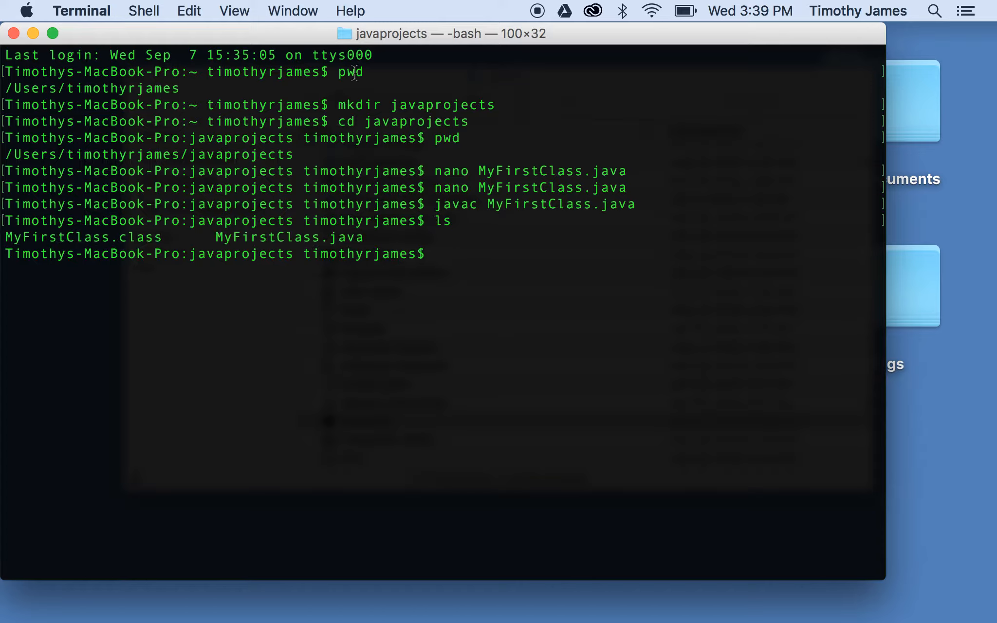
pyautogui.moveTo(334, 237)
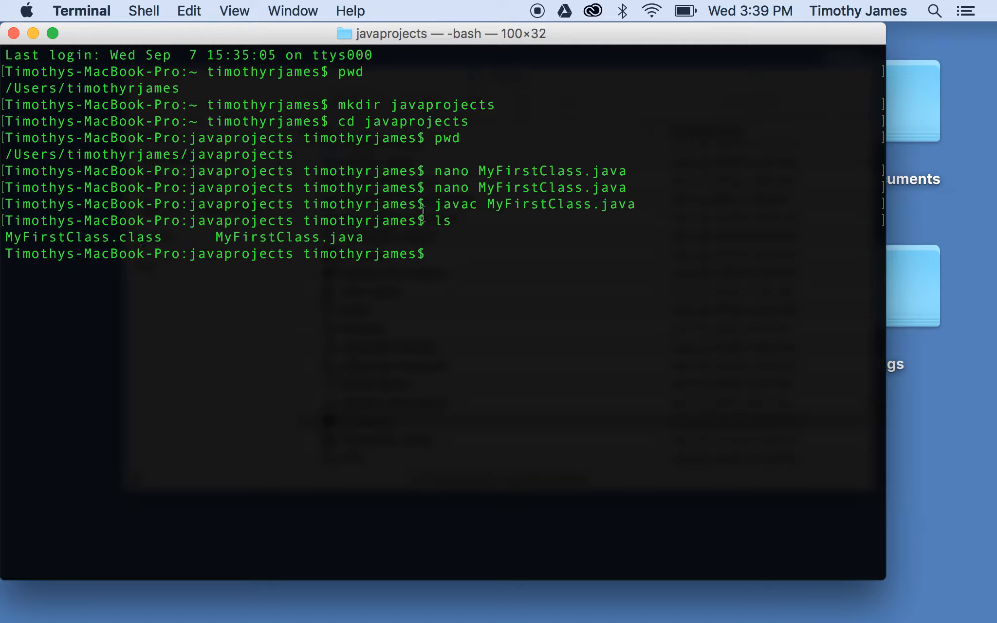
pyautogui.moveTo(455, 193)
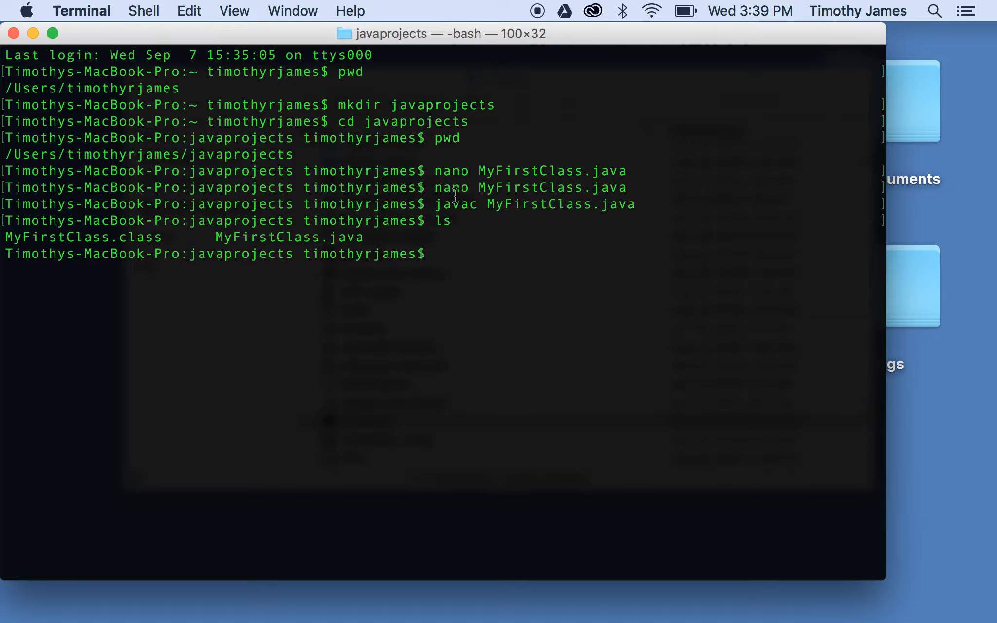
pyautogui.doubleClick(456, 205)
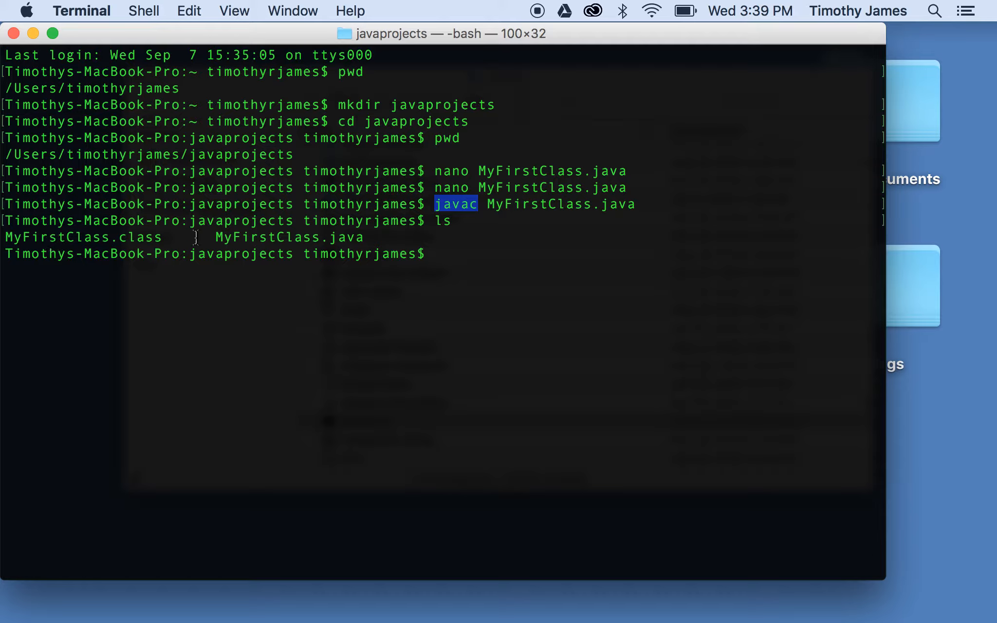
pyautogui.write('a')
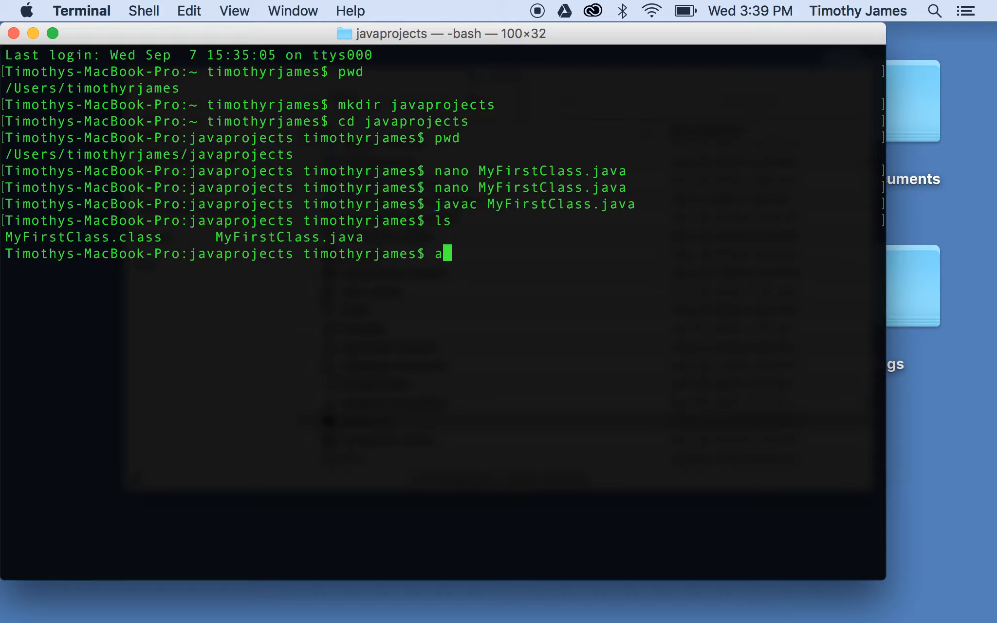
pyautogui.write('nano MyFirstClass.')
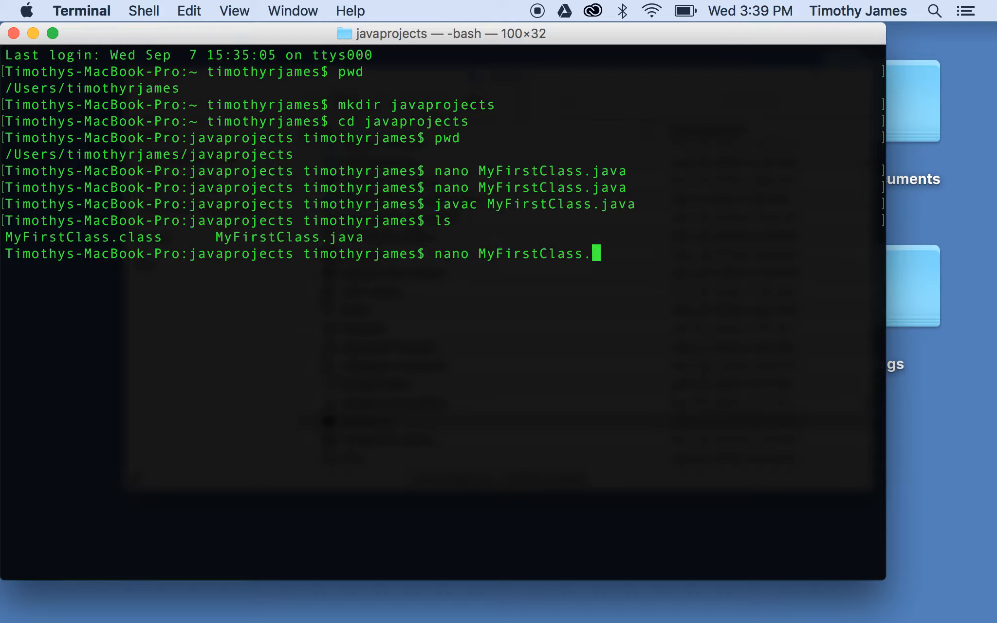
pyautogui.write('c')
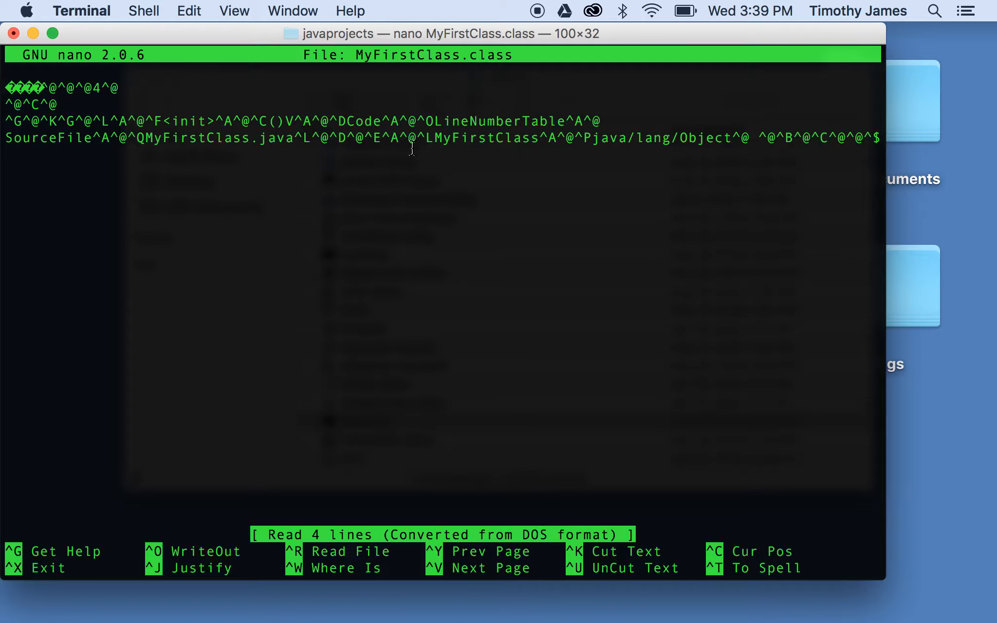
pyautogui.press('ctrl+x')
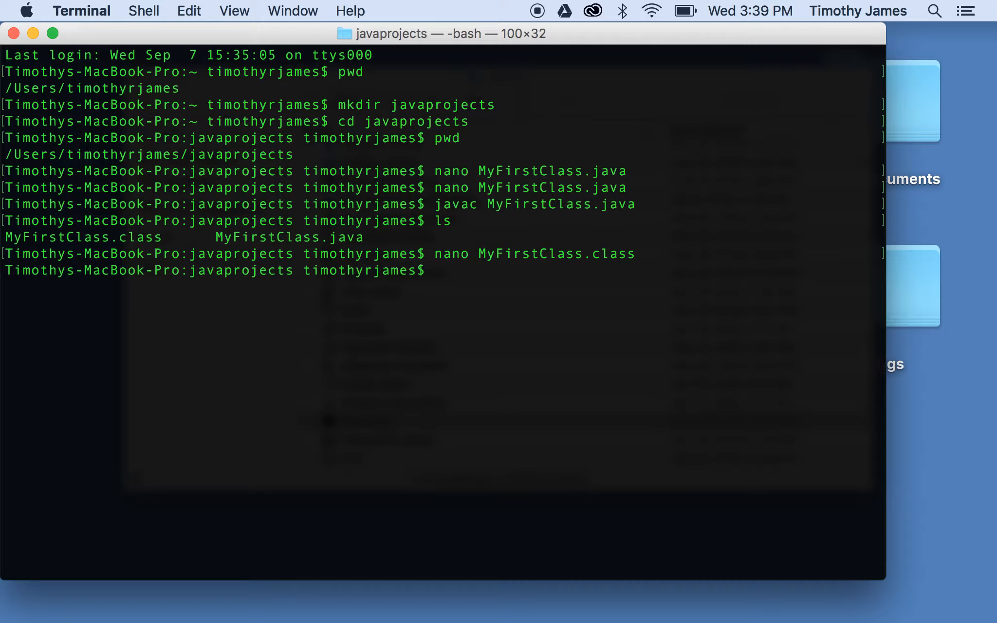
# Reopen the file, make the class public and declare public static void main(String[] arguments) {, adjusting the braces.
pyautogui.write('nano MyF')
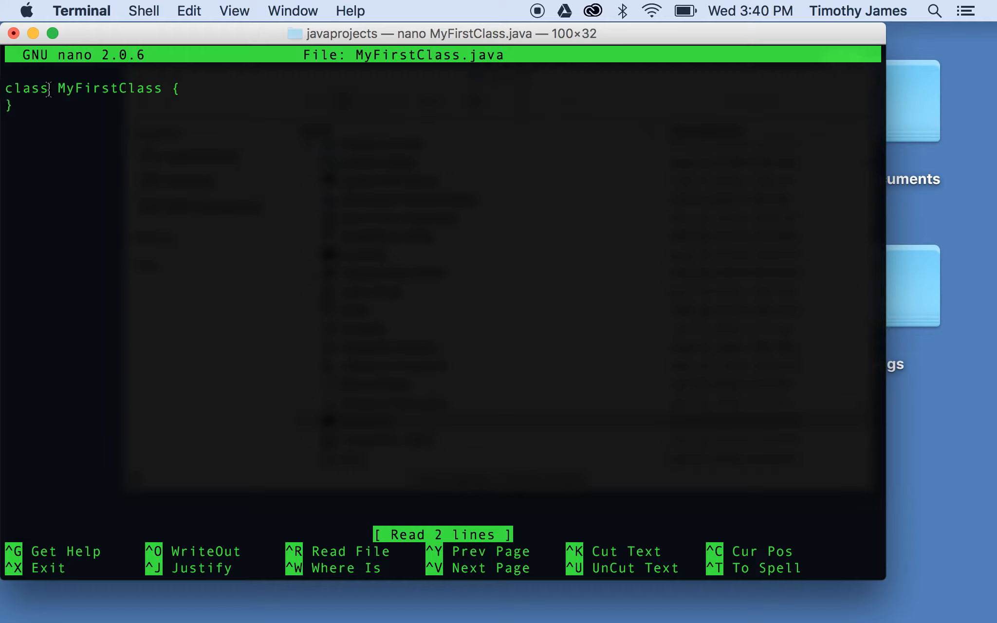
pyautogui.write('public')
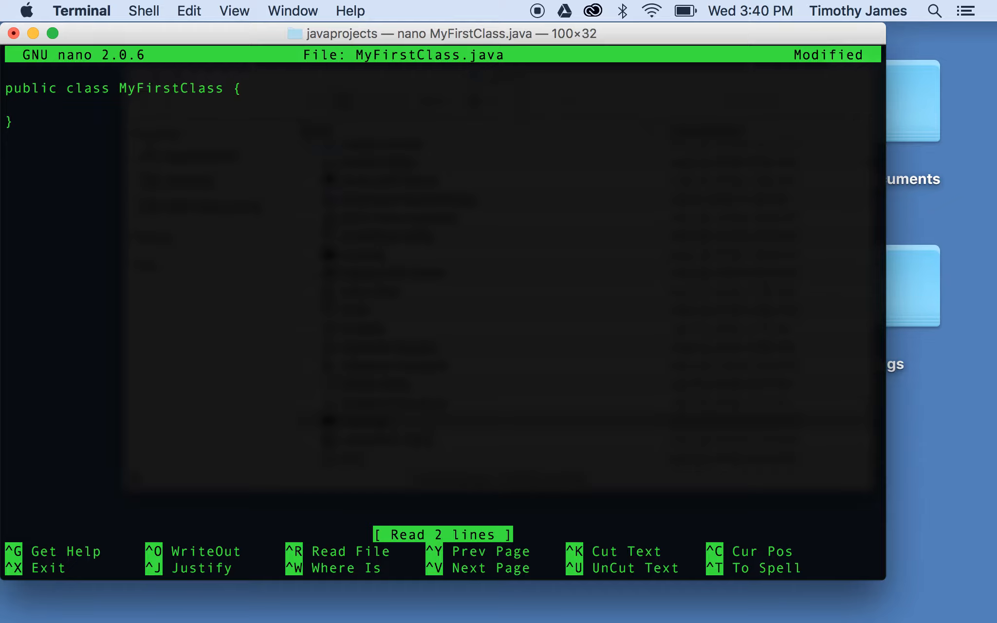
pyautogui.write('public')
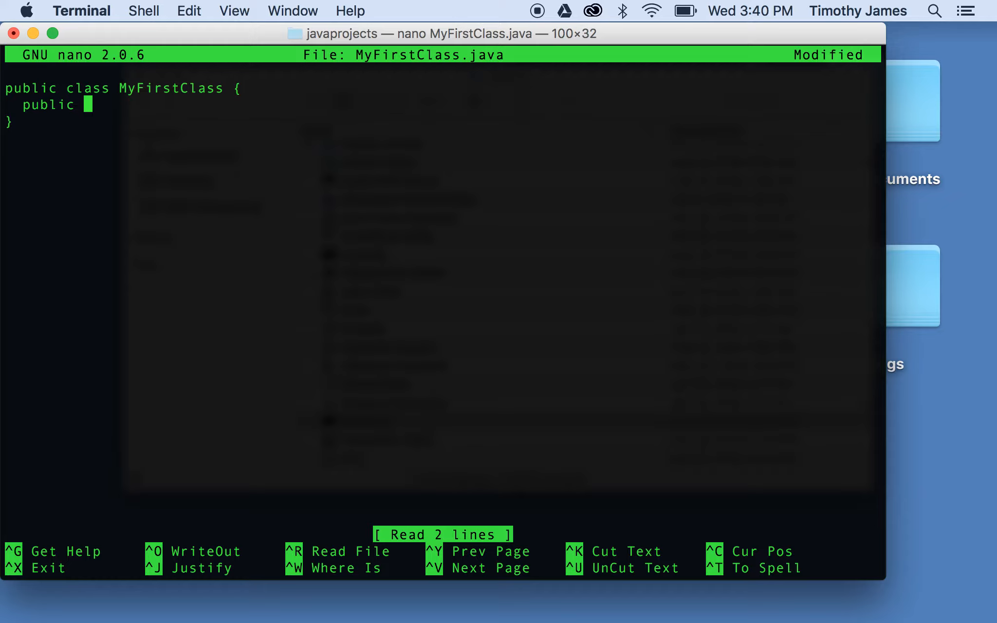
pyautogui.write('static')
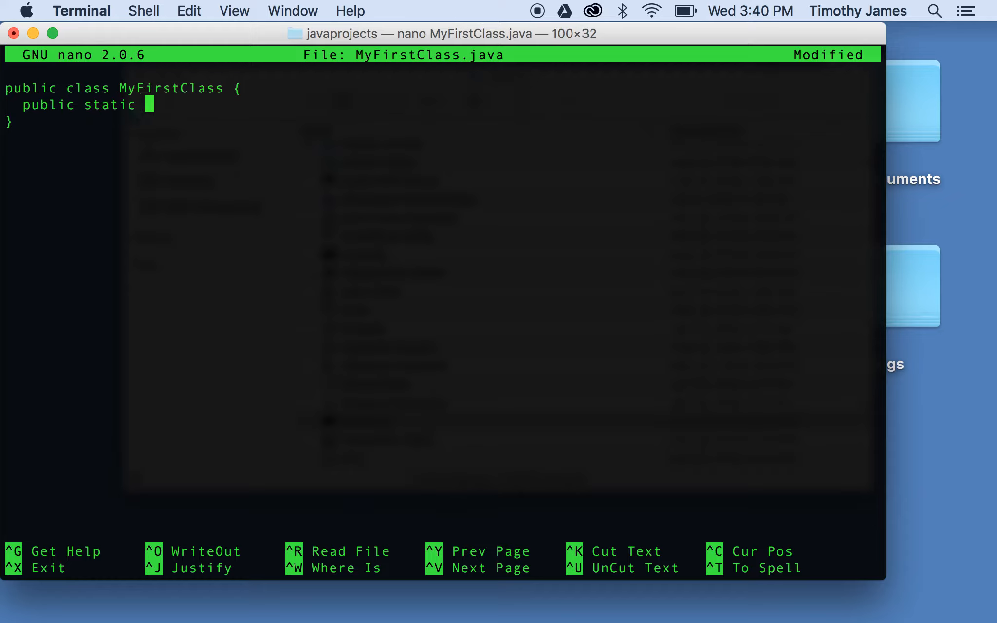
pyautogui.write('void main(')
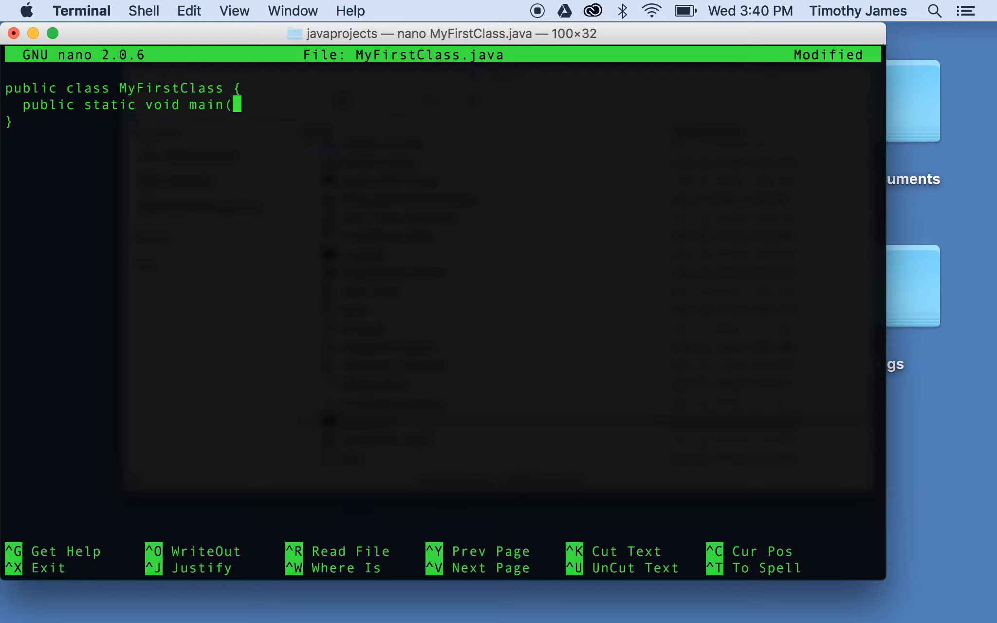
pyautogui.write('String[] arg')
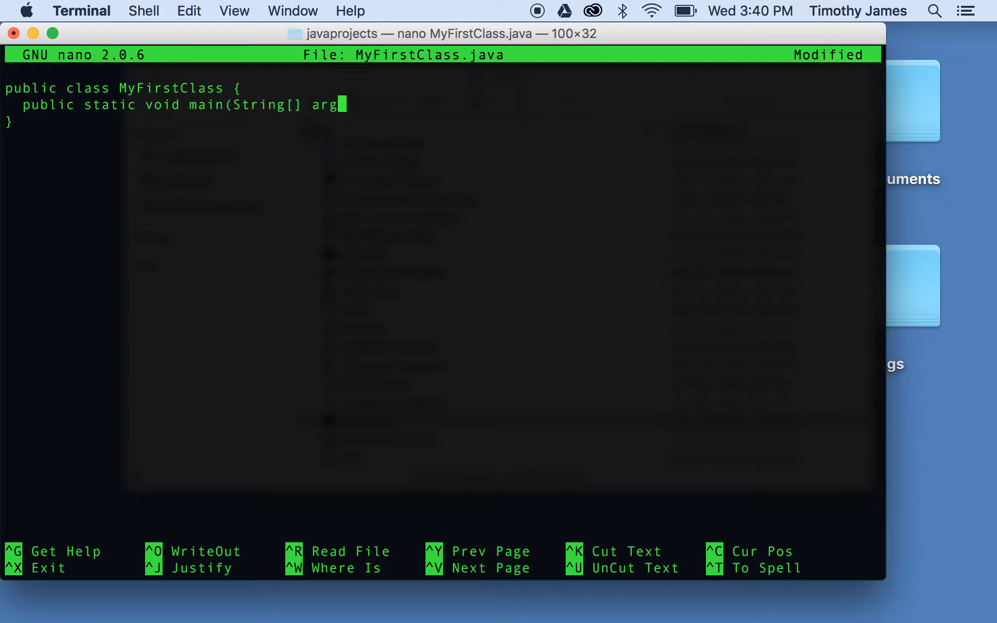
pyautogui.write('uments) {')
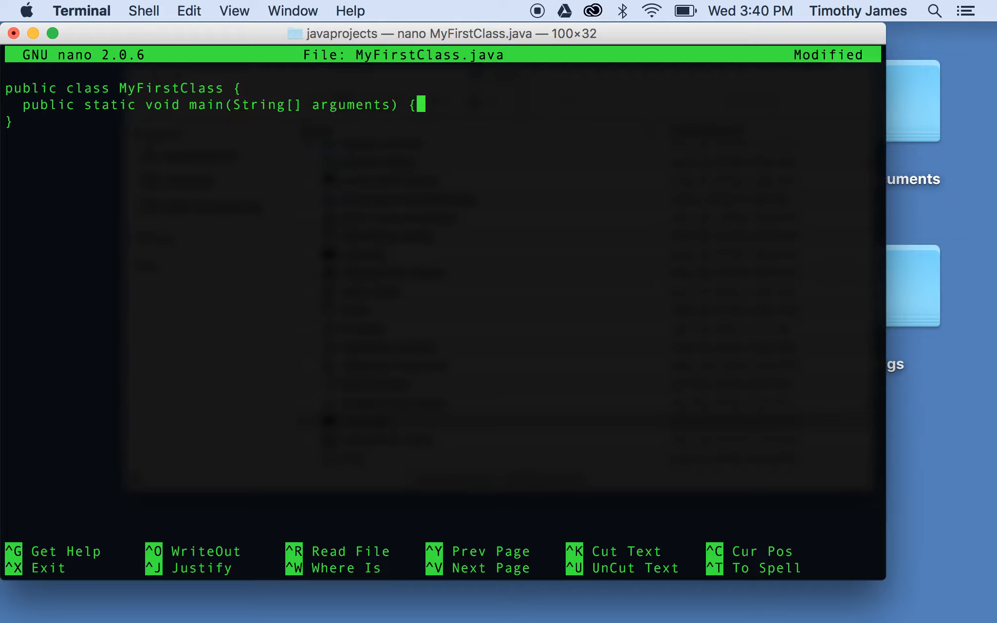
pyautogui.press('Enter')
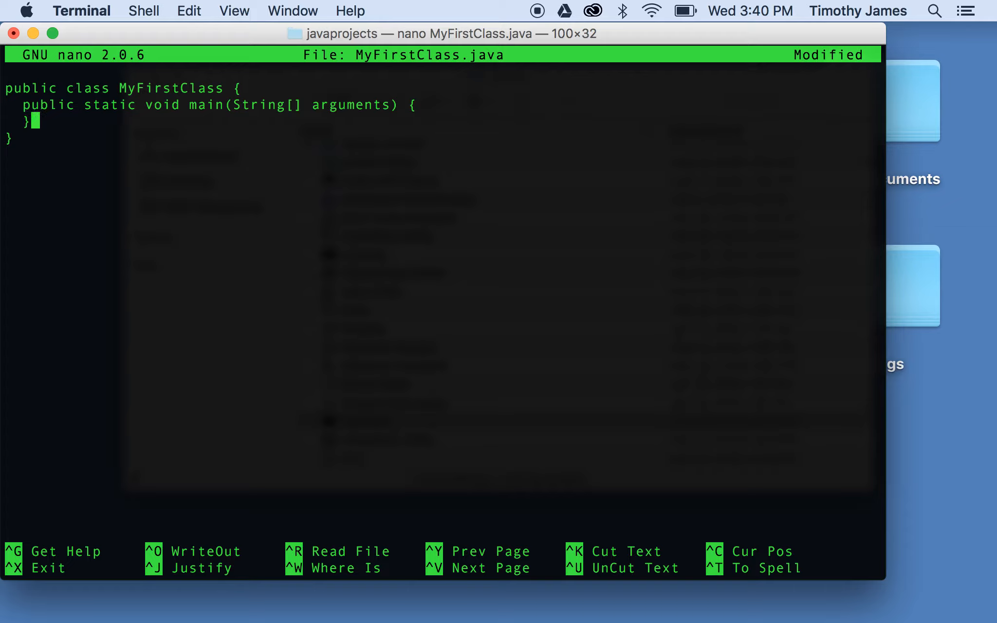
pyautogui.press('Up')
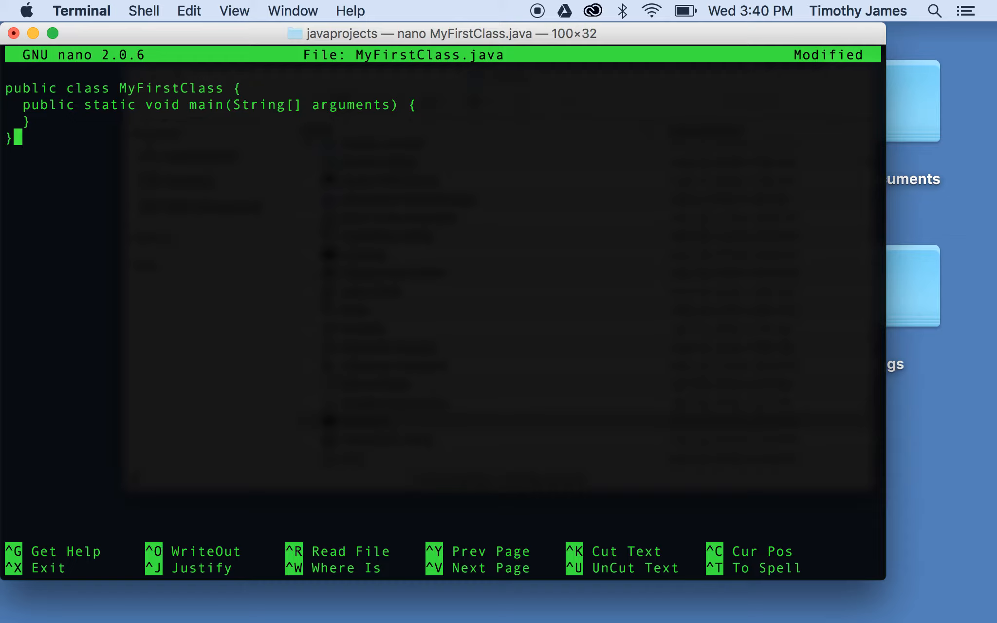
pyautogui.press('Up')
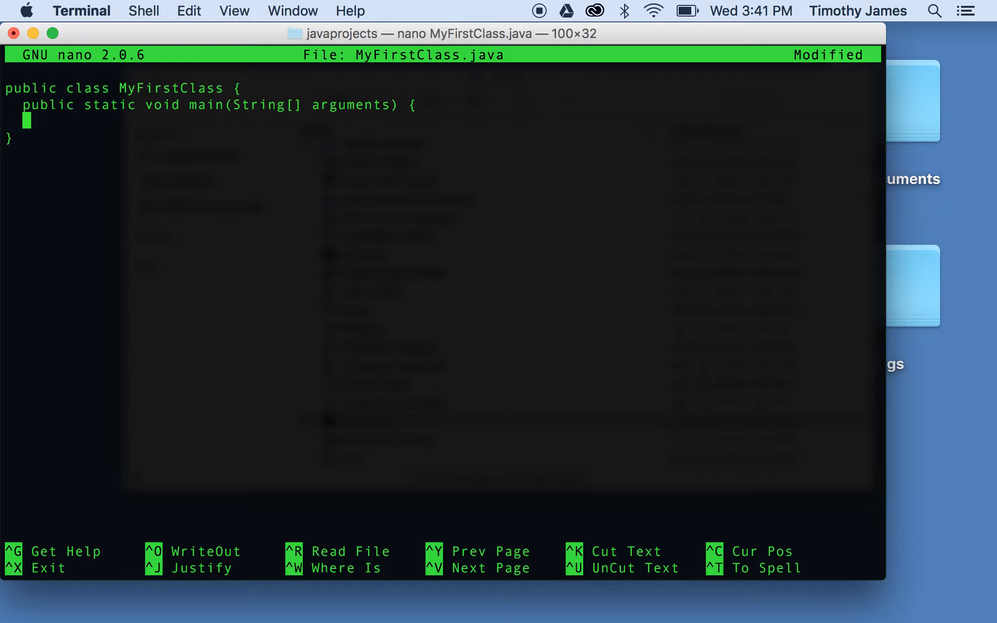
# Close main with } and correct the arguments name, leaving a blank line inside the body.
pyautogui.write('}')
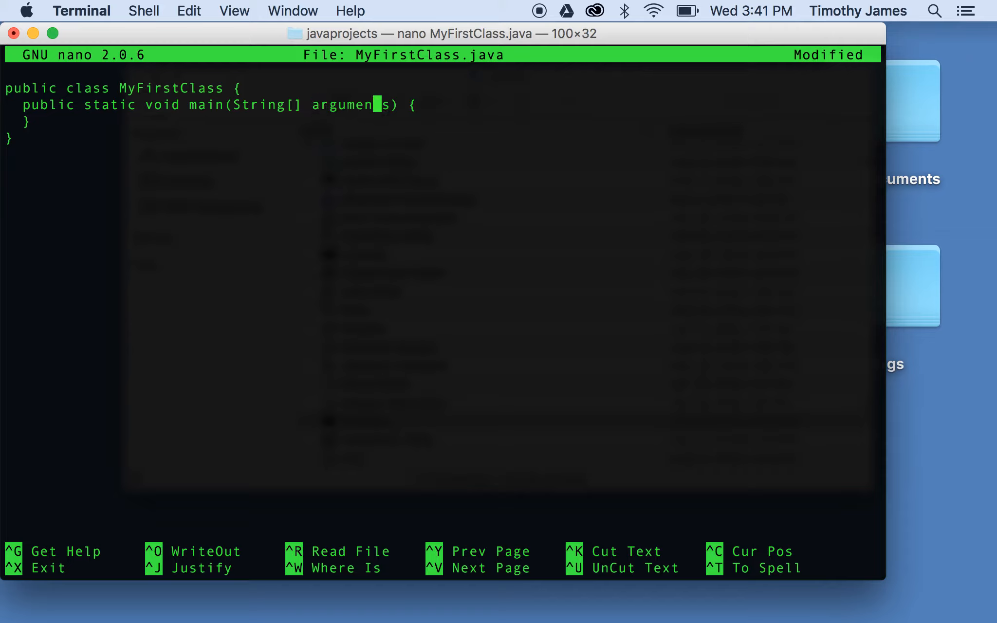
pyautogui.write('t')
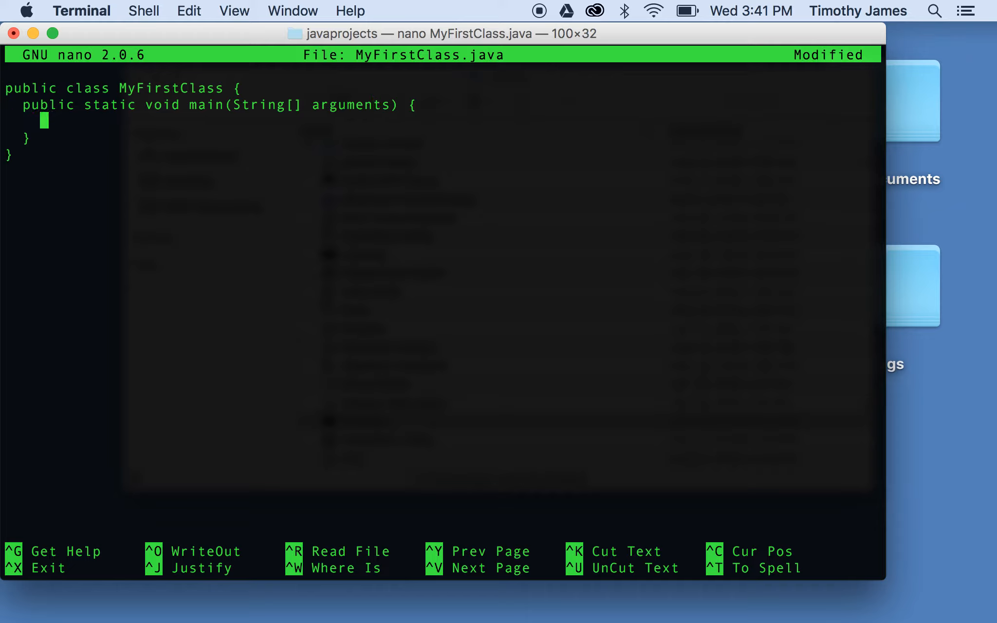
# Start a System.out.println(" statement inside main.
pyautogui.write('System.out.pr')
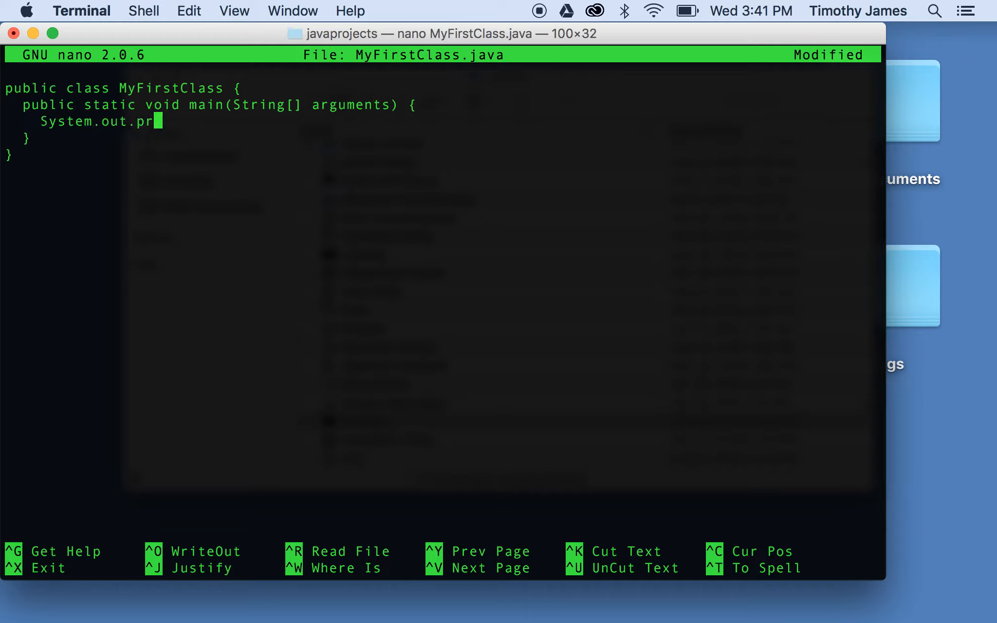
pyautogui.write('intln')
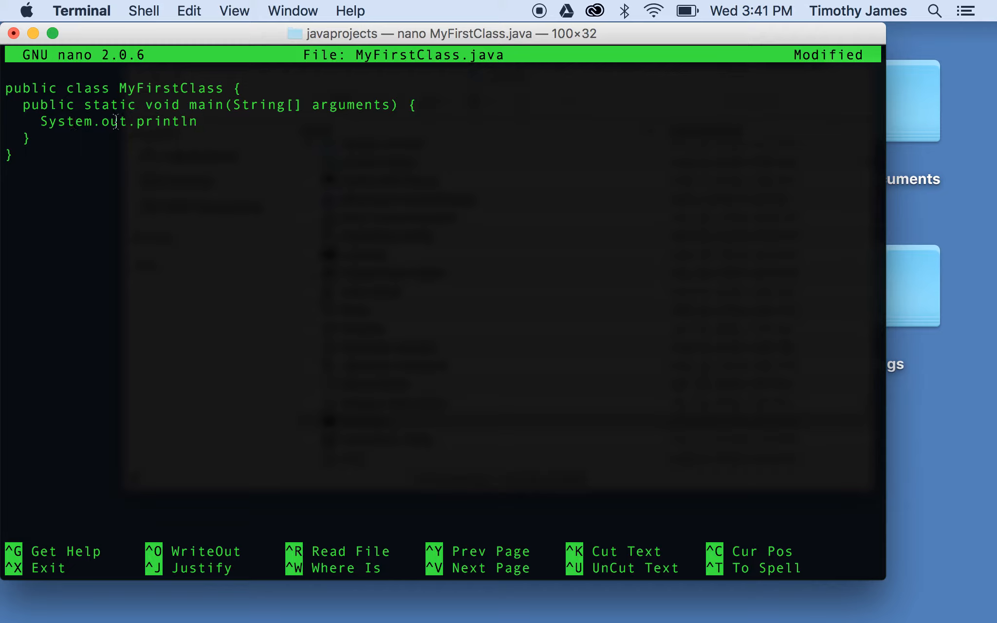
pyautogui.moveTo(160, 126)
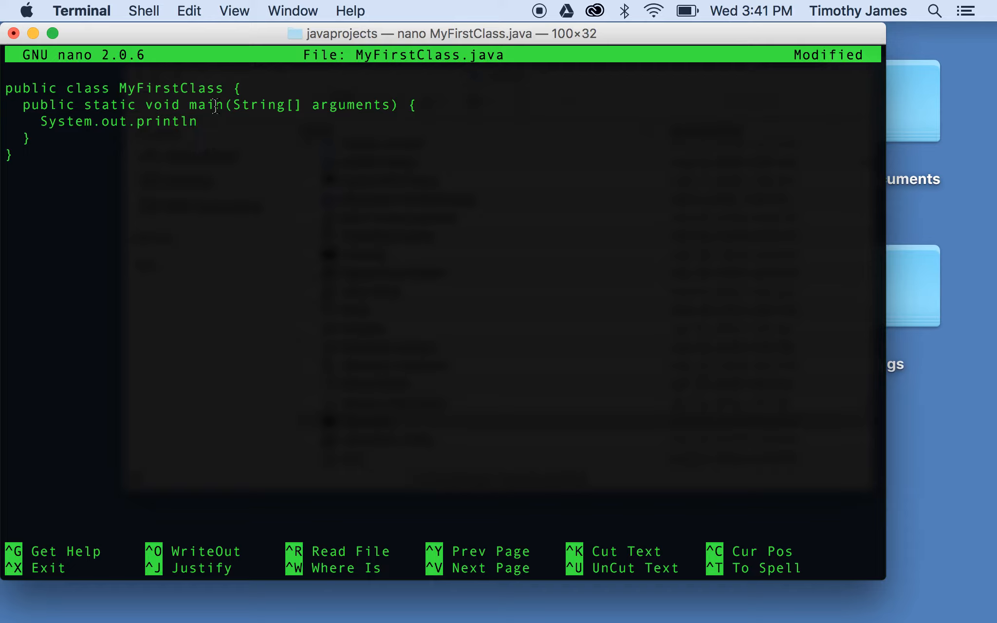
pyautogui.write('( ;')
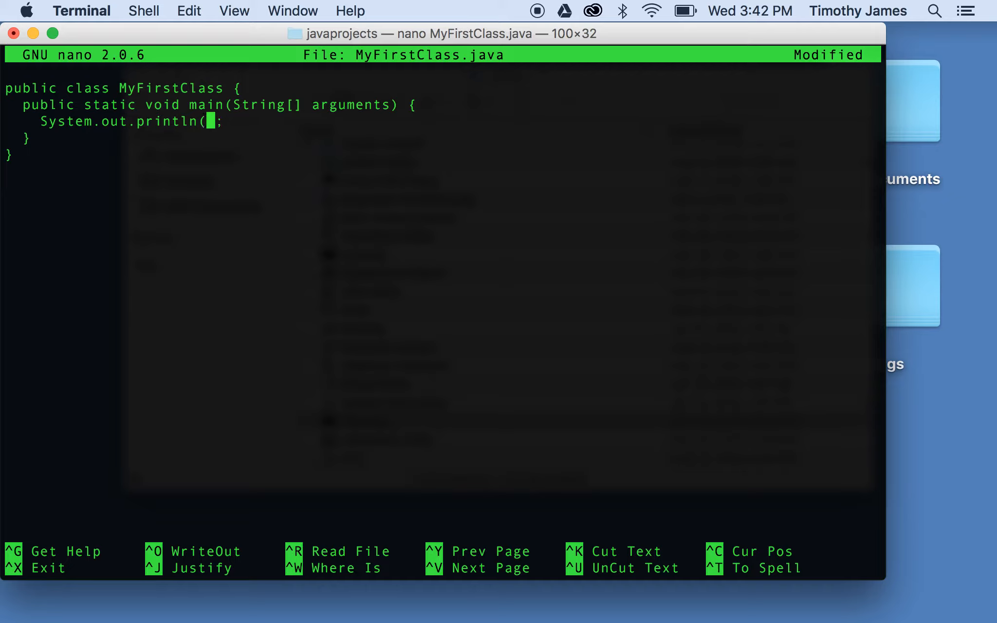
pyautogui.write('"')
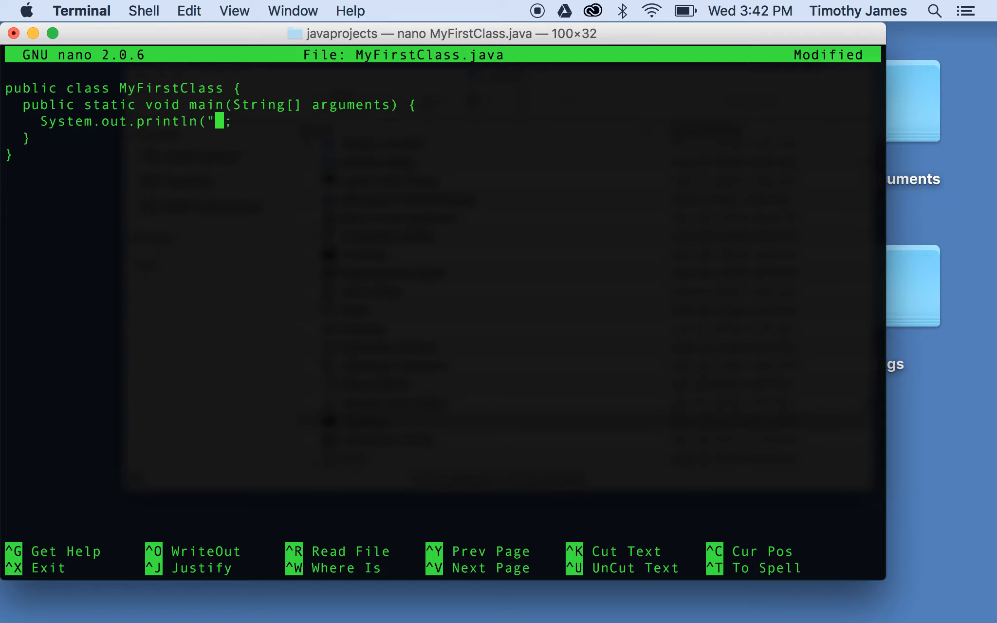
# Enter the message "This is not a hello world program, we are cooler than that.".
pyautogui.write('This is not a')
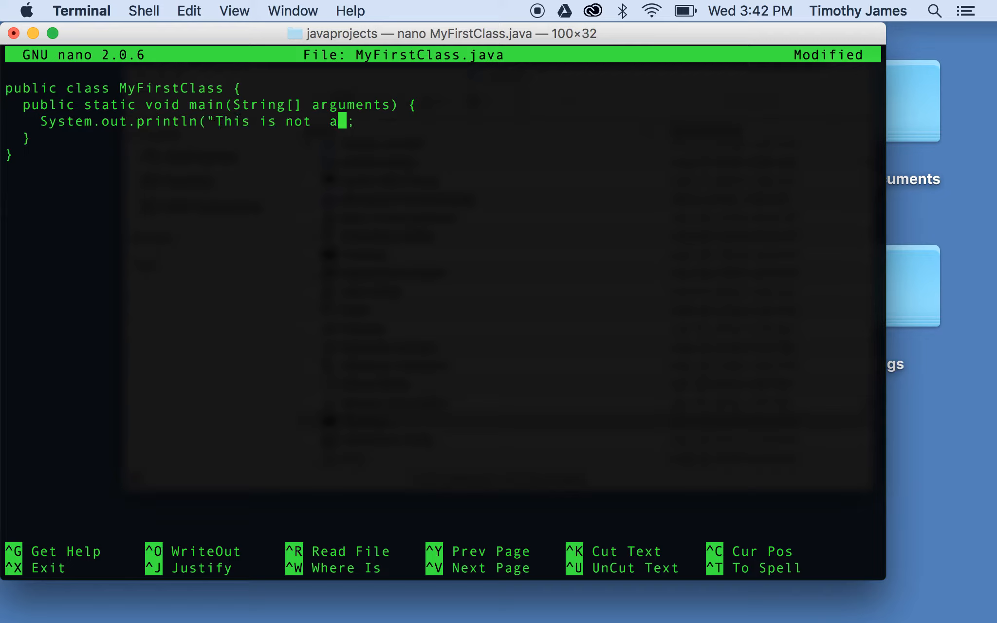
pyautogui.write('hello world p')
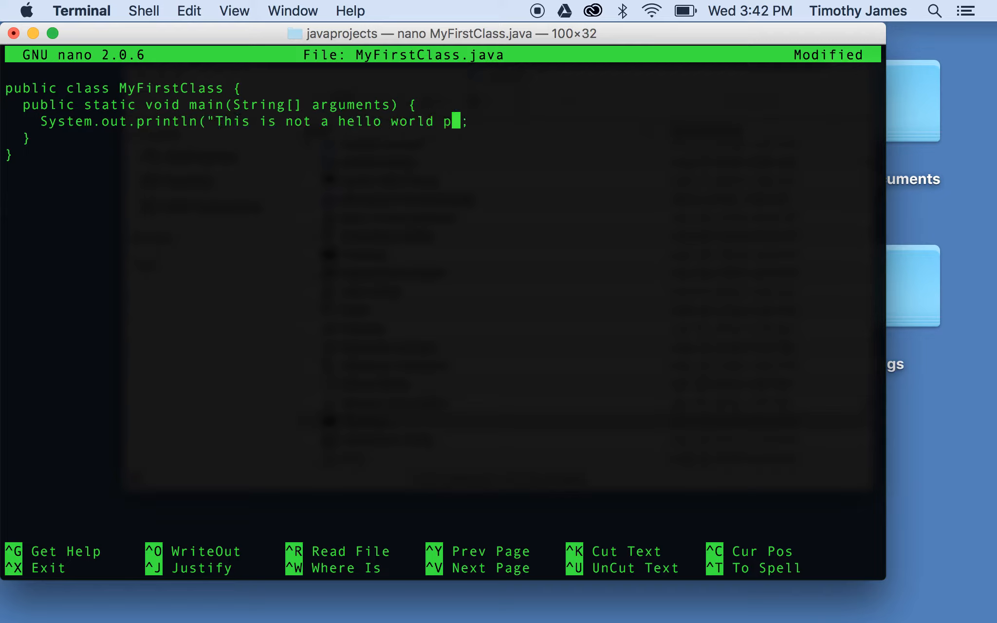
pyautogui.write('rogram.')
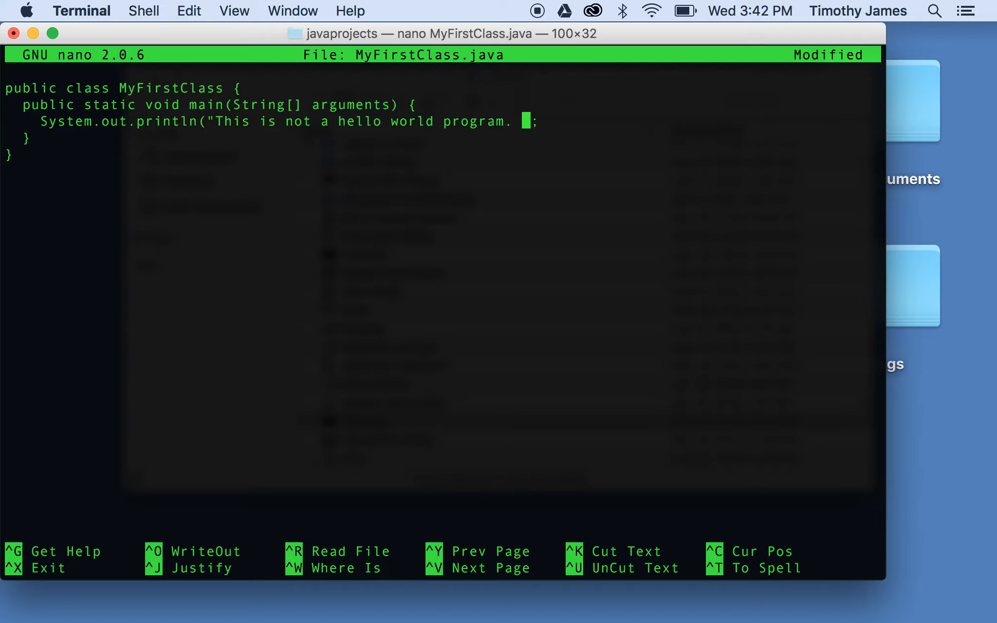
pyautogui.write(', we')
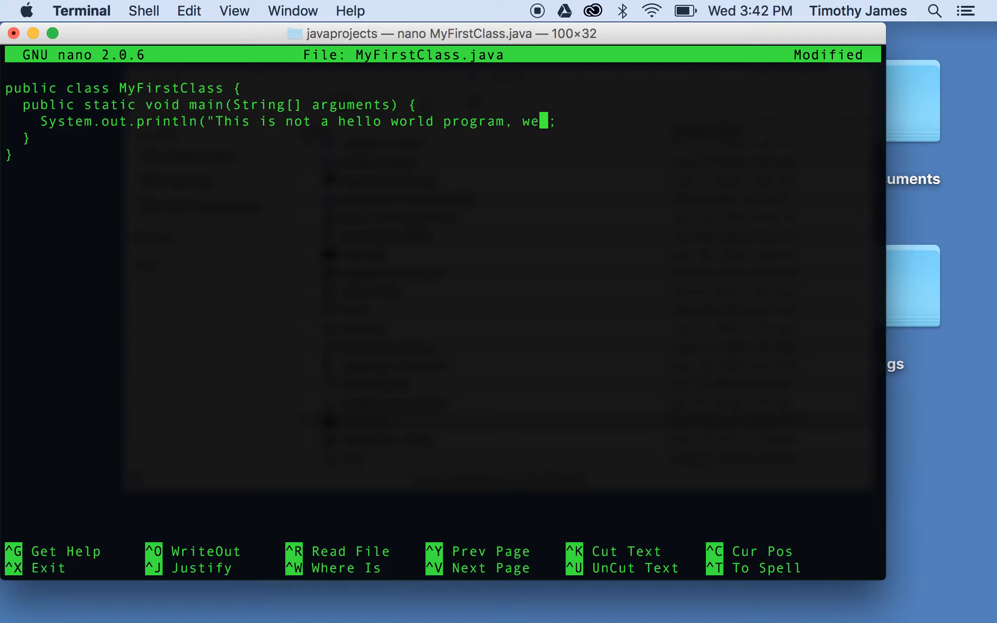
pyautogui.write('are cooler than')
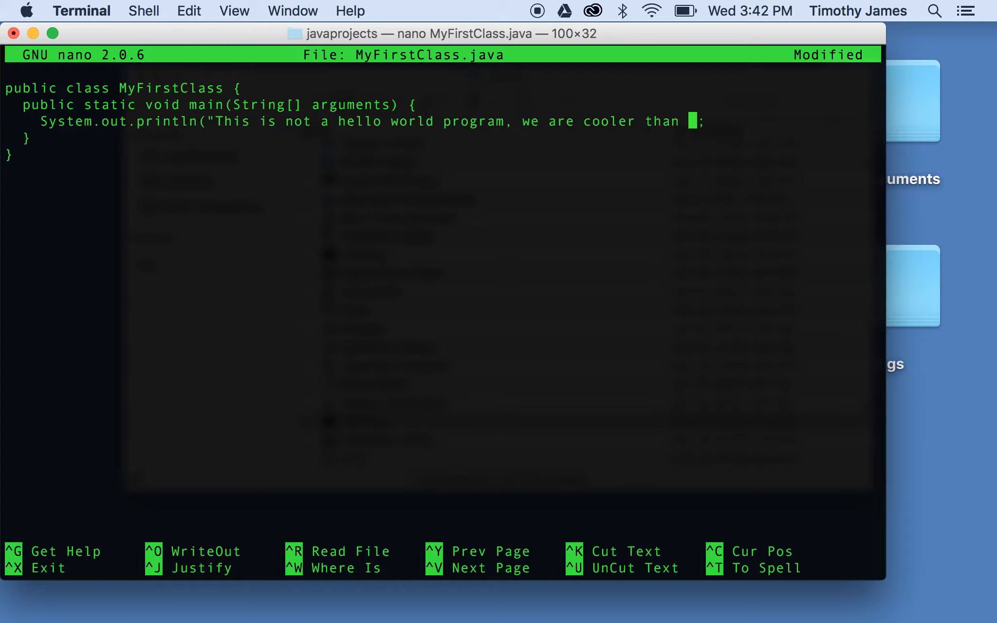
pyautogui.write('that.')
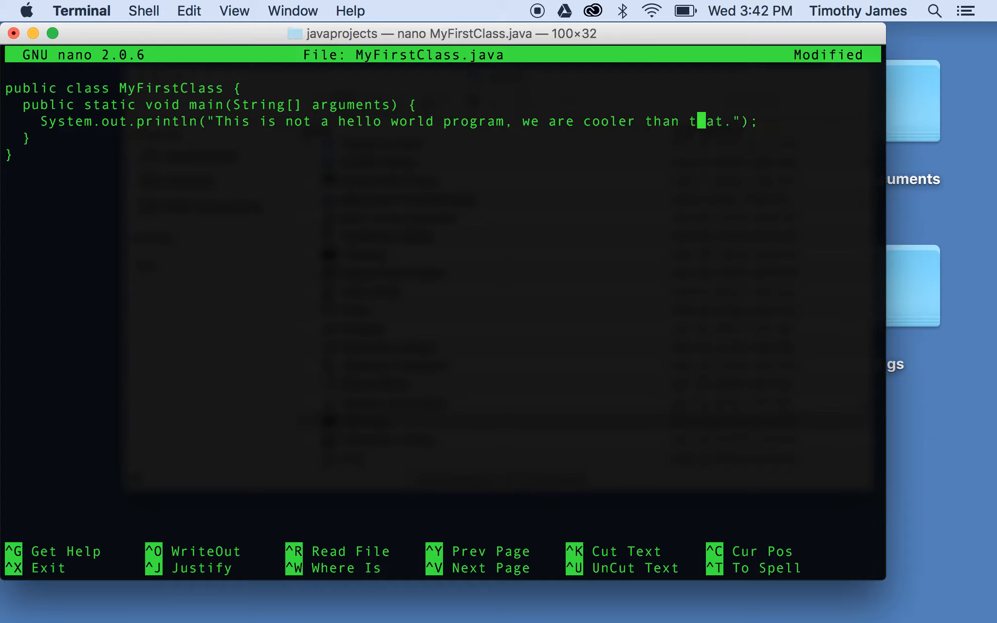
# Fix the typos in the println line and save the file.
pyautogui.press('left')
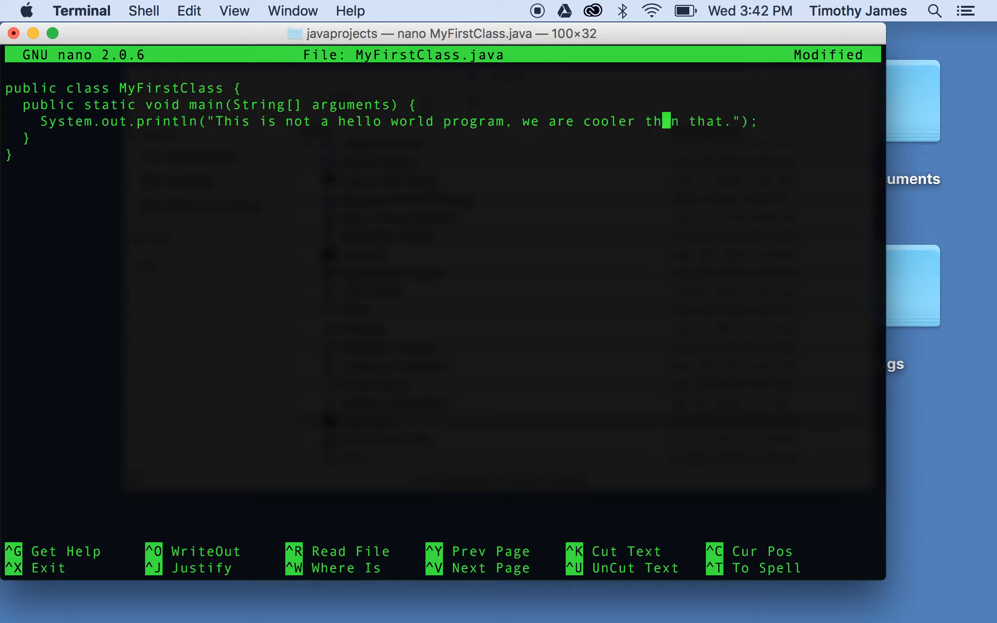
pyautogui.write('a')
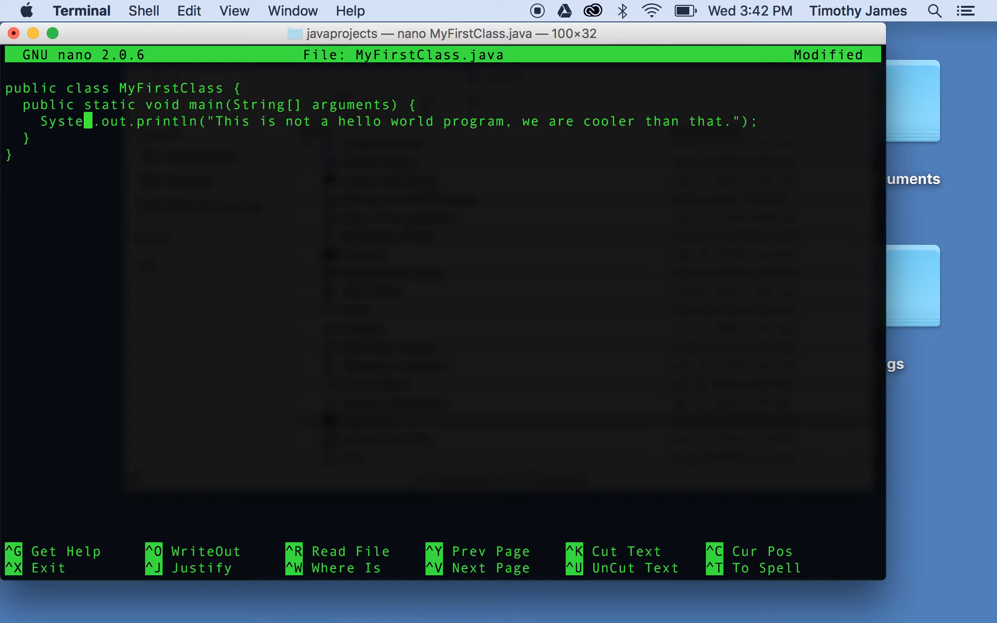
pyautogui.write('m.out.p')
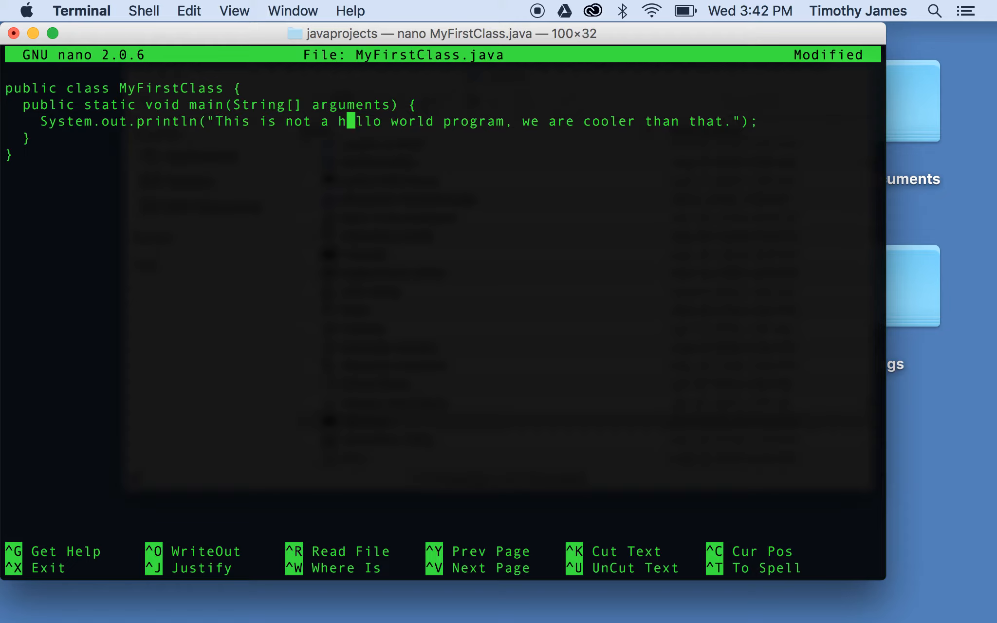
pyautogui.write('e')
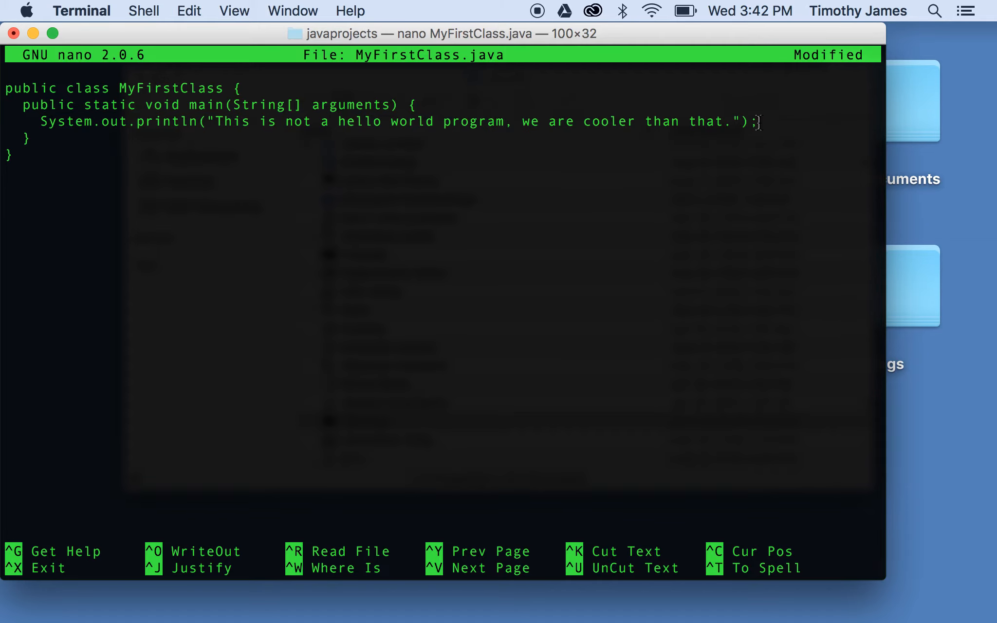
pyautogui.press('ctrl+o')
pyautogui.write('javac MyFir')
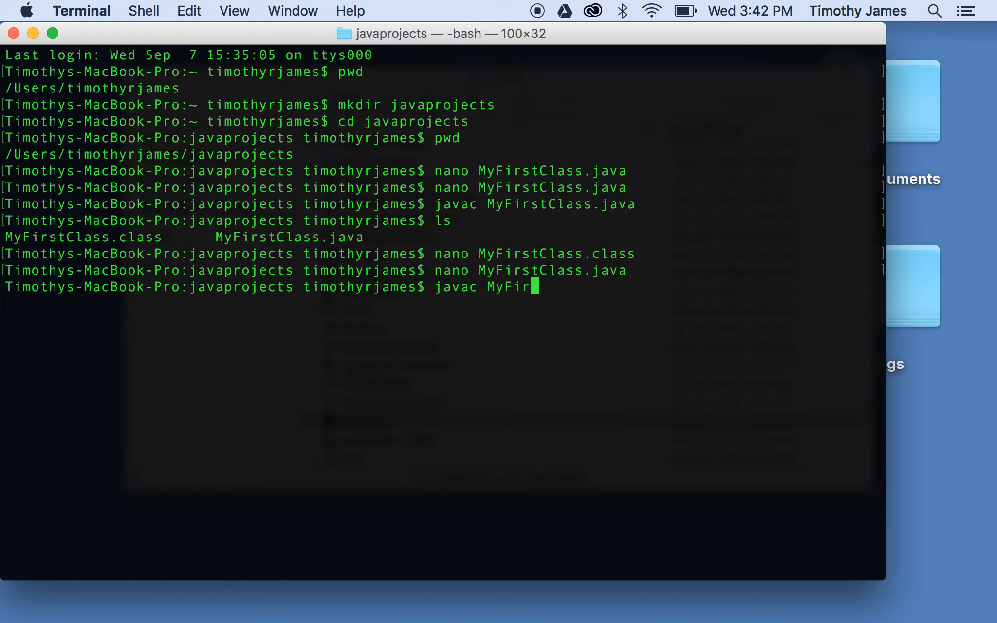
# Compile with javac MyFirstClass.java and run java MyFirstClass to print the new message.
pyautogui.write('stClass.java')
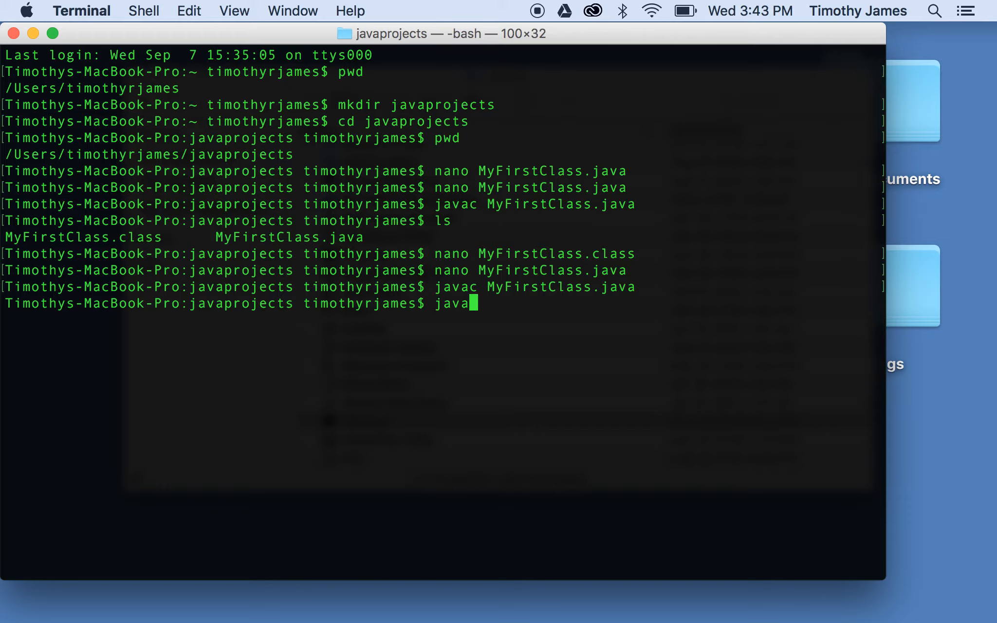
pyautogui.write('MyFirst')
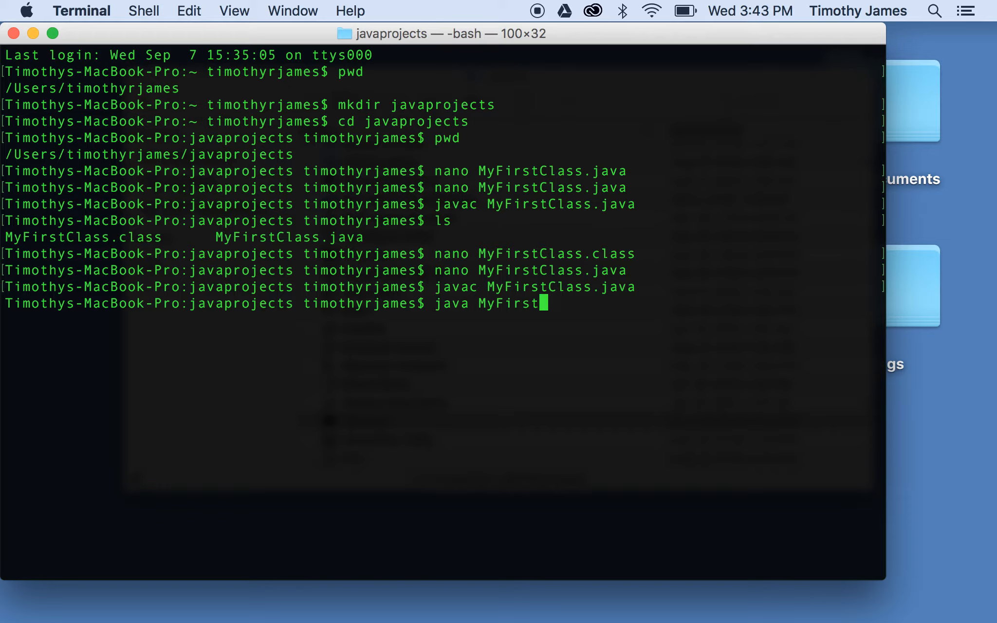
pyautogui.write('Class')
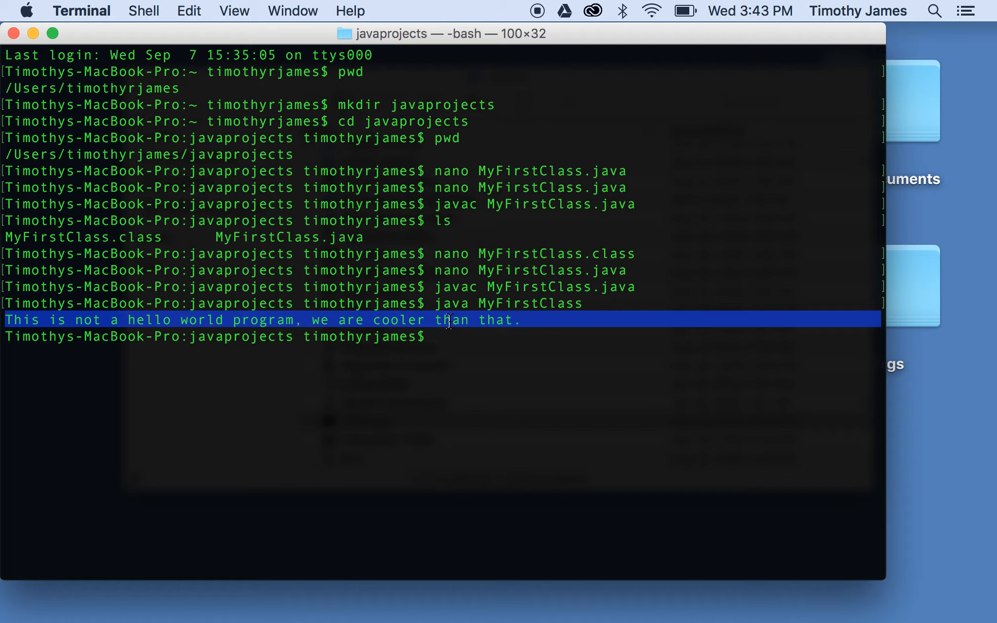
pyautogui.moveTo(499, 358)
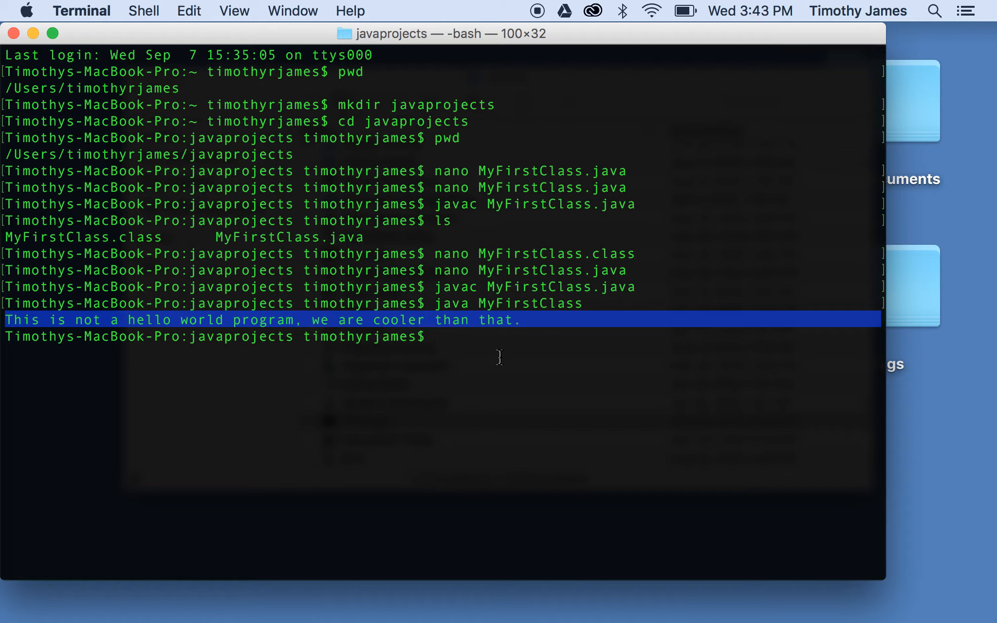
pyautogui.write('n')
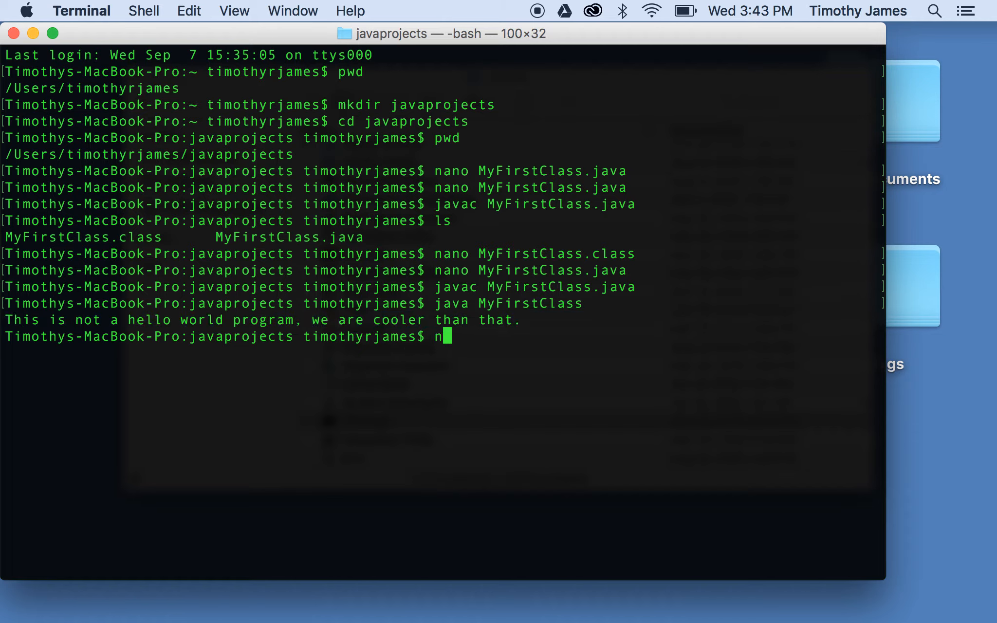
# Remove the message's closing quote in nano, save, and compile with javac MyFirstClass.java.
pyautogui.write('ano Myf')
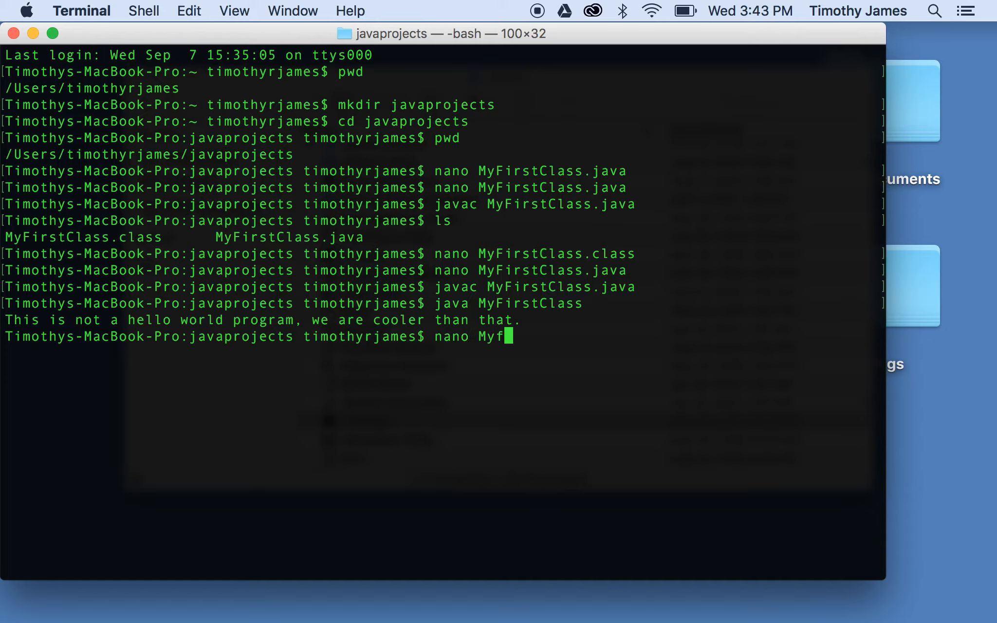
pyautogui.write('irst')
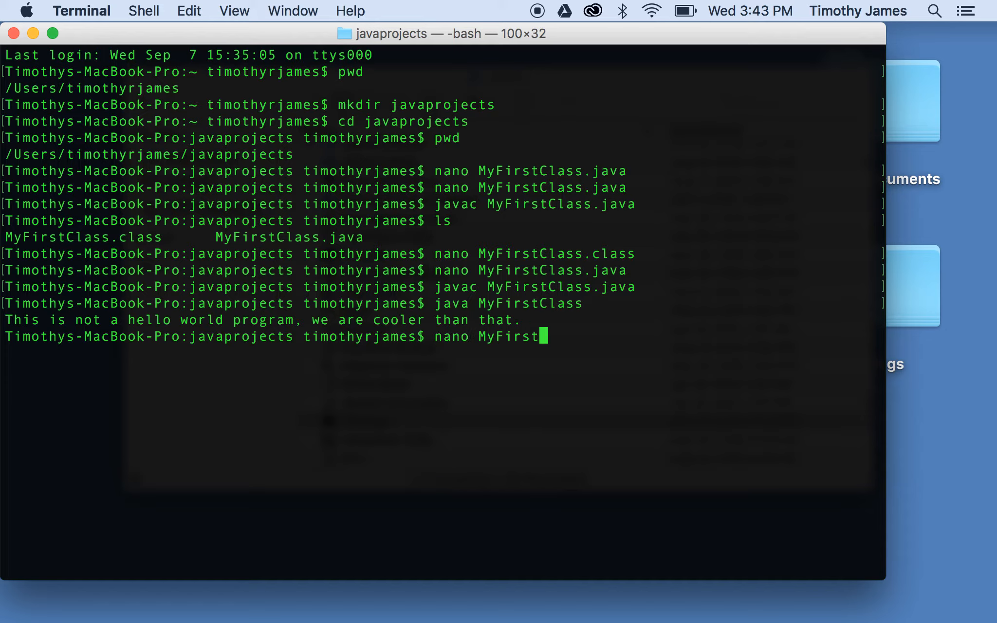
pyautogui.write('Class.ja')
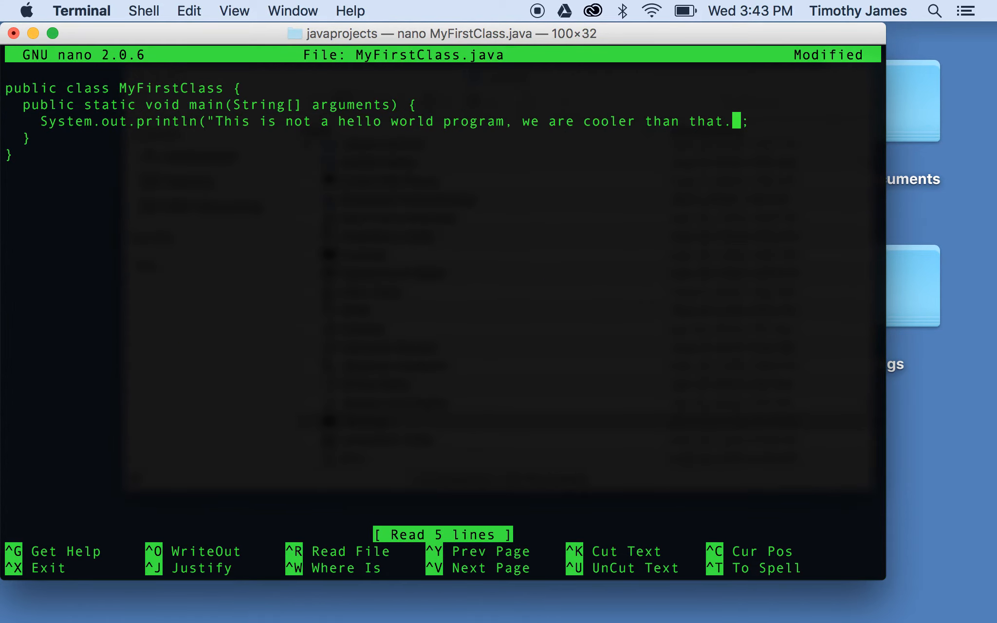
pyautogui.write(')')
pyautogui.write('javac')
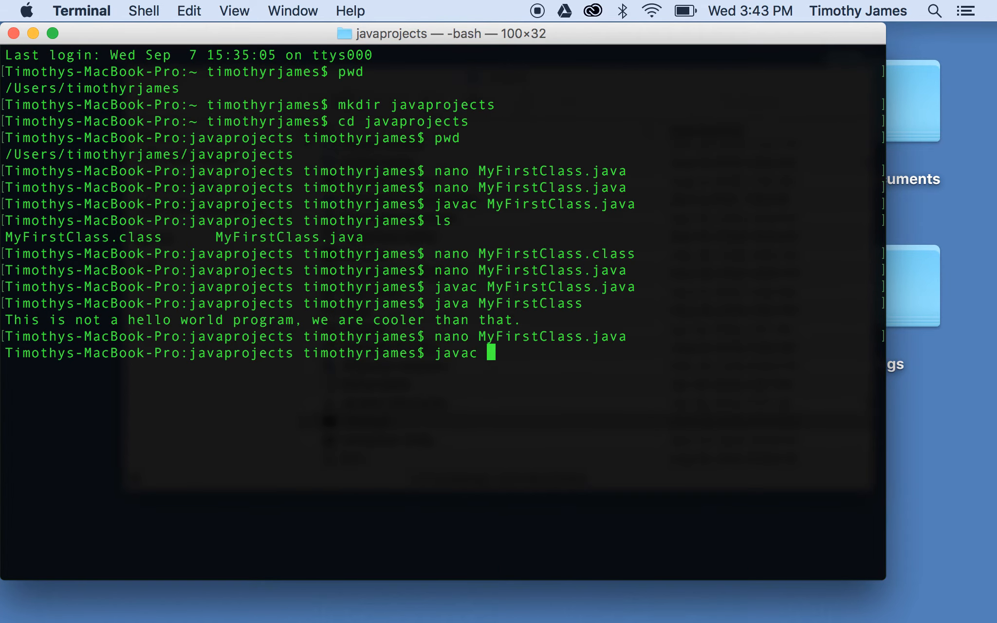
pyautogui.write('MyFirstClass.java')
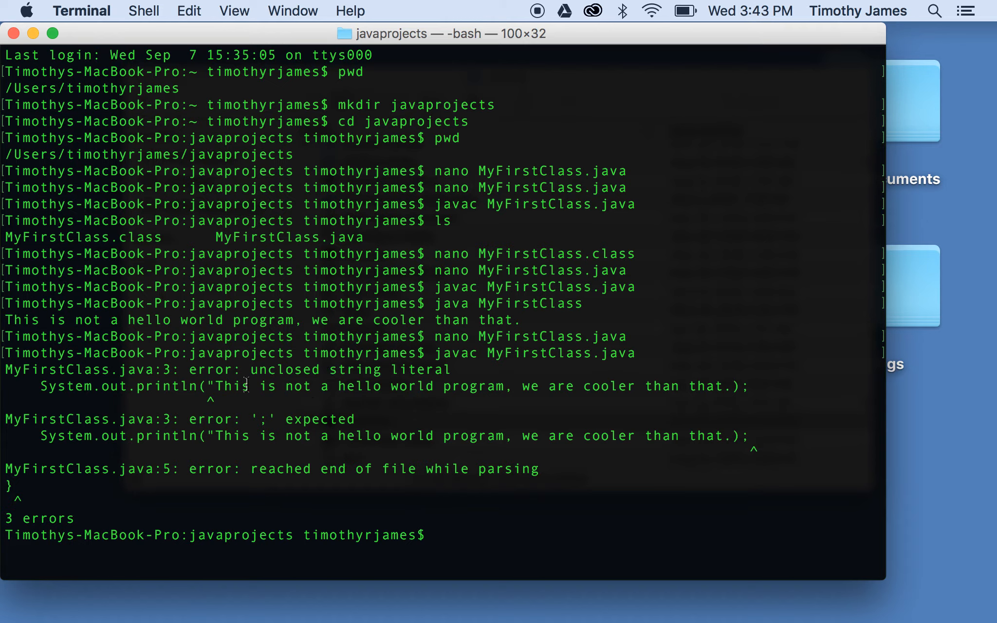
# Examine the unclosed string literal errors in the javac output and reopen the file in nano.
pyautogui.doubleClick(212, 386)
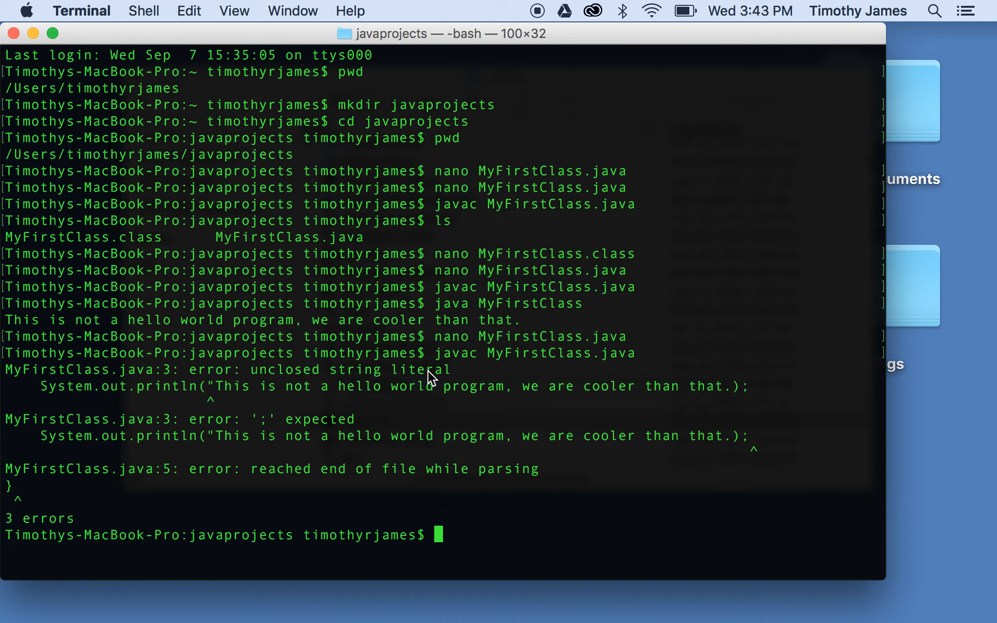
pyautogui.doubleClick(422, 369)
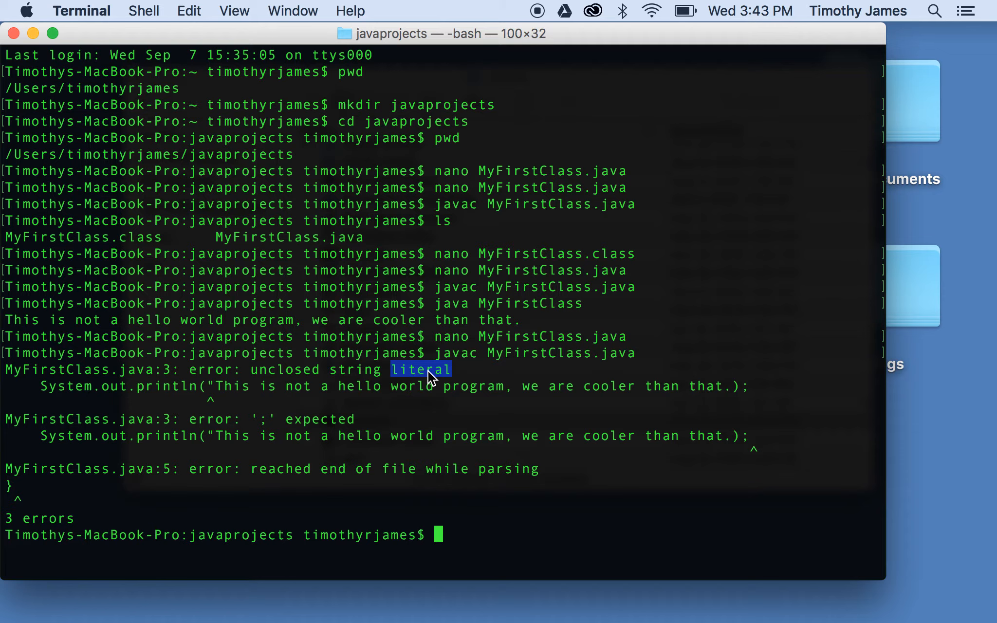
pyautogui.moveTo(400, 402)
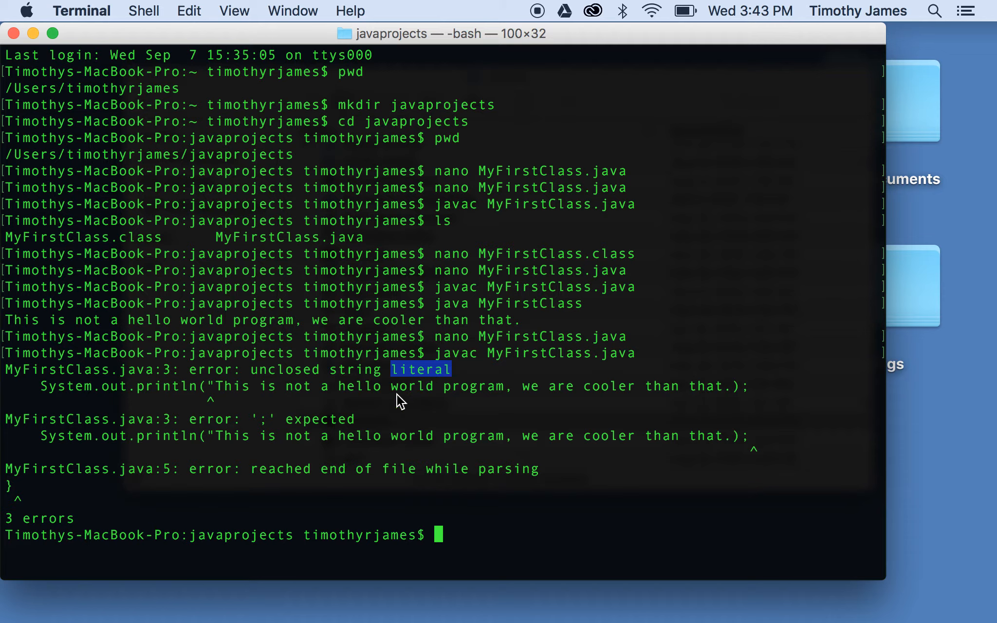
pyautogui.moveTo(262, 398)
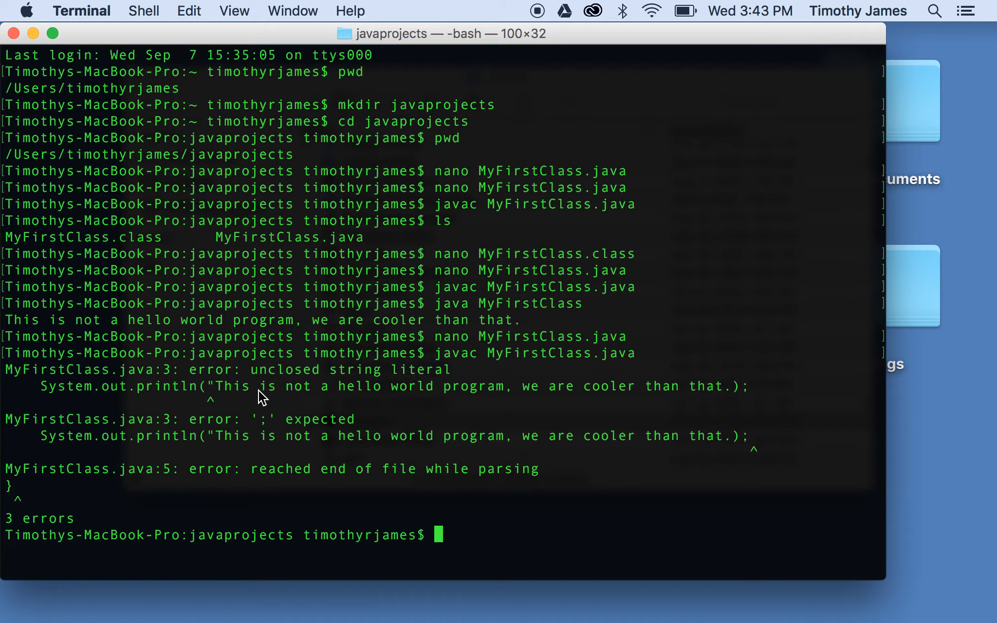
pyautogui.moveTo(554, 374)
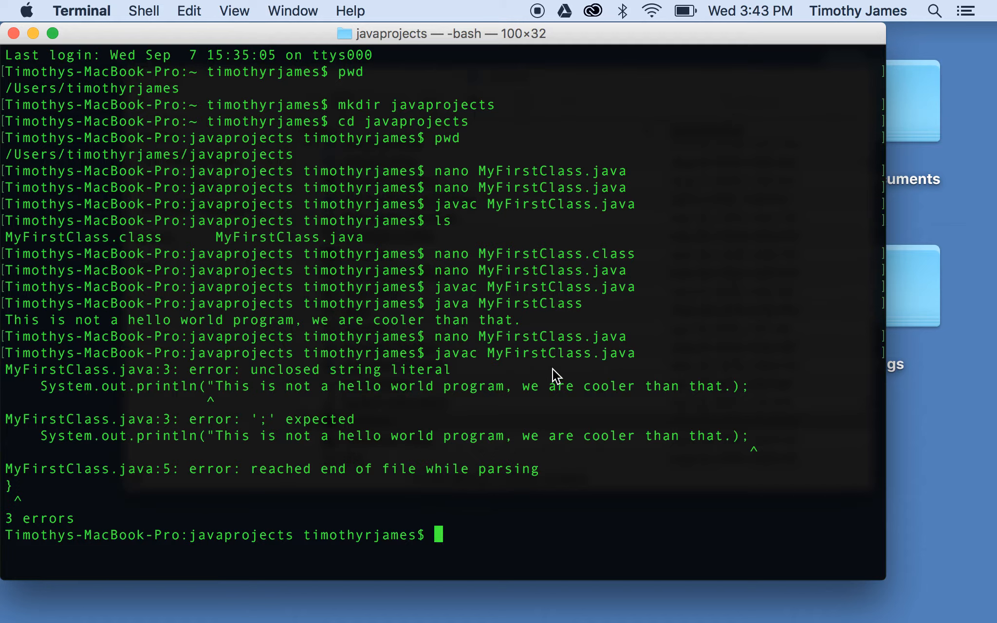
pyautogui.doubleClick(266, 436)
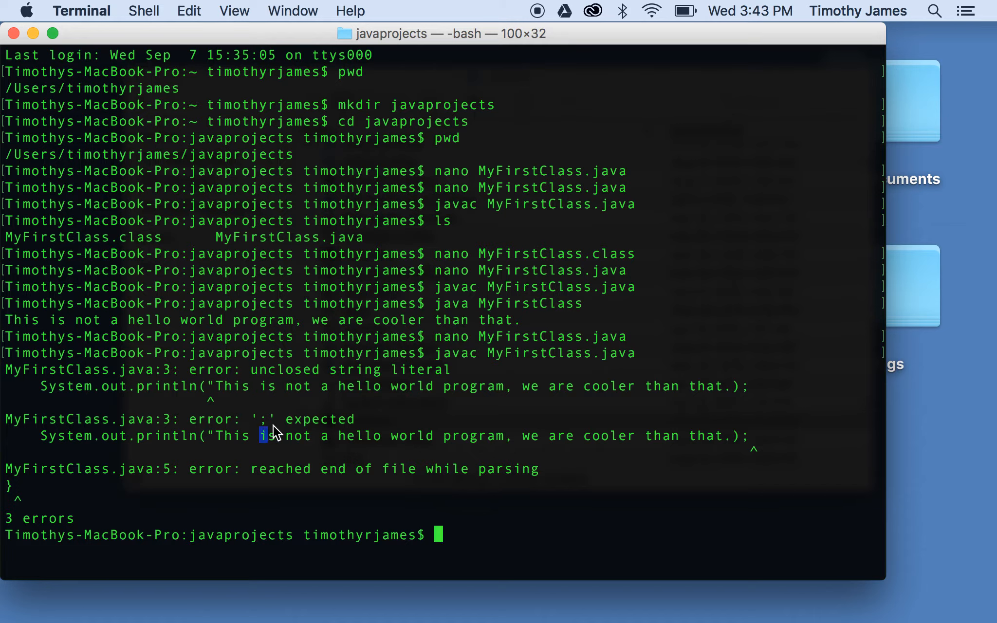
pyautogui.moveTo(661, 436)
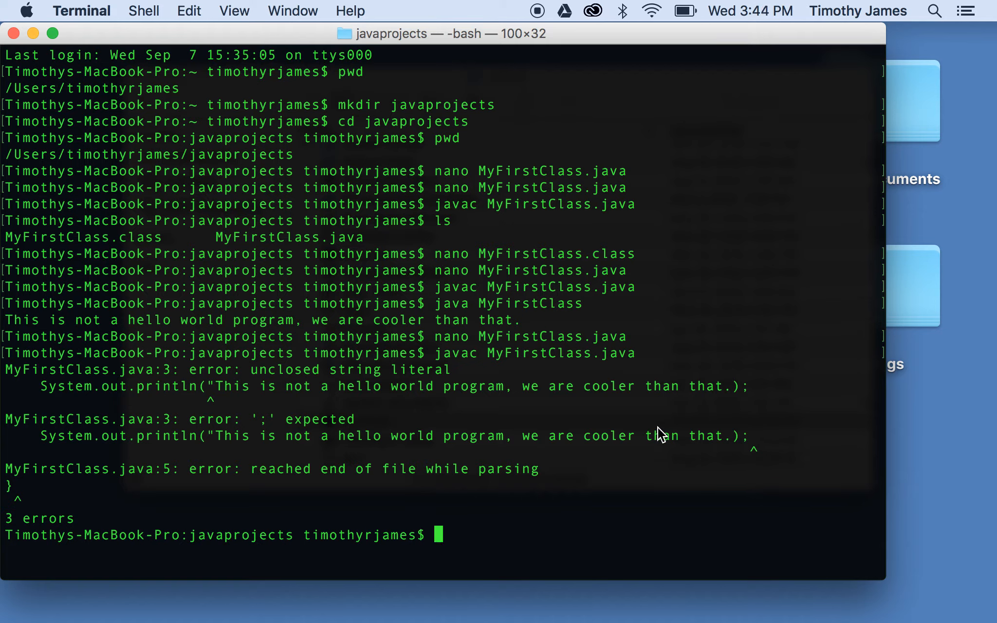
pyautogui.moveTo(553, 419)
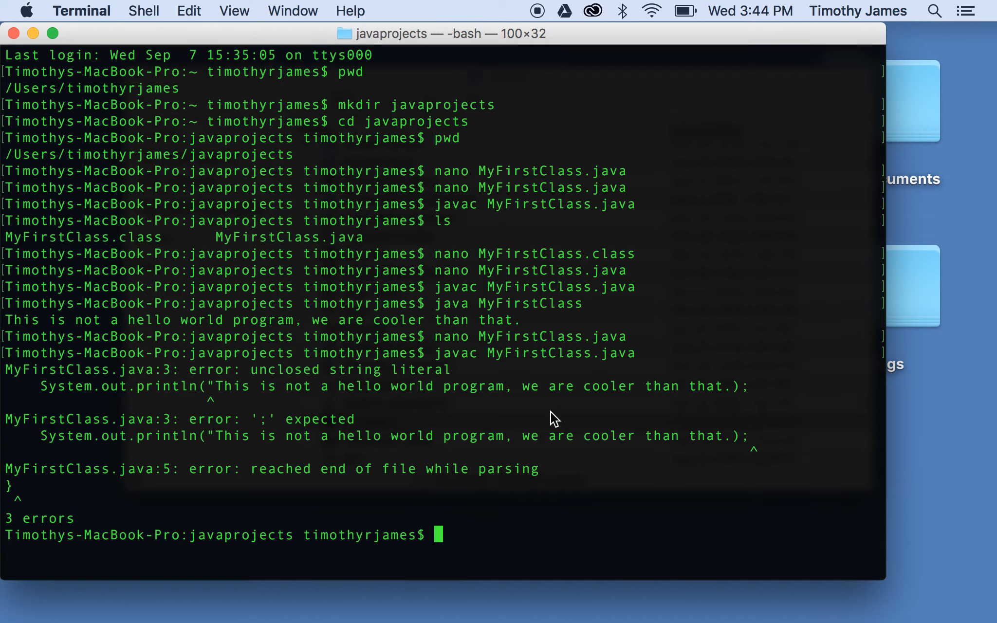
pyautogui.moveTo(280, 470)
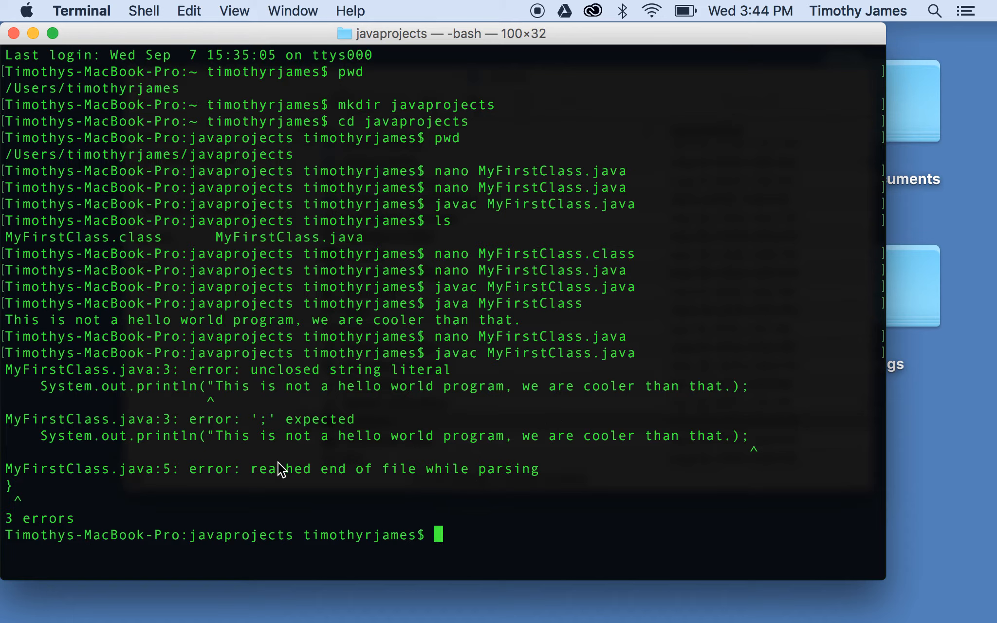
pyautogui.moveTo(334, 461)
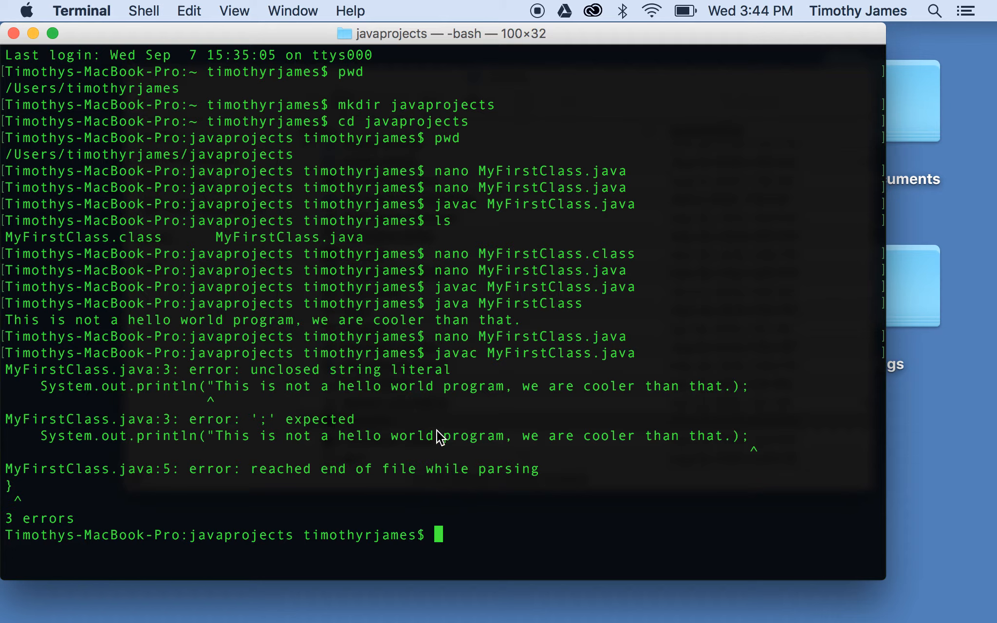
pyautogui.moveTo(266, 475)
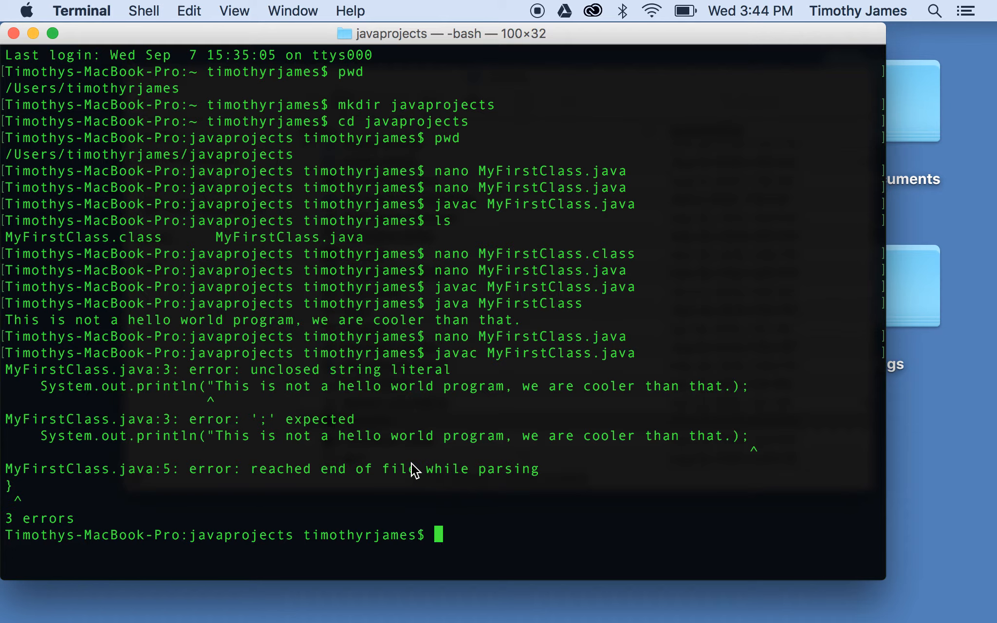
pyautogui.moveTo(223, 399)
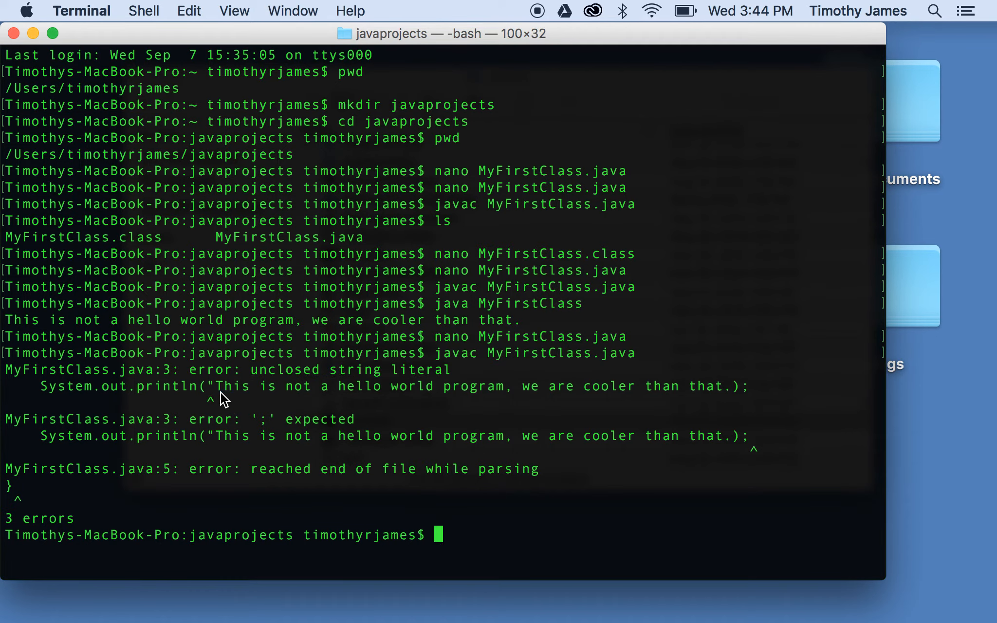
pyautogui.write('nano MyFir')
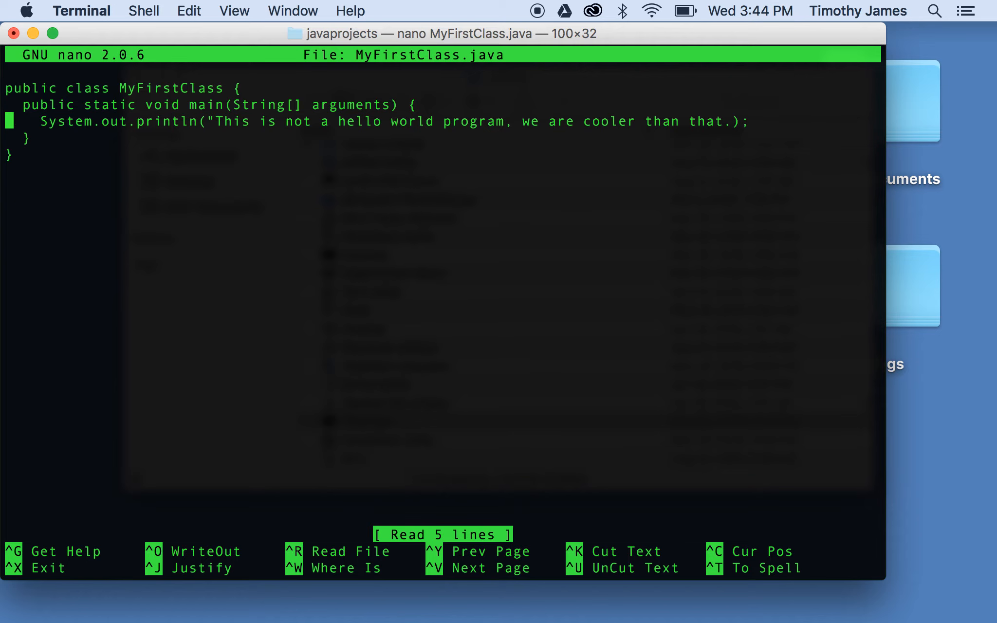
# Restore the closing quote, compile MyFirstClass.java cleanly and reopen it in nano.
pyautogui.write('"')
pyautogui.write('javac M')
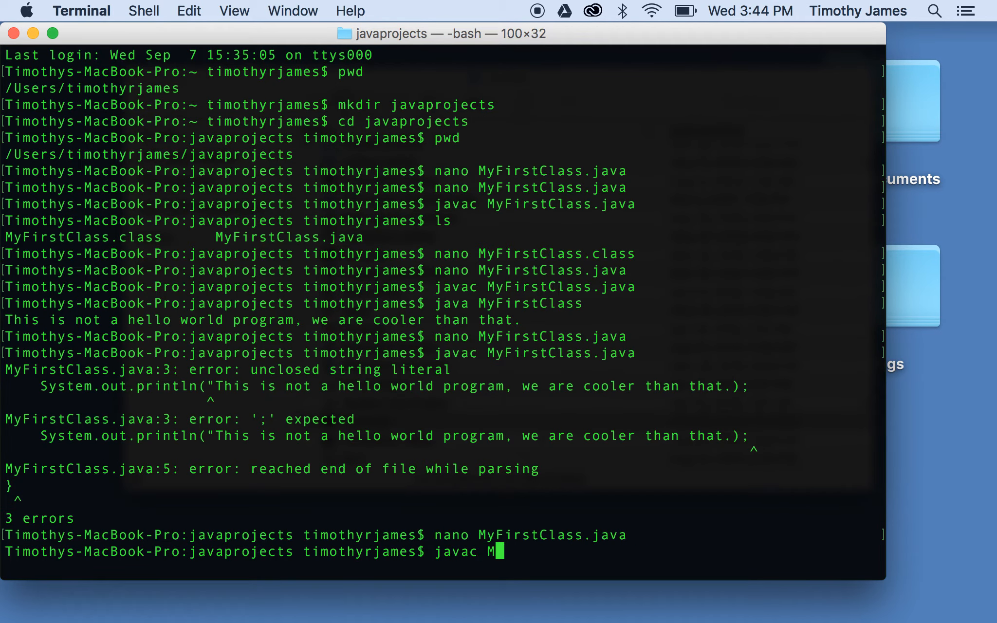
pyautogui.write('yFirstClass.java')
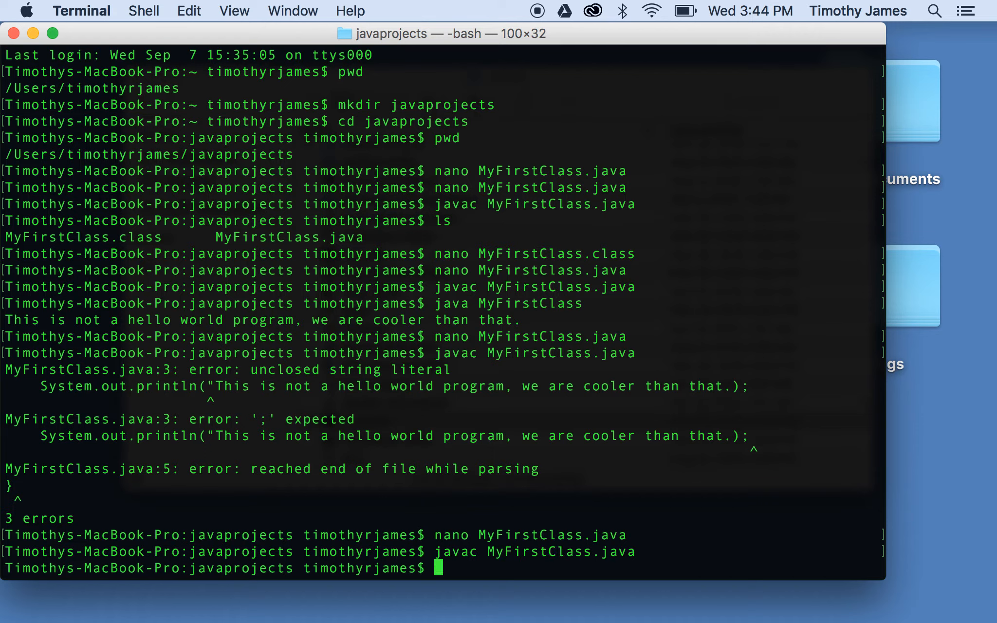
pyautogui.write('n')
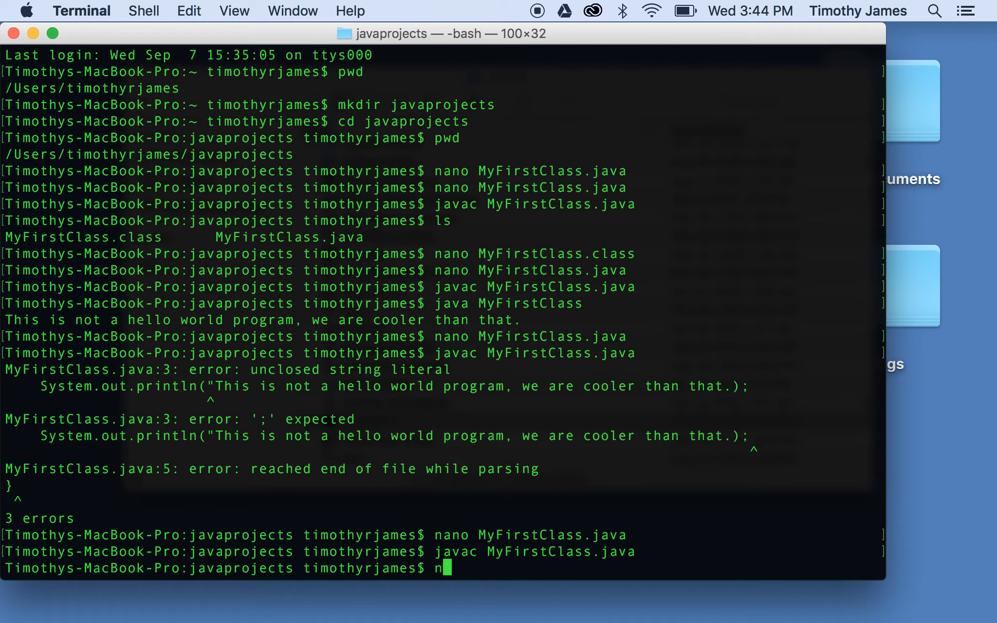
pyautogui.write('ano MyFirst')
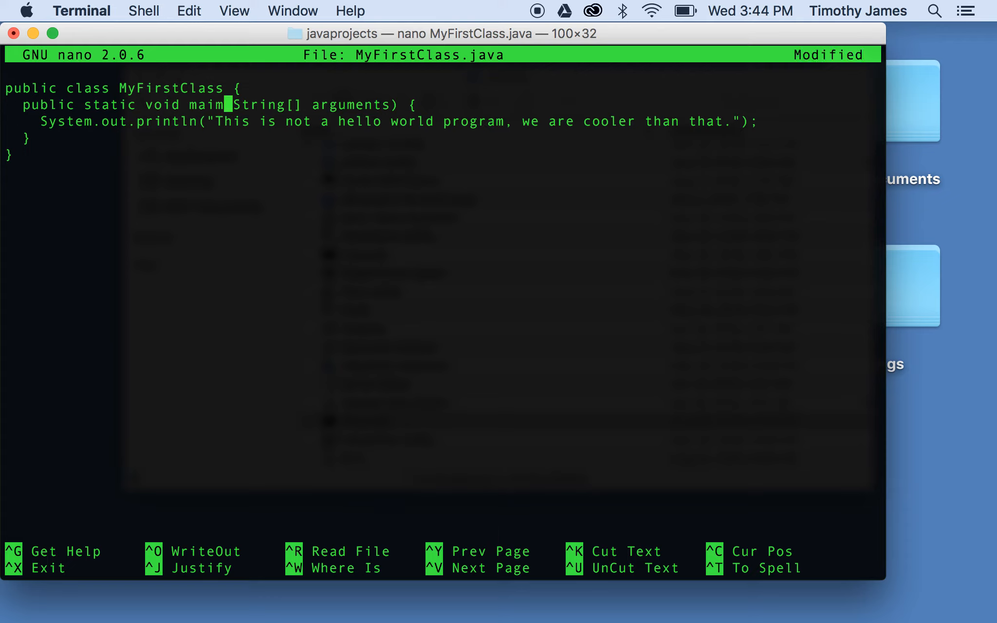
# Save MyFirstClass.java with main misspelled as maim and leave nano.
pyautogui.press('ctrl+o')
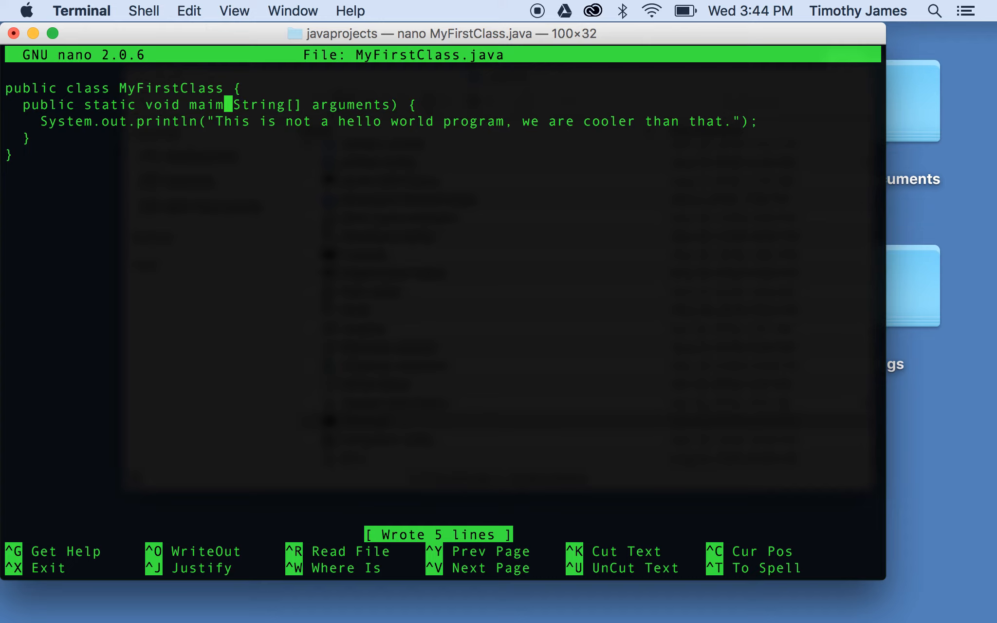
pyautogui.write('(')
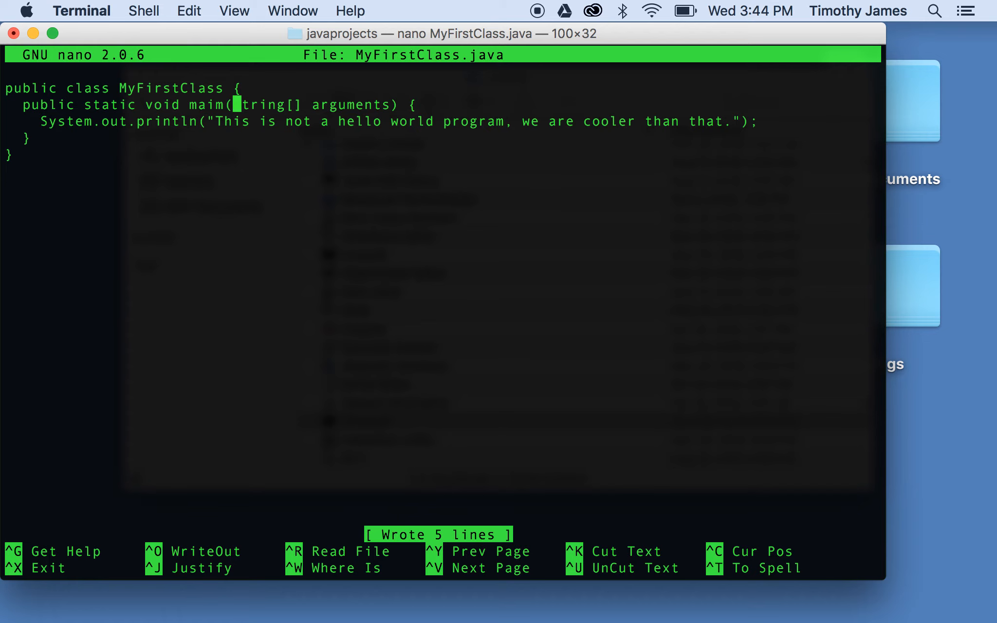
pyautogui.press('ctrl+x')
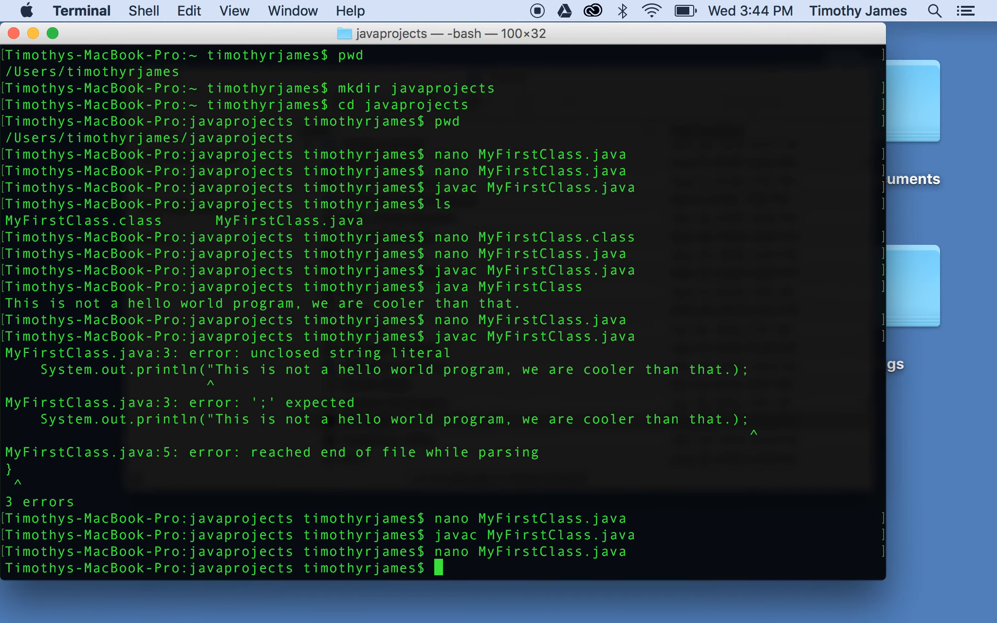
# Recompile with javac and run java MyFirstClass to get the Main method not found error.
pyautogui.write('javac My')
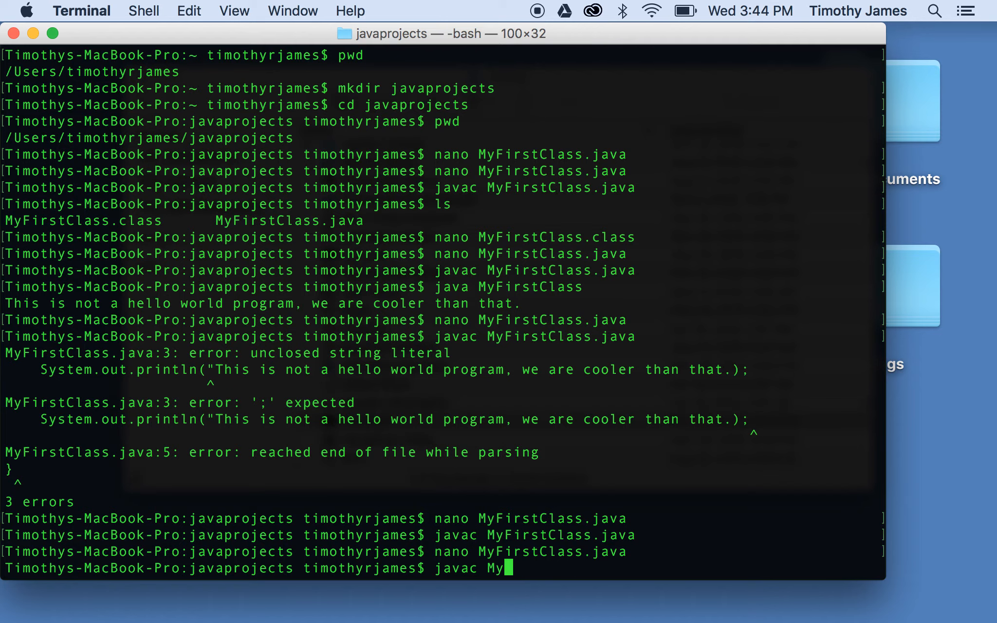
pyautogui.write('FirstClass.')
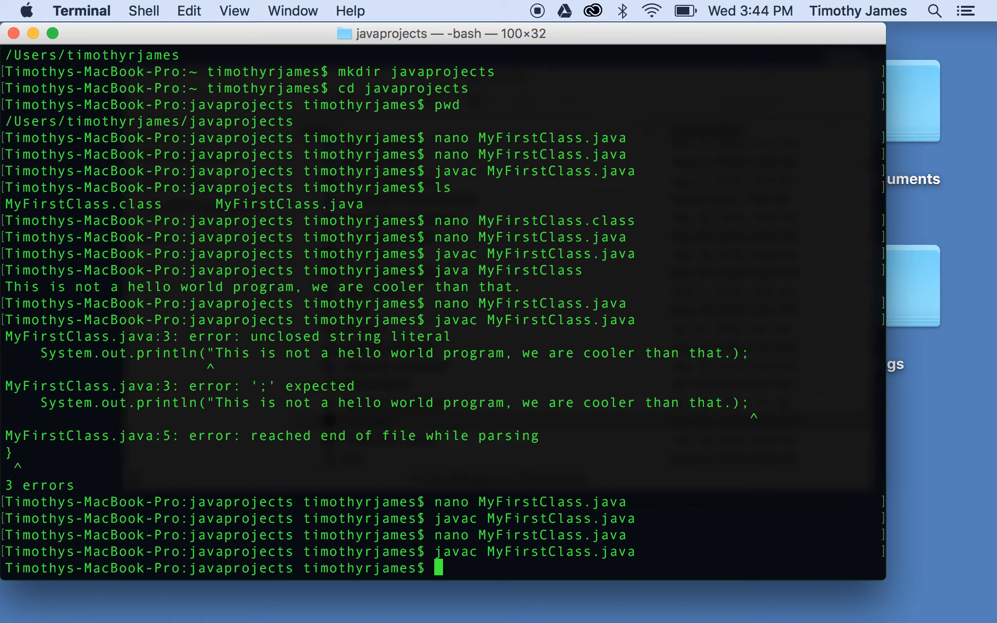
pyautogui.write('java MyFirstClass.')
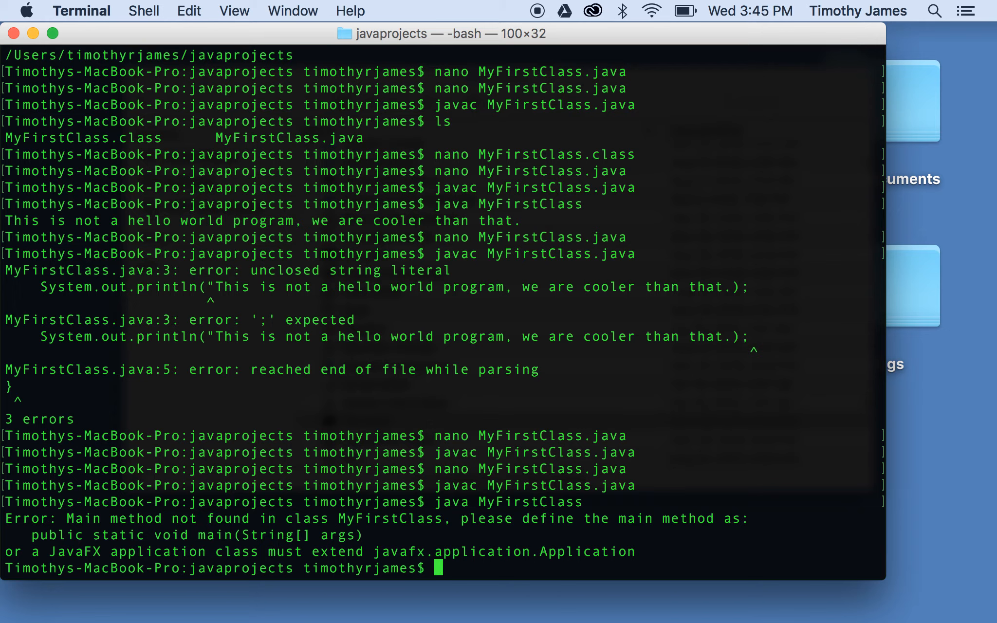
pyautogui.write('nano')
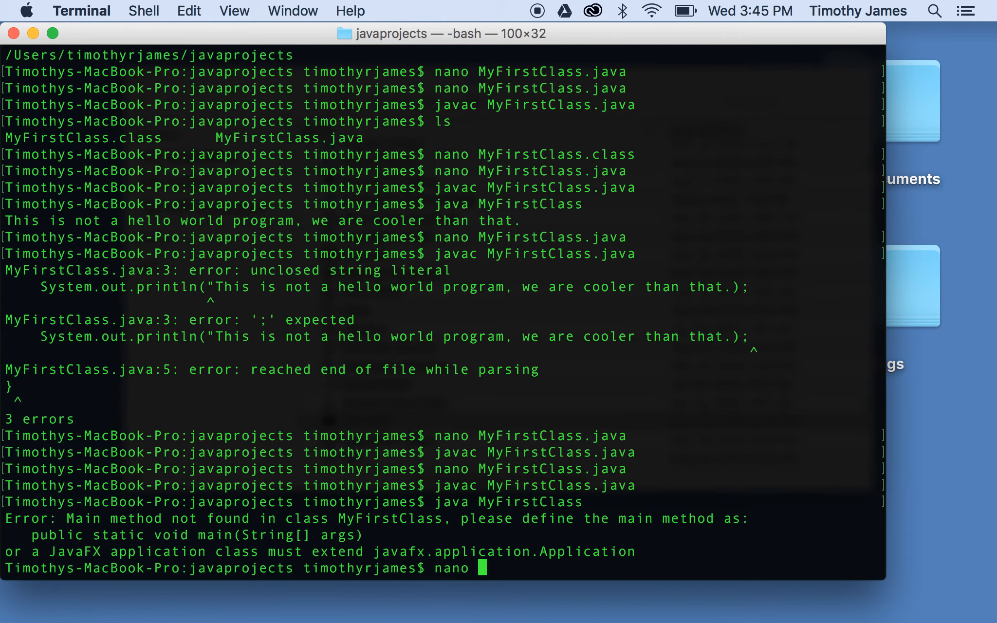
# Edit MyFirstClass.java so main is correct but the class is named myfirstclass, and save.
pyautogui.write('MyFirstClass.j')
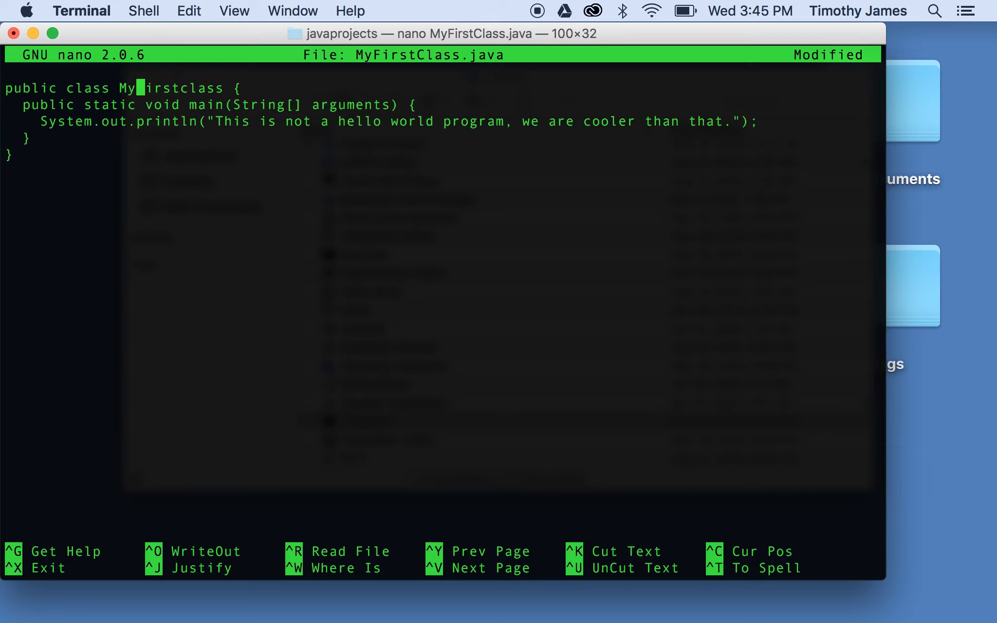
pyautogui.press('ctrl+o')
pyautogui.write('javac')
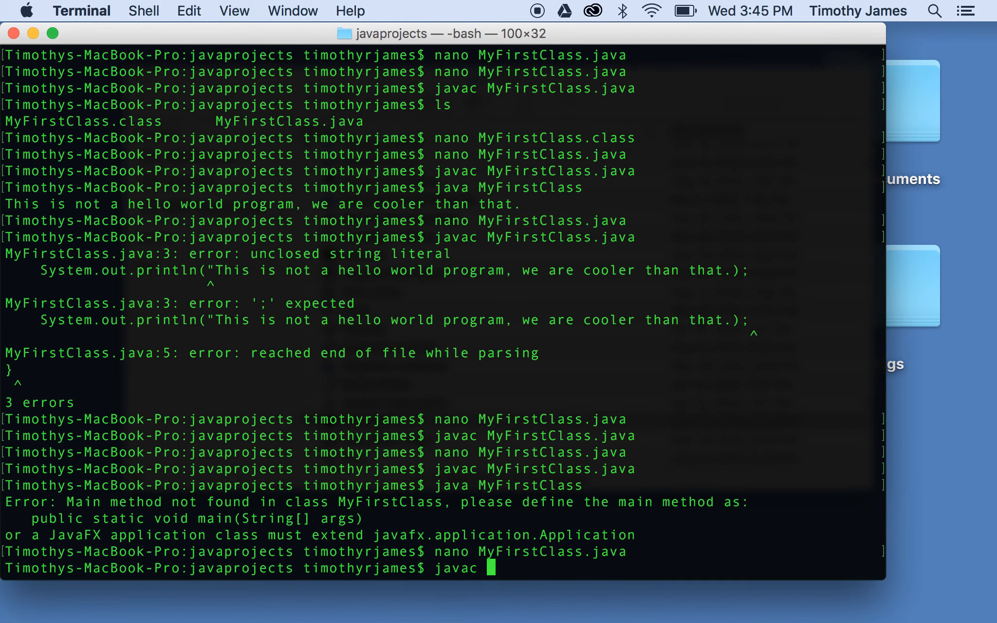
# Compile with javac MyFirstClass.java and highlight the mismatched class name in the error.
pyautogui.write('MyFirstClass.java')
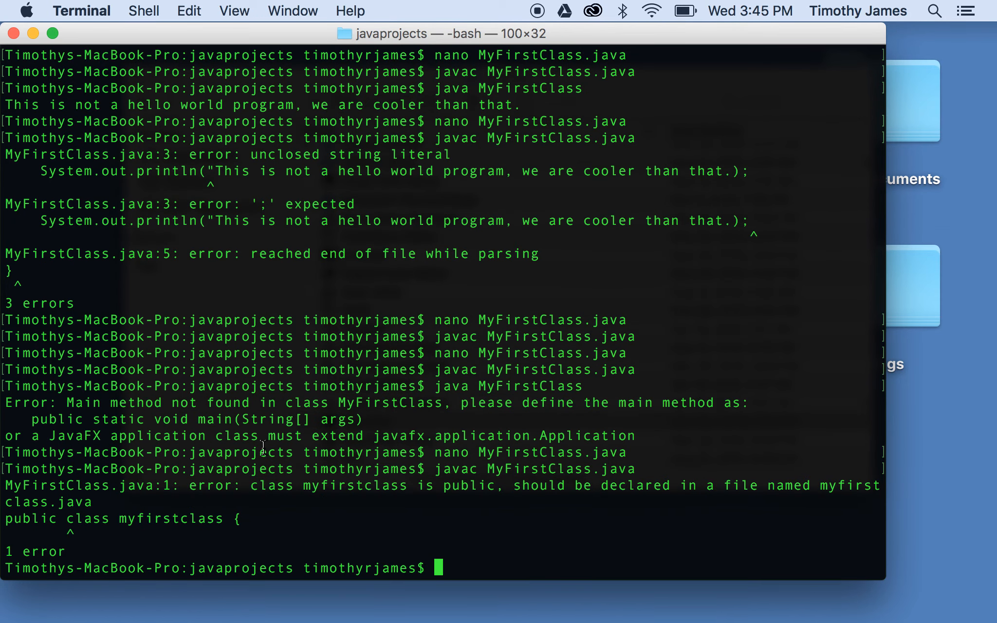
pyautogui.doubleClick(353, 486)
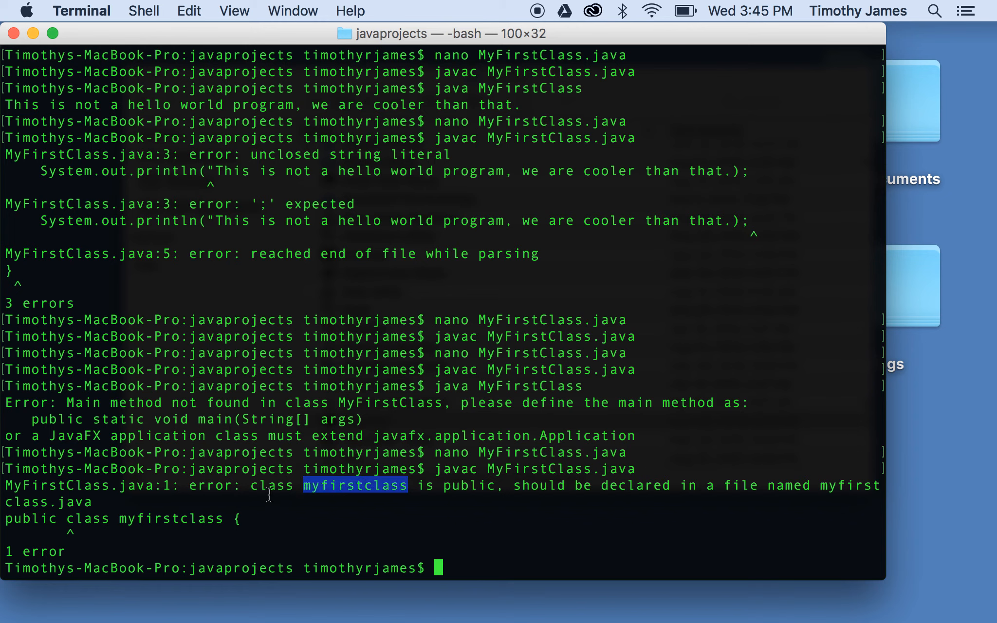
pyautogui.moveTo(197, 492)
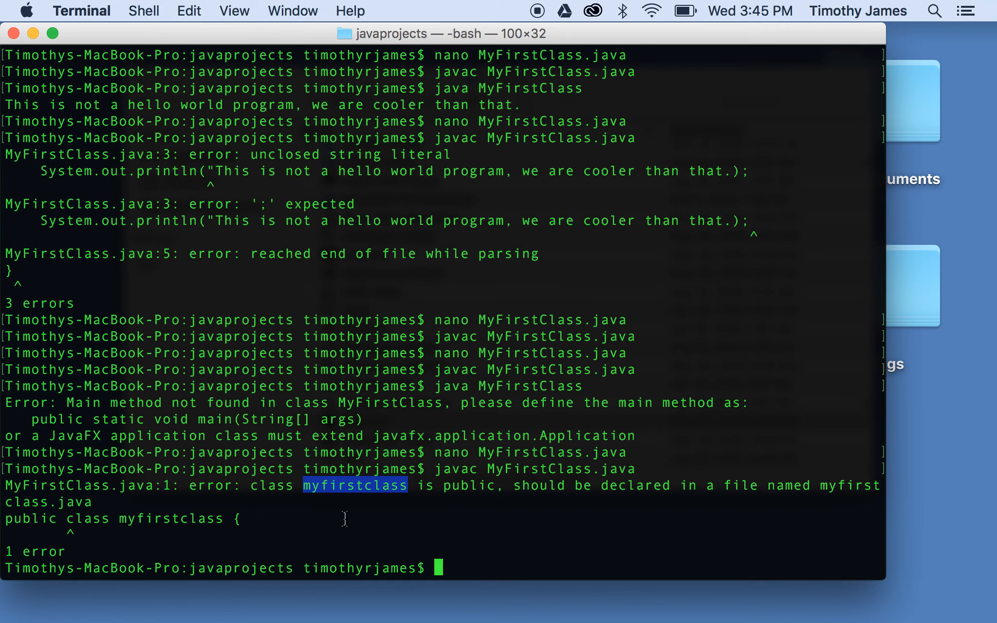
# Reopen MyFirstClass.java in nano and restore the class name to MyFirstClass.
pyautogui.write('nano My')
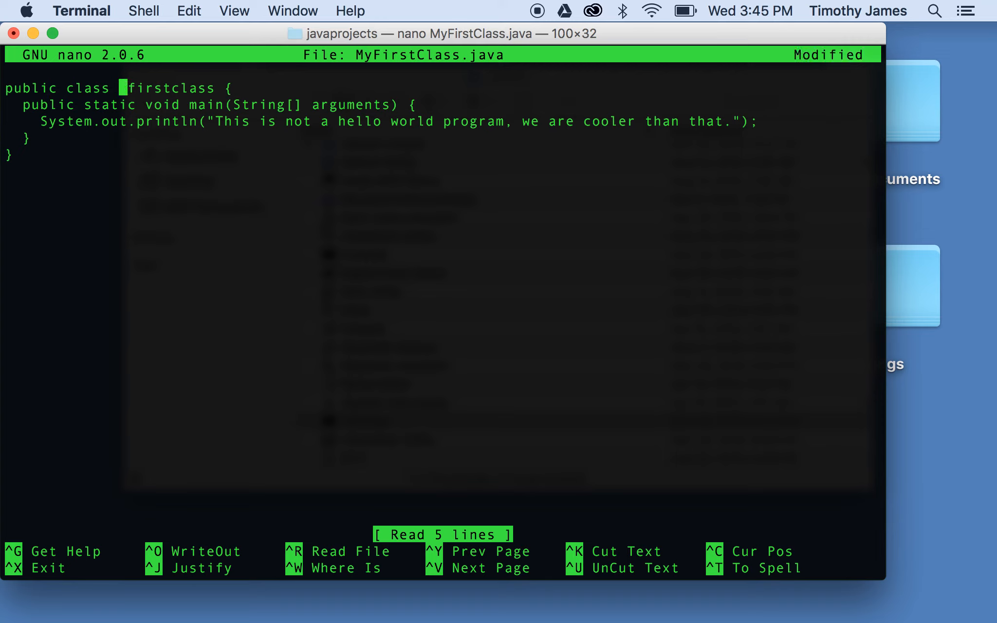
pyautogui.write('My')
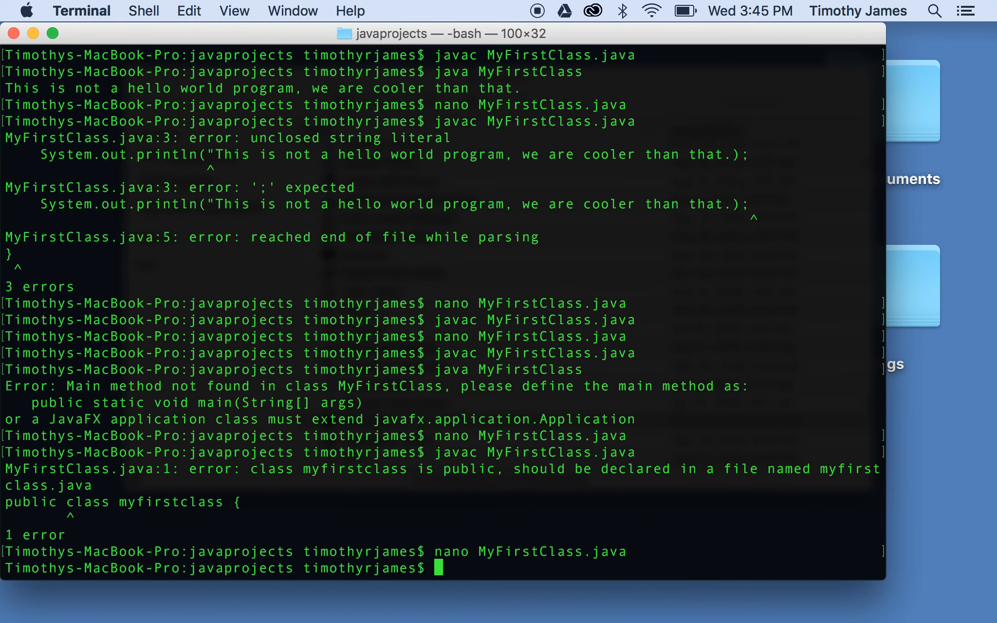
# Recompile and run MyFirstClass so the custom message prints, then list the directory contents.
pyautogui.write('javac MyFirstClass.java')
pyautogui.write('java MyF')
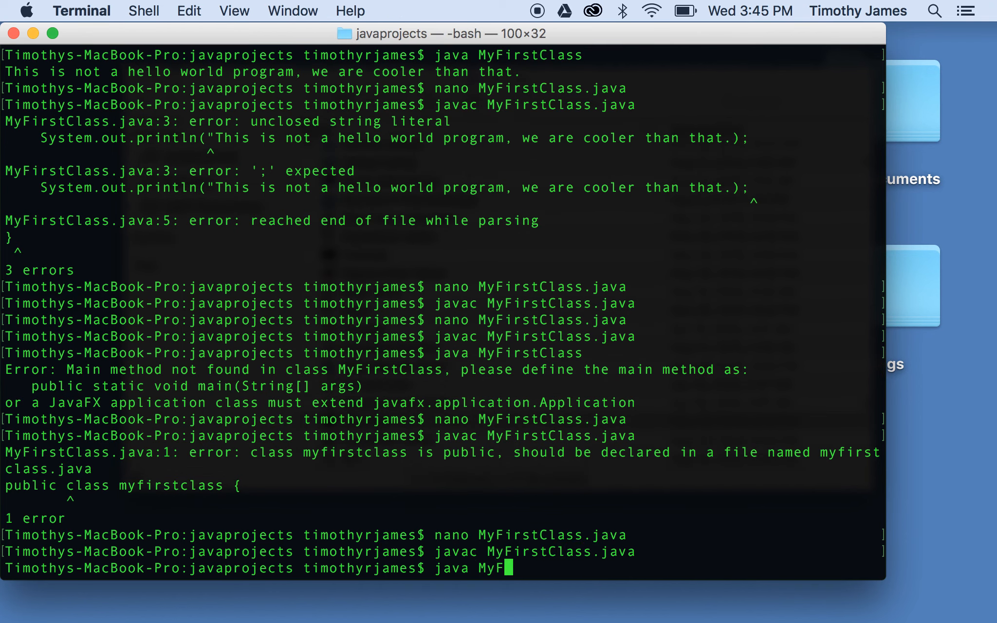
pyautogui.write('irstClass.')
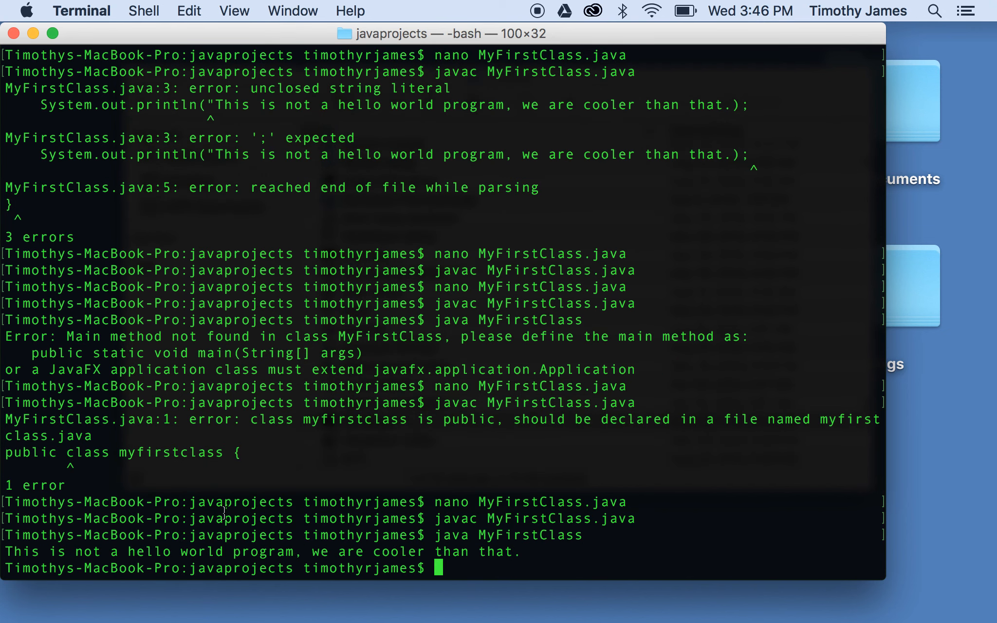
pyautogui.tripleClick(254, 551)
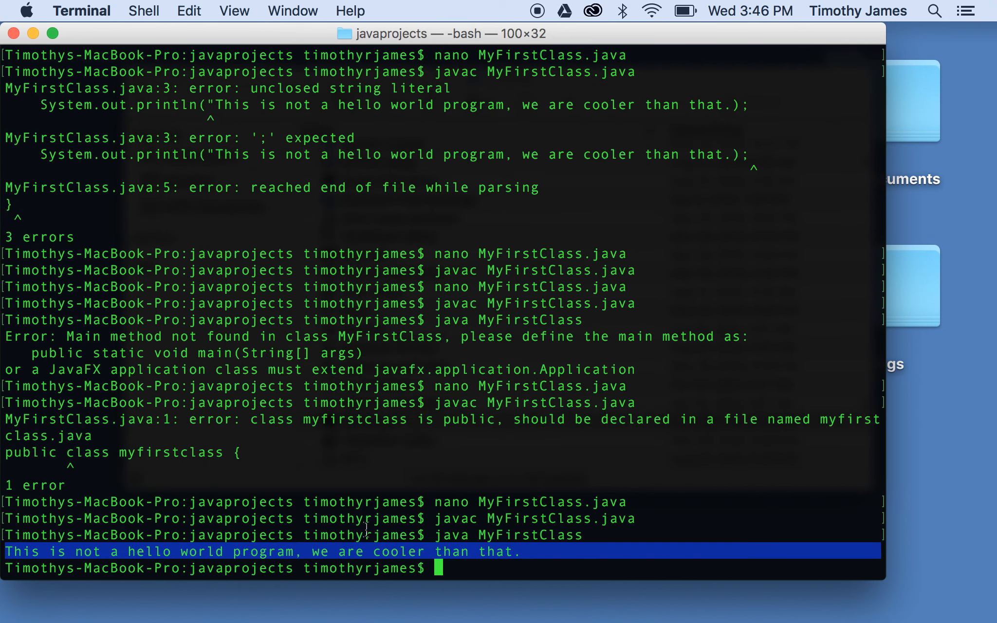
pyautogui.write('ls')
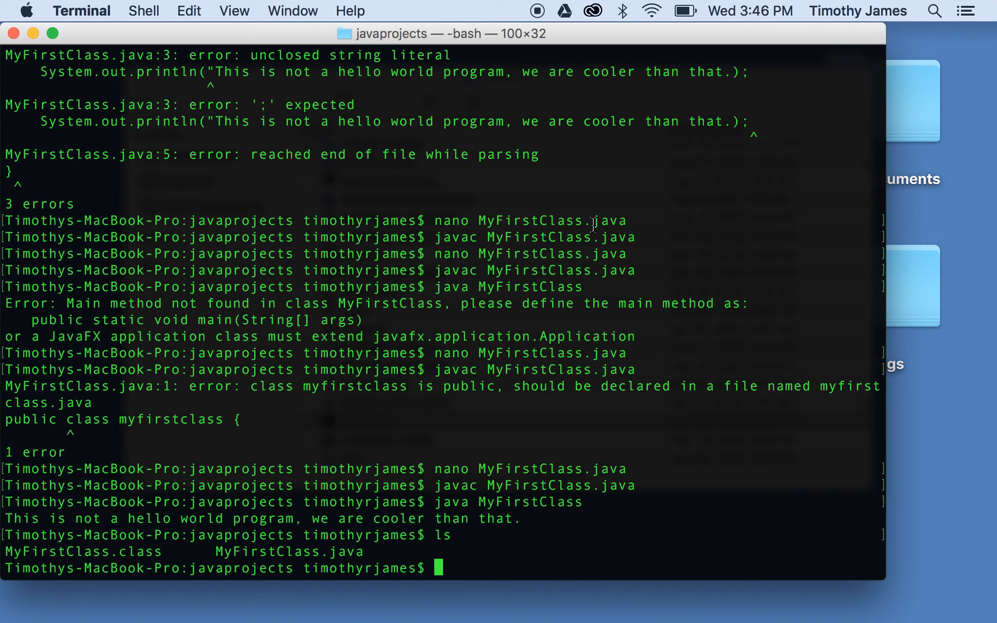
pyautogui.moveTo(596, 105)
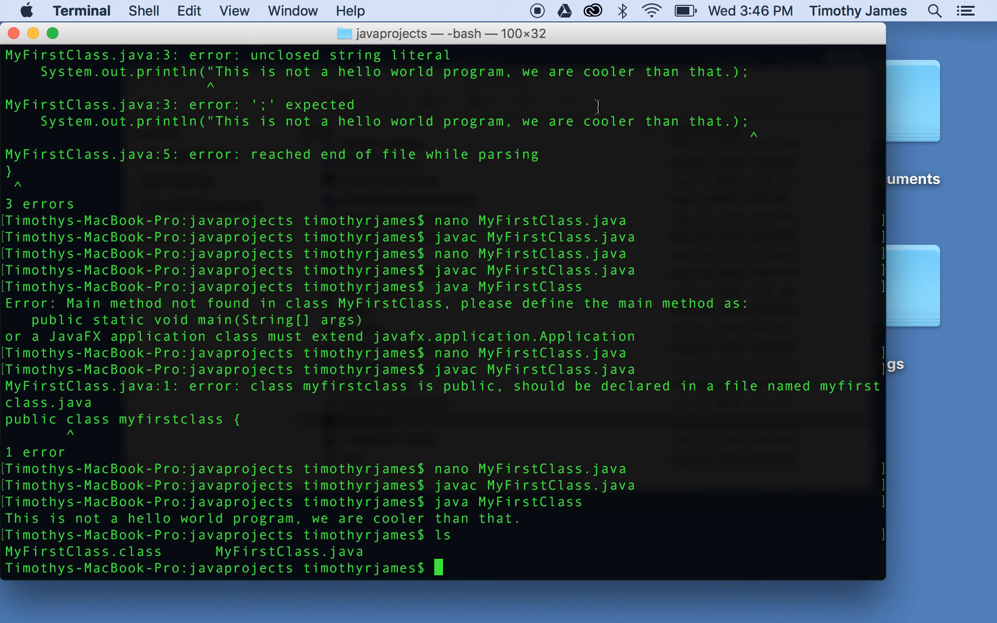
pyautogui.moveTo(542, 27)
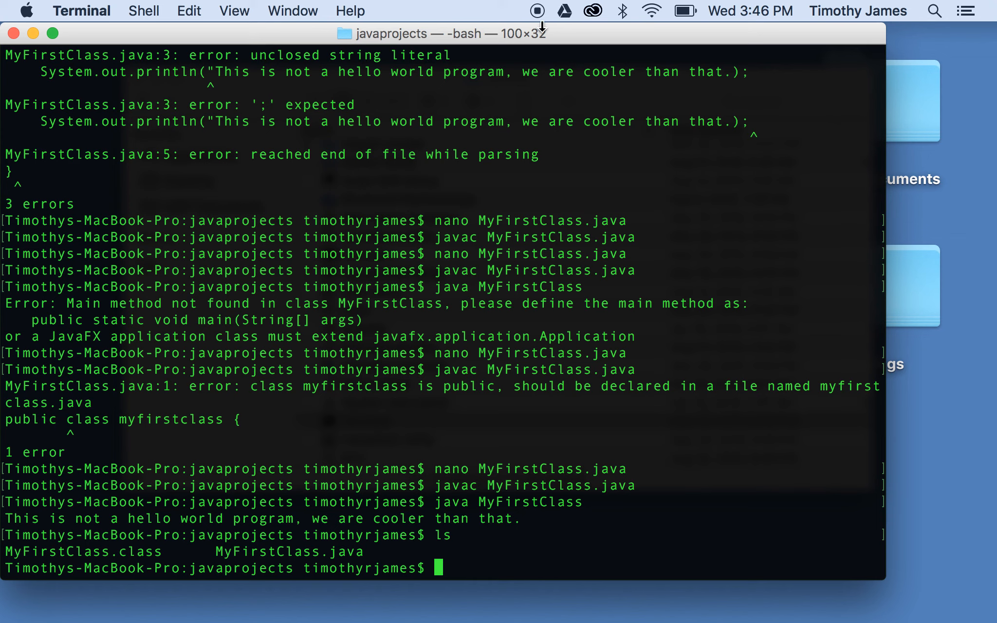